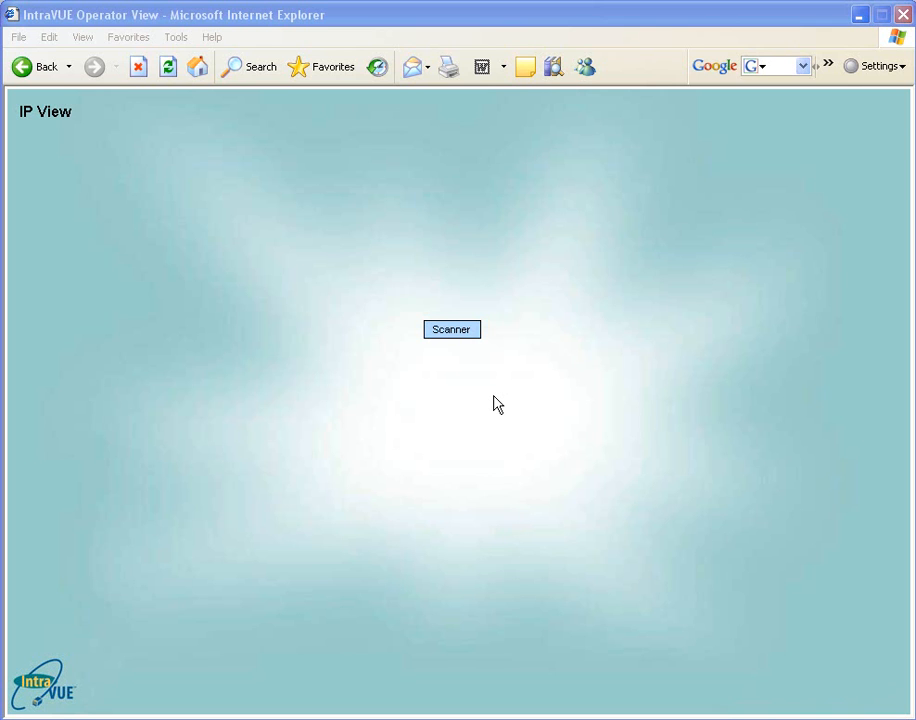
# Expand the Scanner node so the full IP View tree of subnets and devices appears.
pyautogui.click(452, 328)
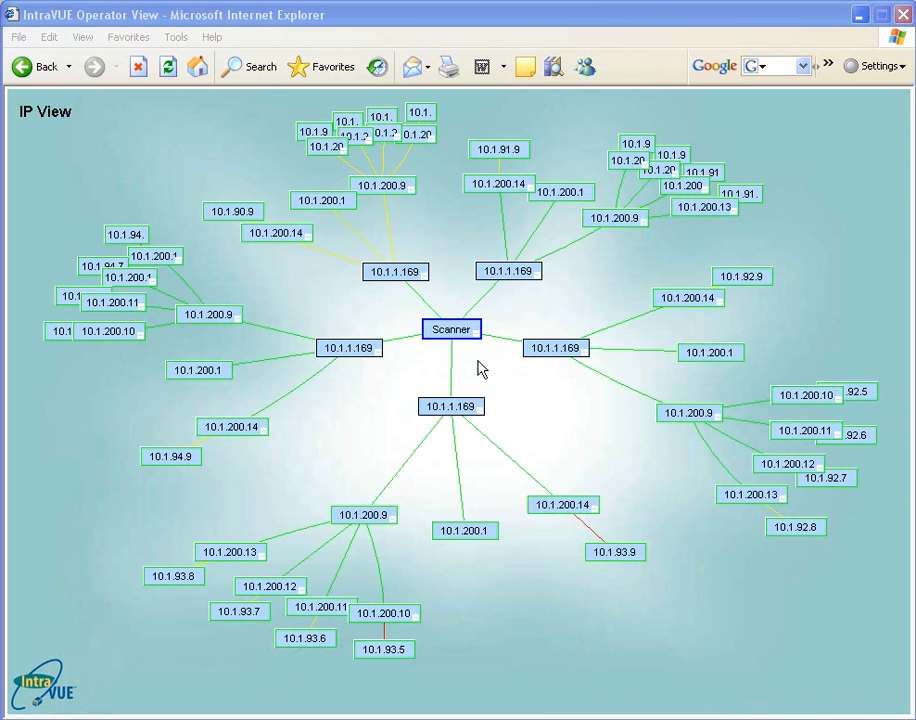
pyautogui.moveTo(426, 272)
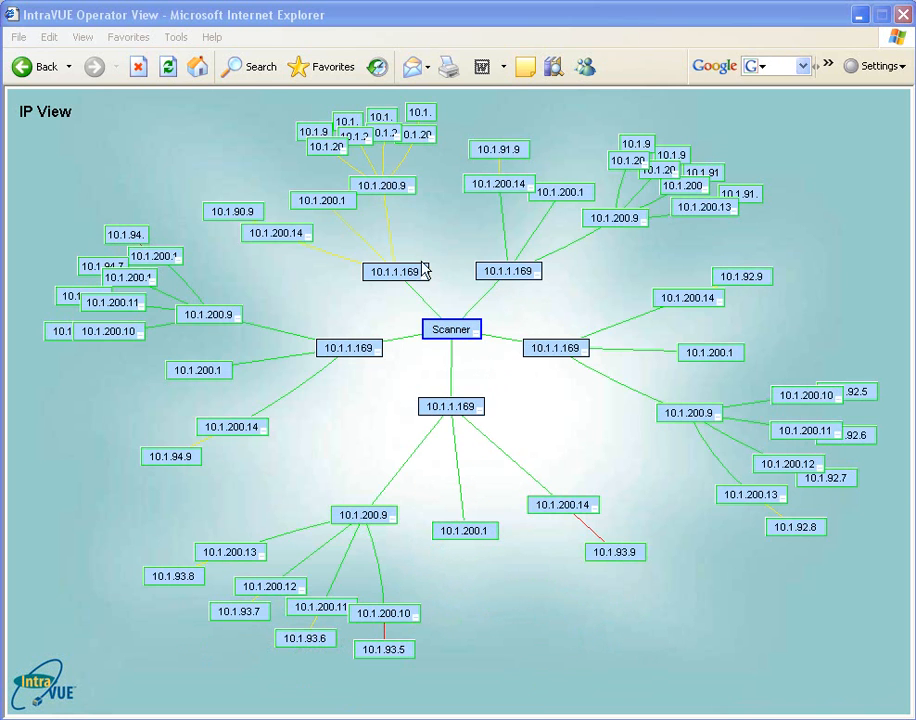
pyautogui.moveTo(478, 332)
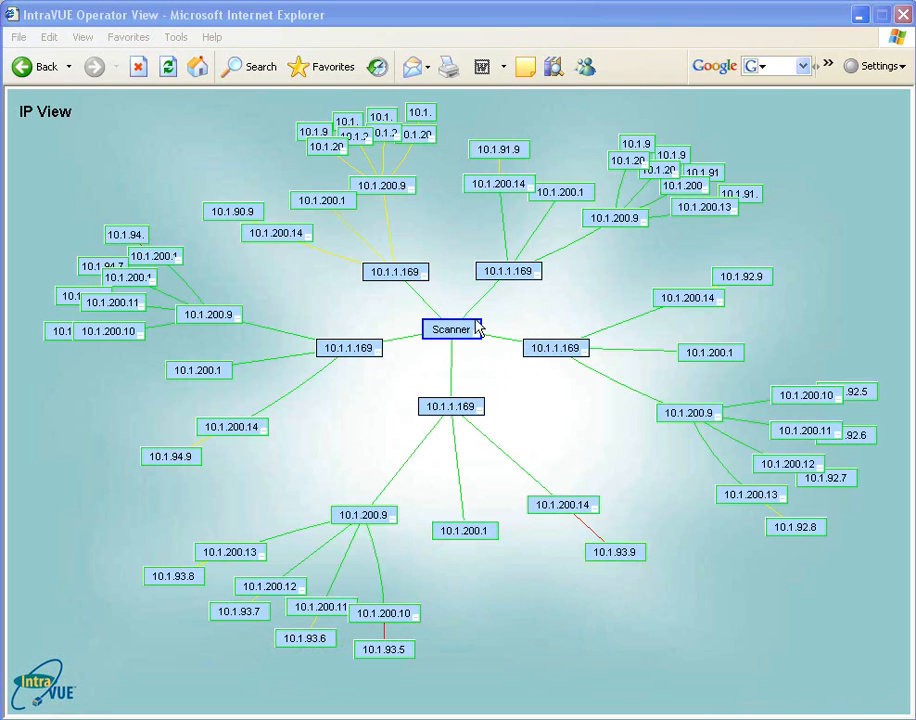
pyautogui.moveTo(490, 336)
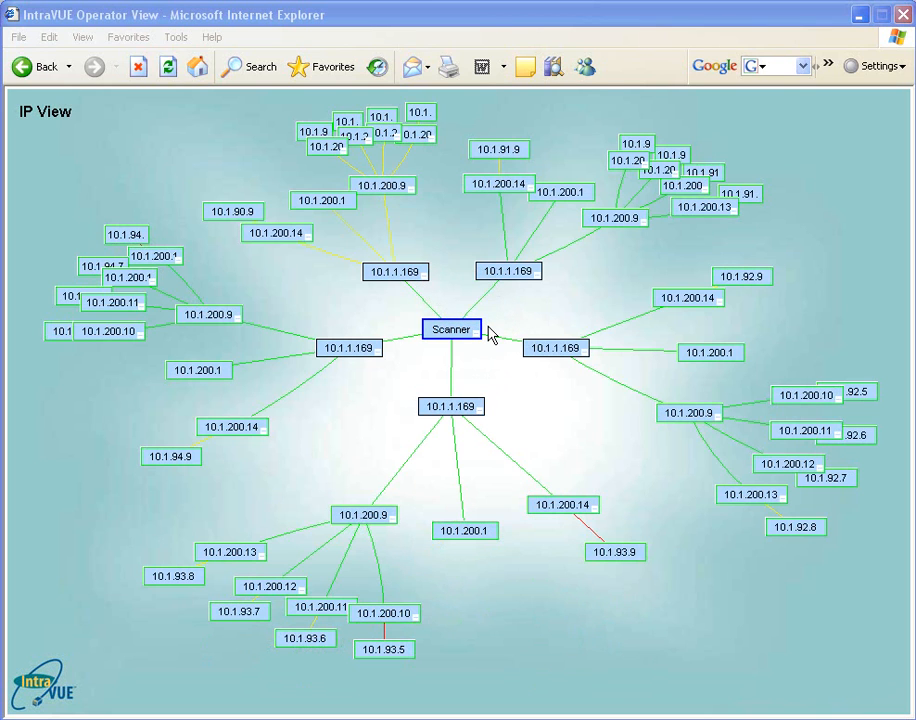
pyautogui.moveTo(532, 348)
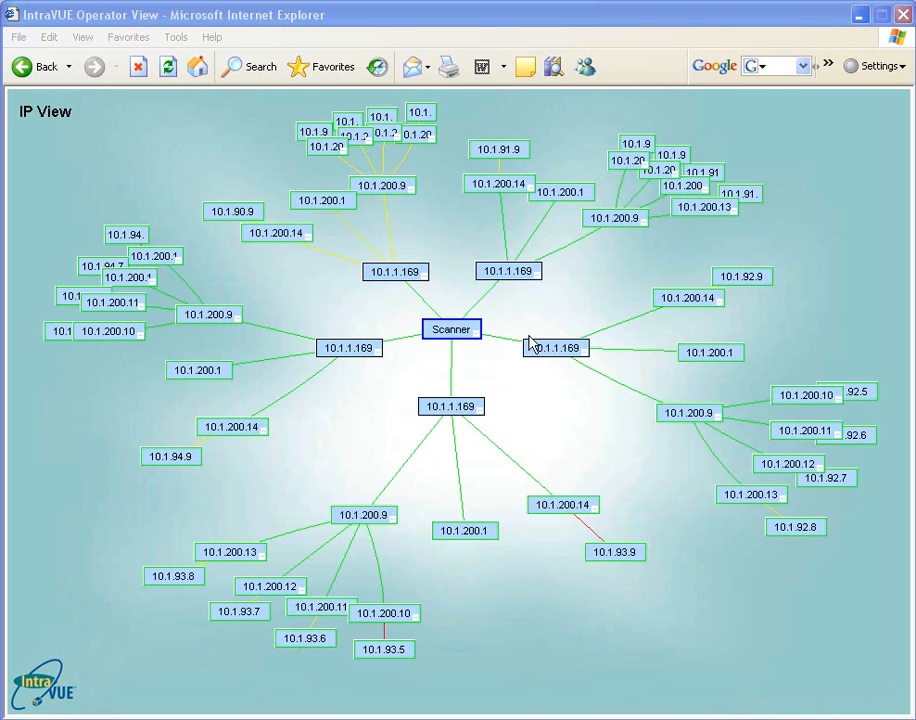
pyautogui.moveTo(506, 300)
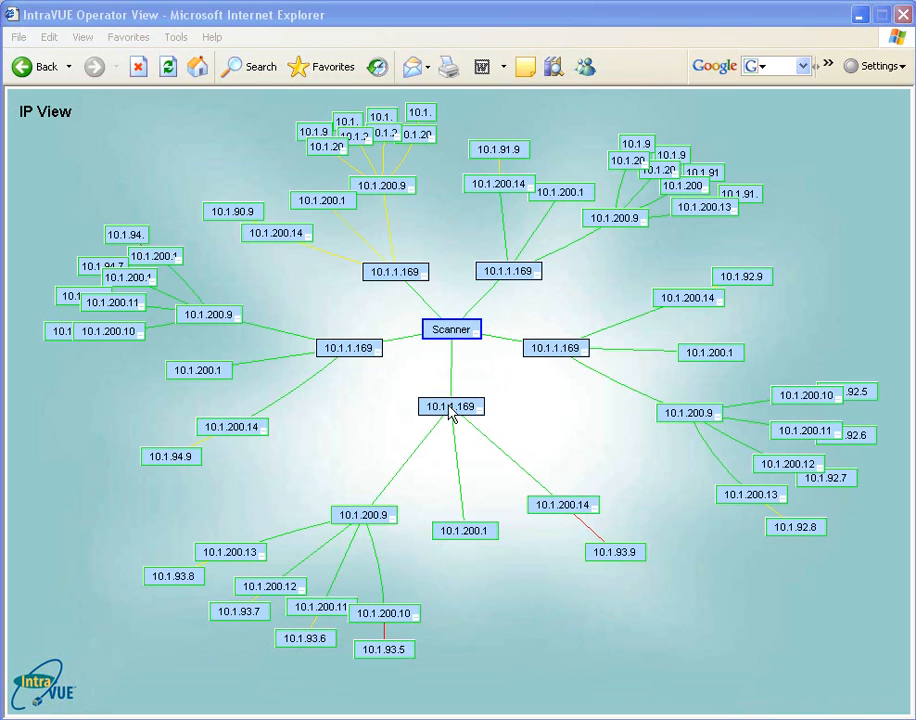
pyautogui.moveTo(372, 328)
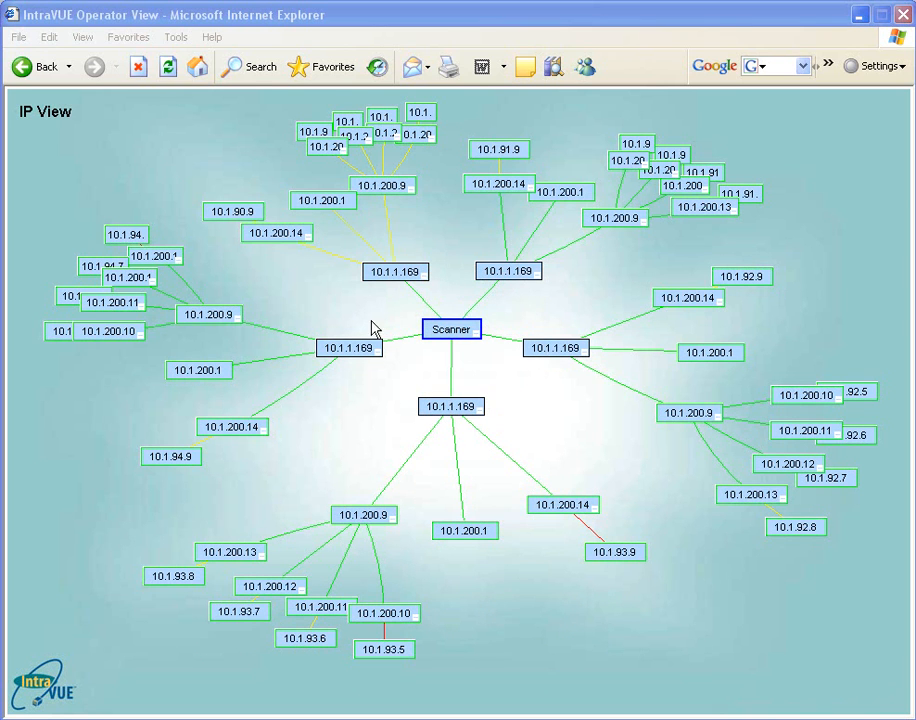
pyautogui.moveTo(372, 348)
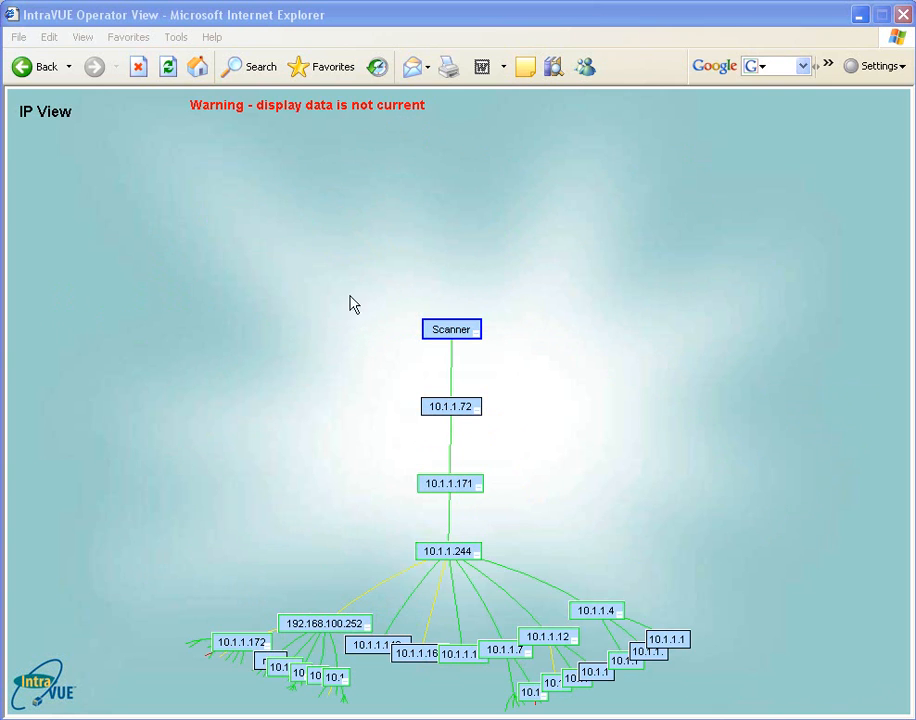
pyautogui.moveTo(290, 136)
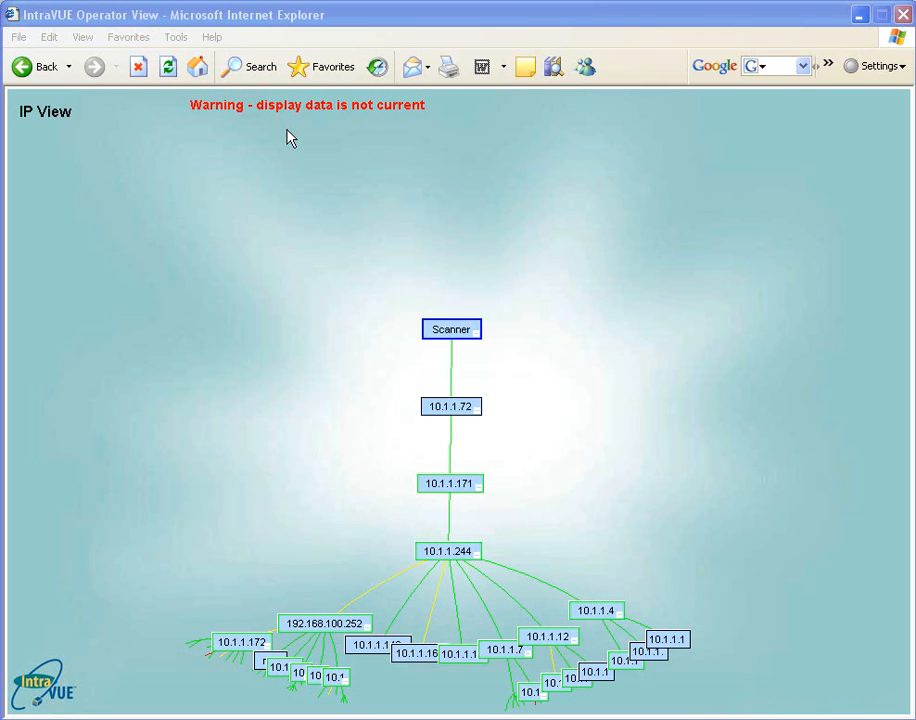
pyautogui.moveTo(466, 508)
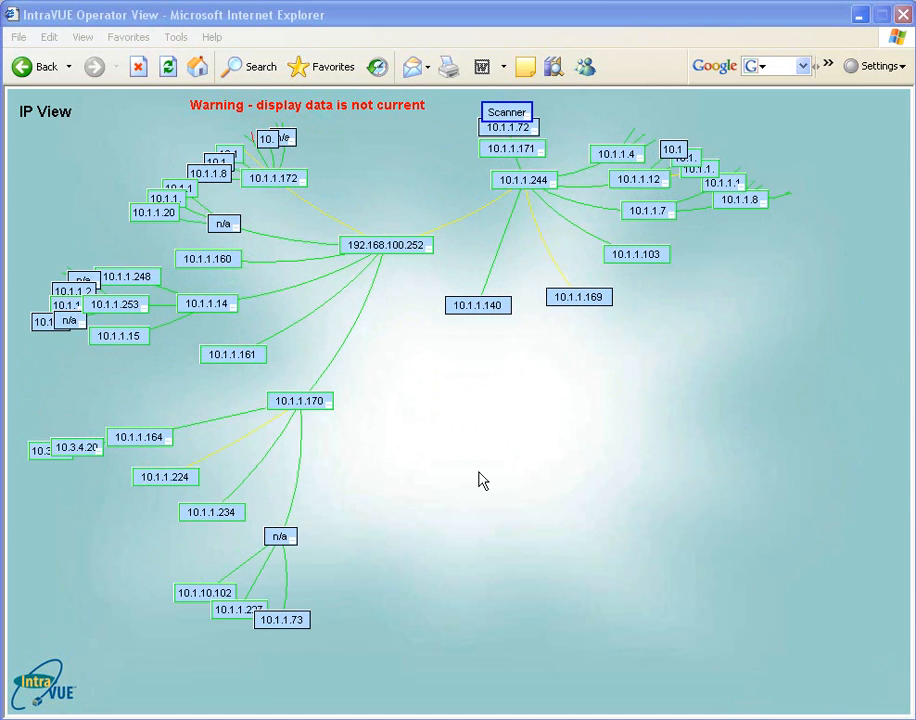
pyautogui.moveTo(150, 524)
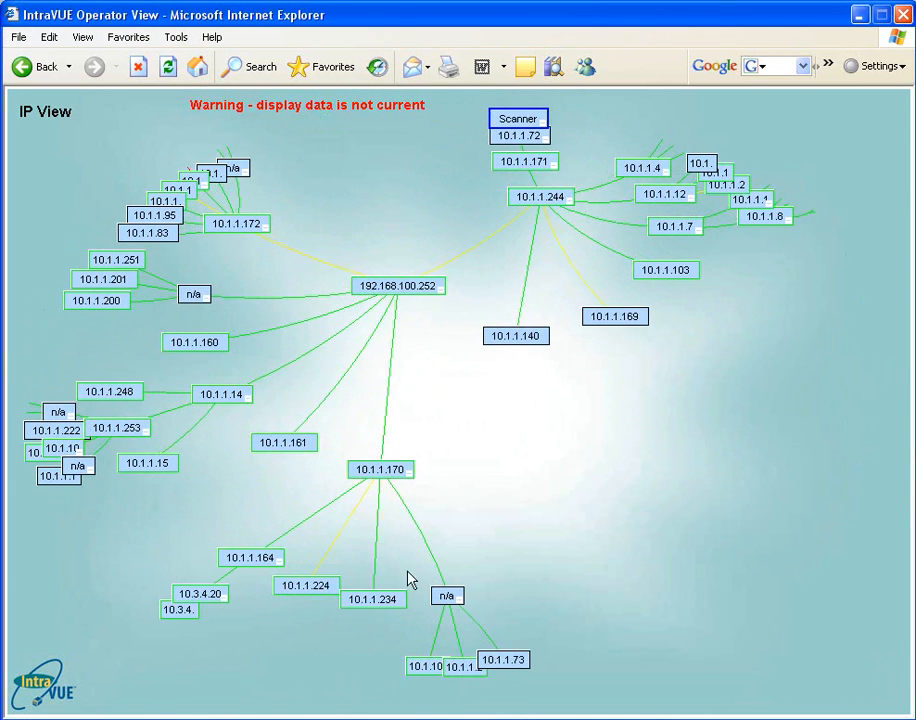
pyautogui.moveTo(496, 510)
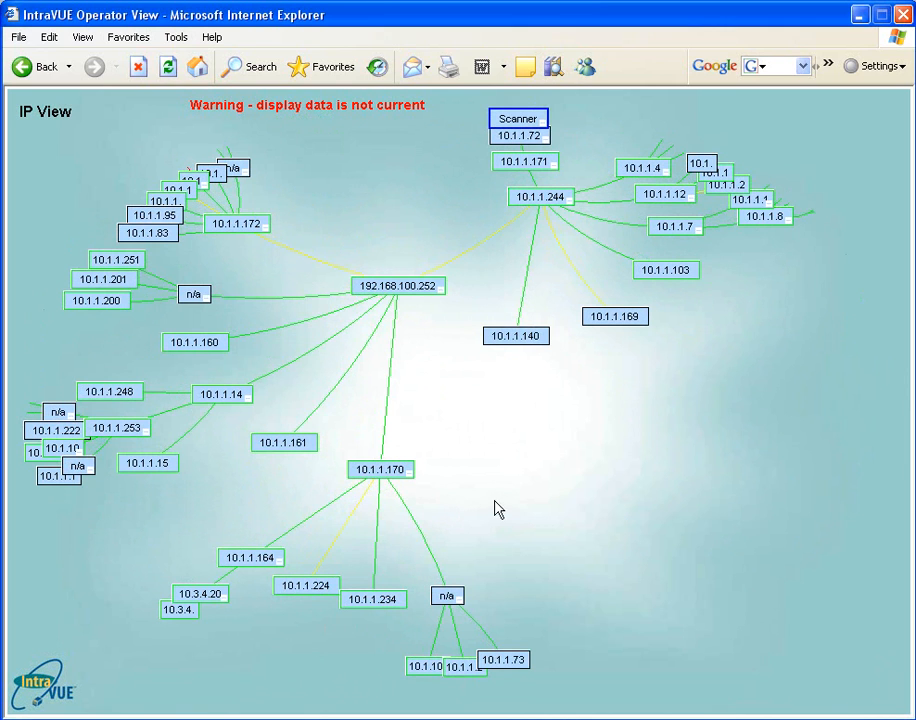
pyautogui.moveTo(372, 456)
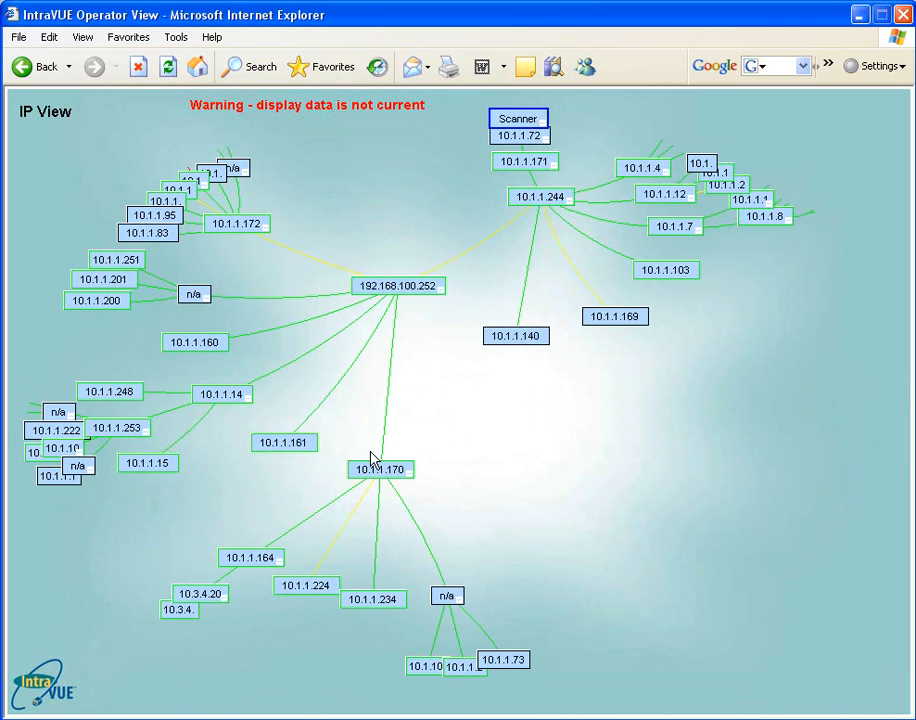
pyautogui.moveTo(510, 462)
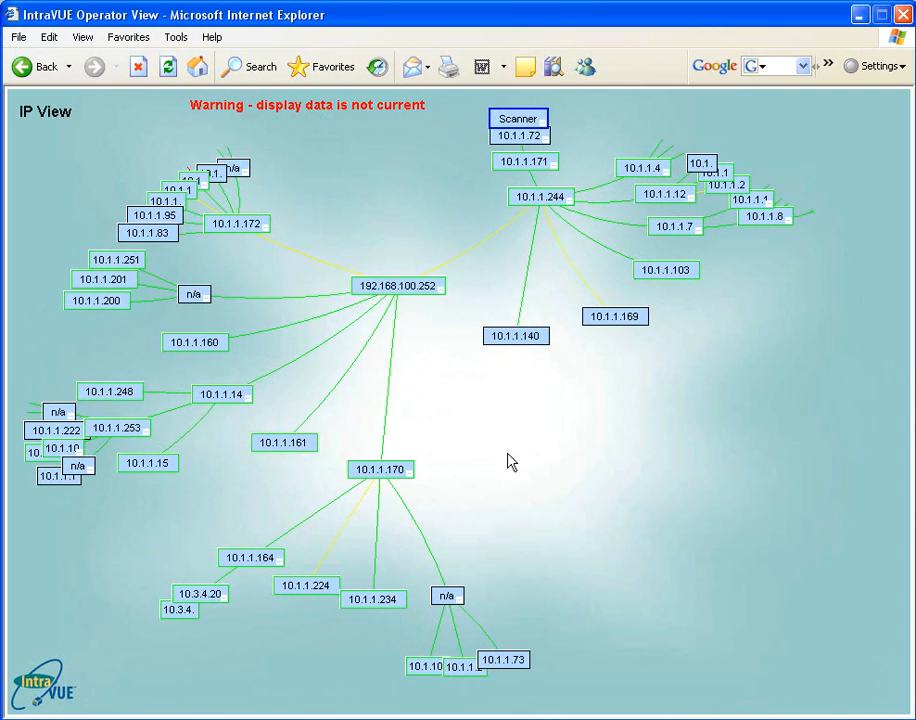
pyautogui.moveTo(324, 268)
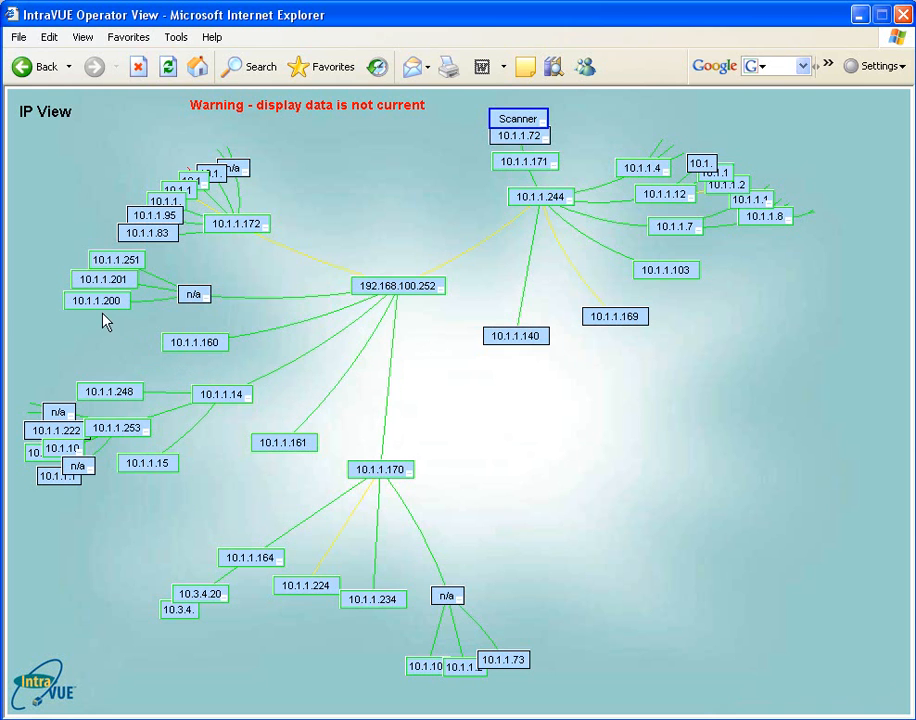
pyautogui.moveTo(66, 420)
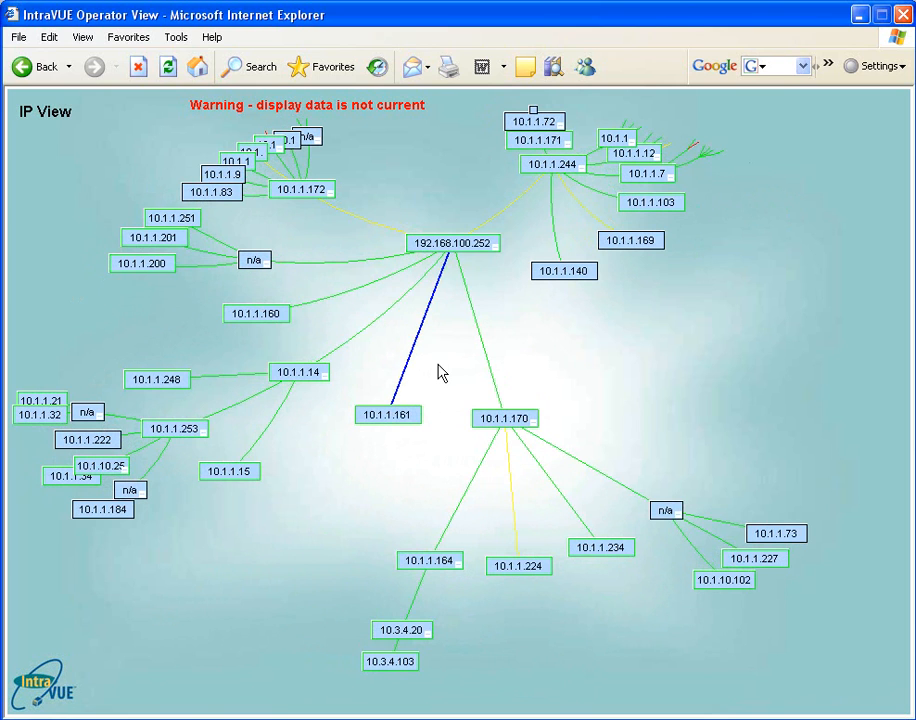
pyautogui.moveTo(428, 392)
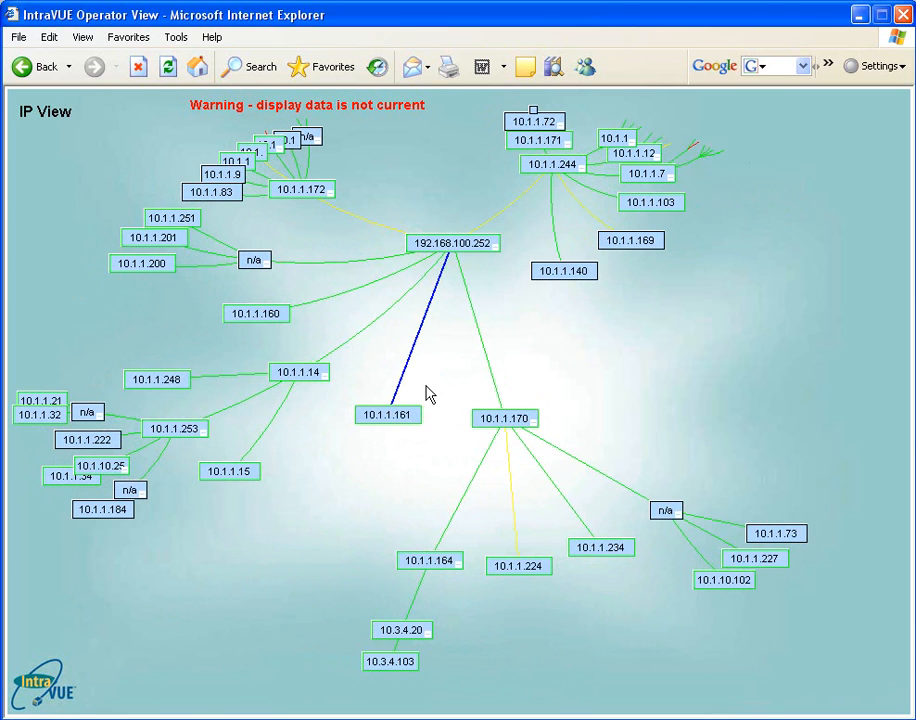
pyautogui.moveTo(418, 382)
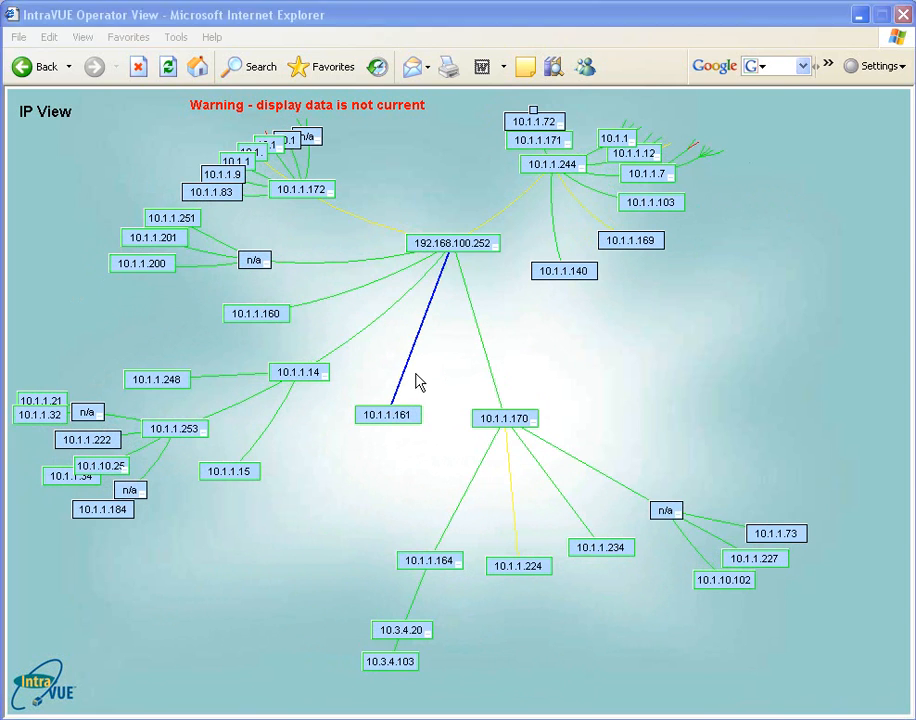
pyautogui.moveTo(490, 376)
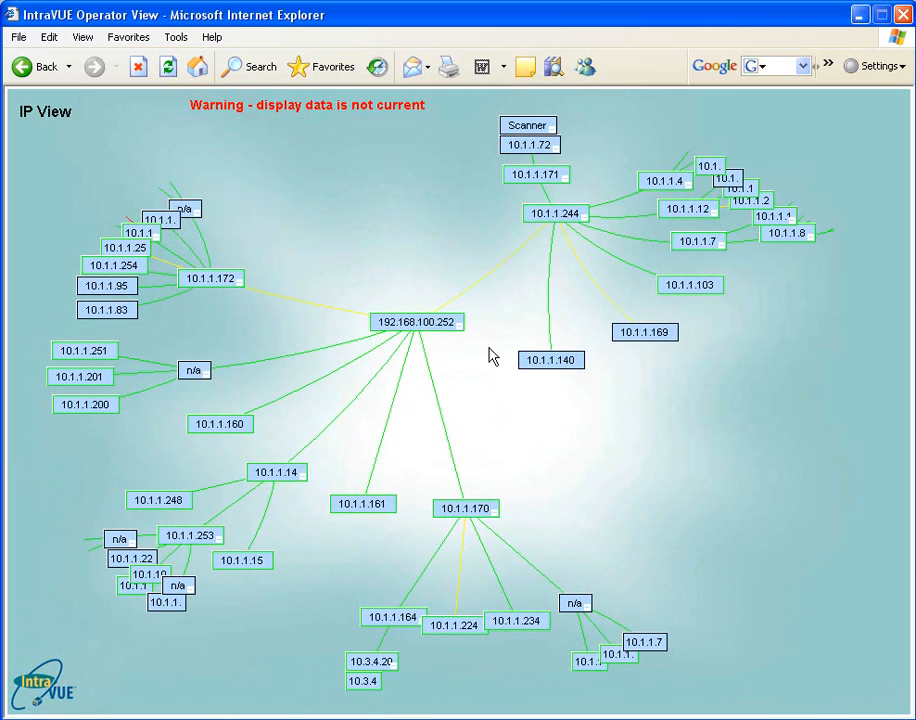
pyautogui.moveTo(656, 368)
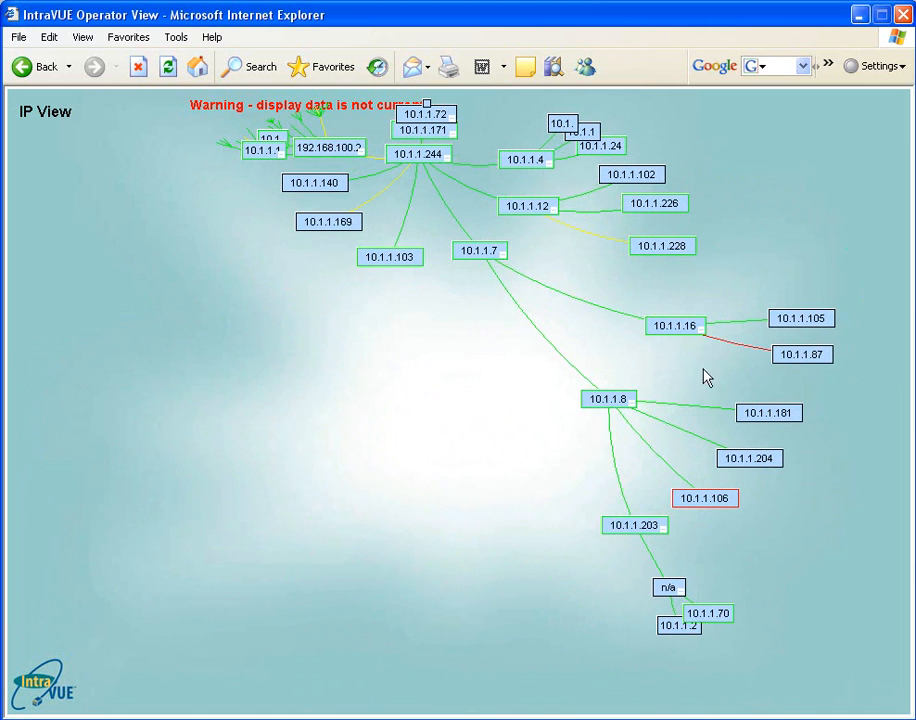
pyautogui.moveTo(752, 444)
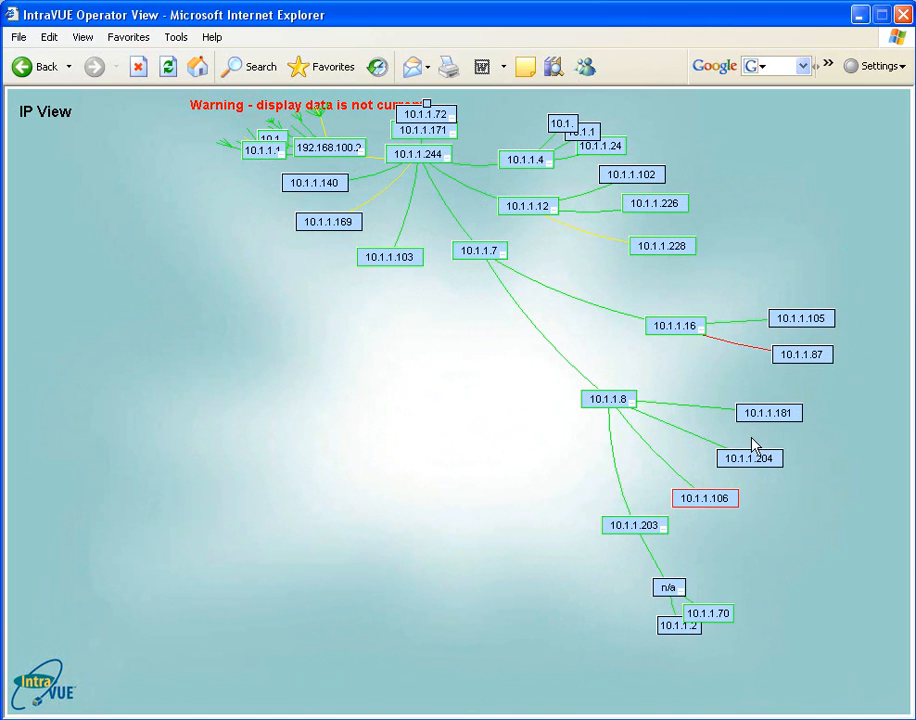
pyautogui.moveTo(730, 488)
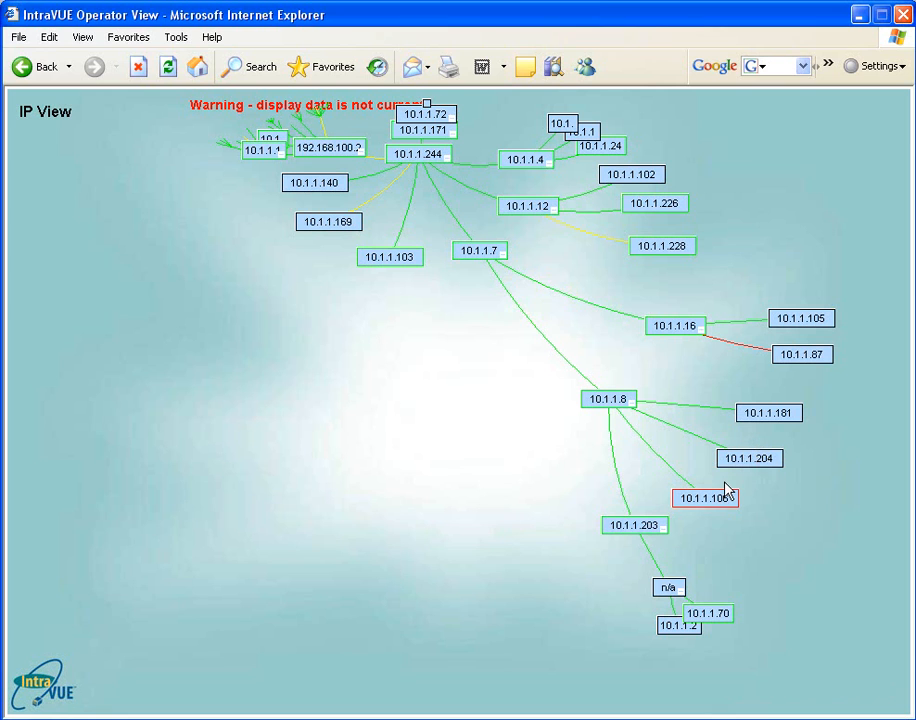
pyautogui.moveTo(680, 548)
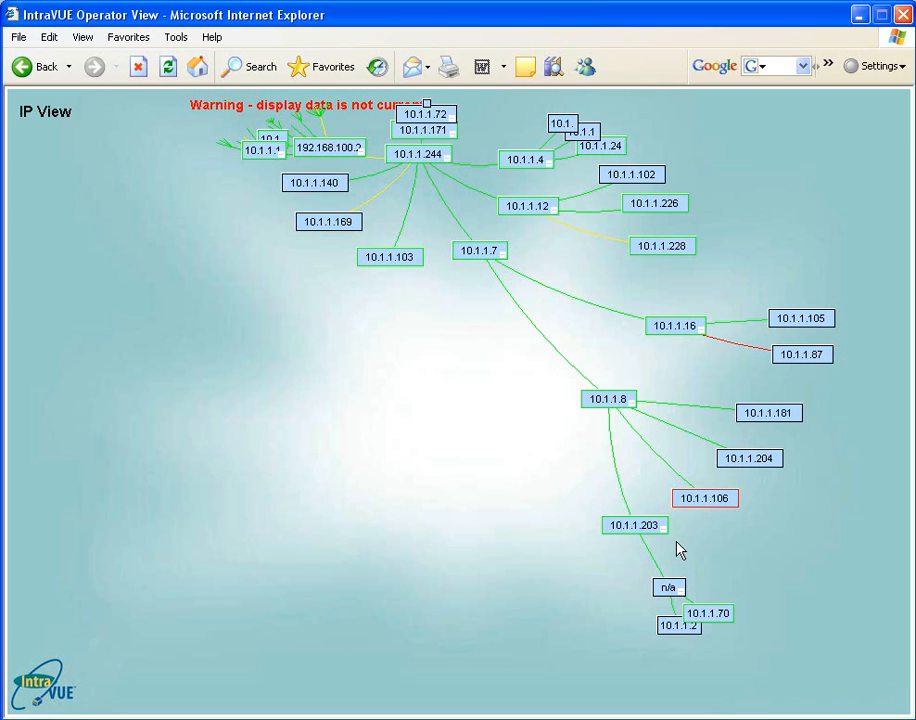
pyautogui.moveTo(650, 572)
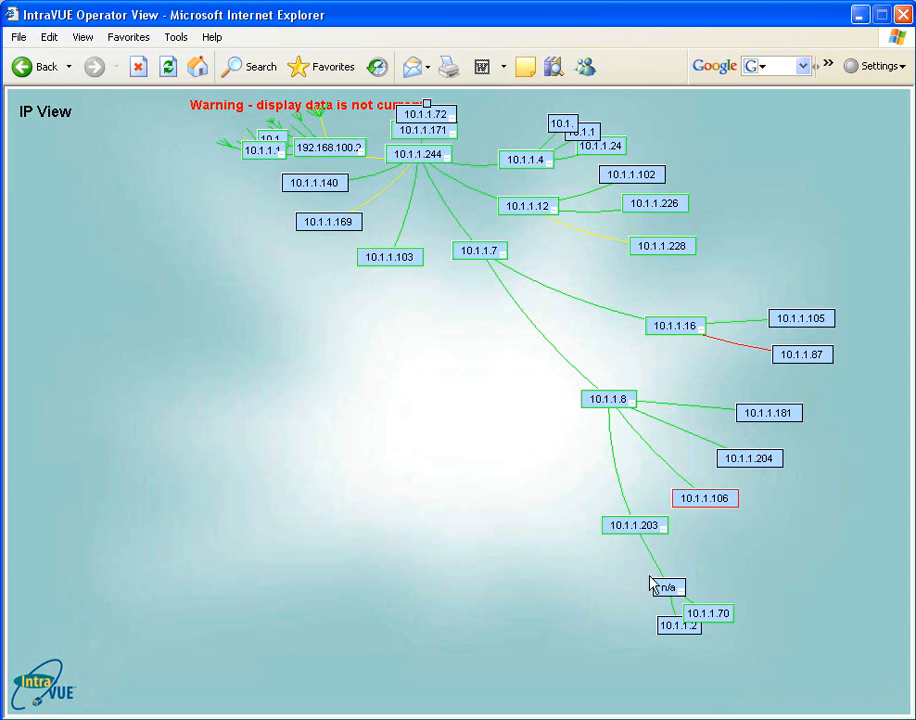
pyautogui.moveTo(648, 576)
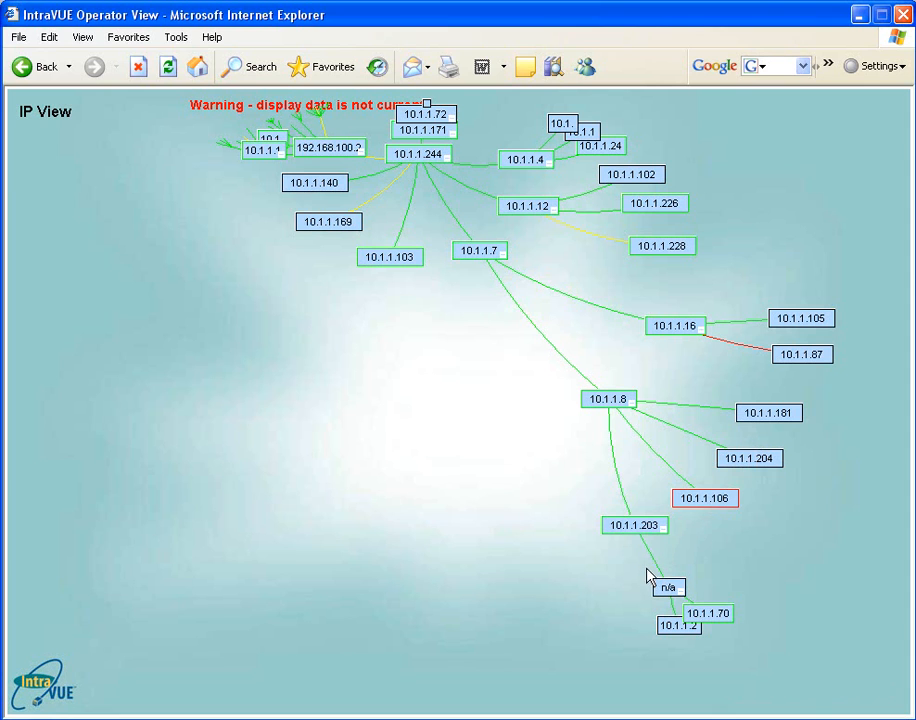
pyautogui.moveTo(284, 452)
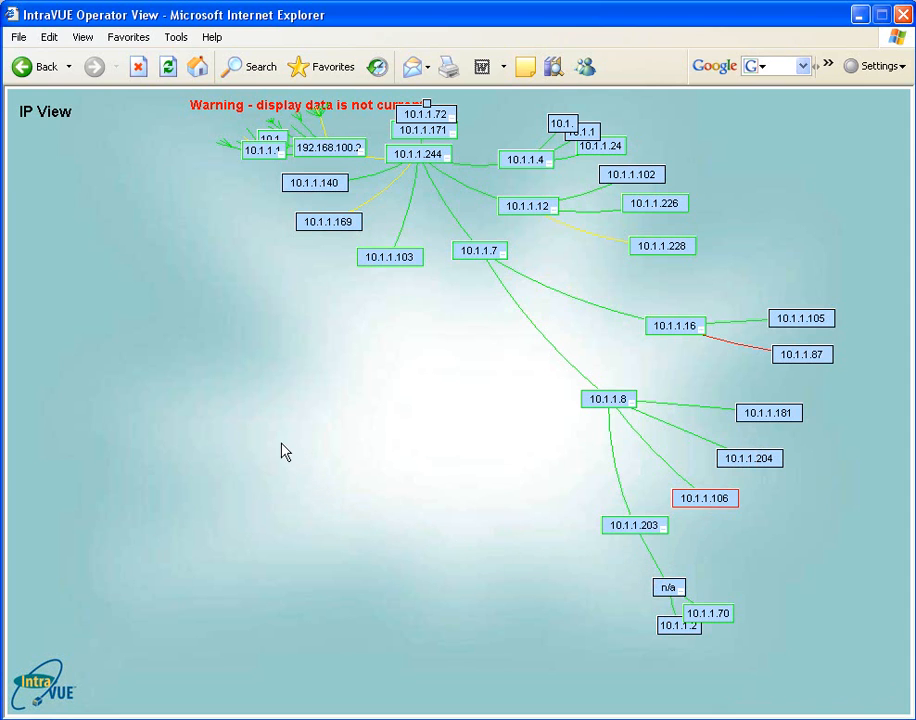
pyautogui.moveTo(310, 430)
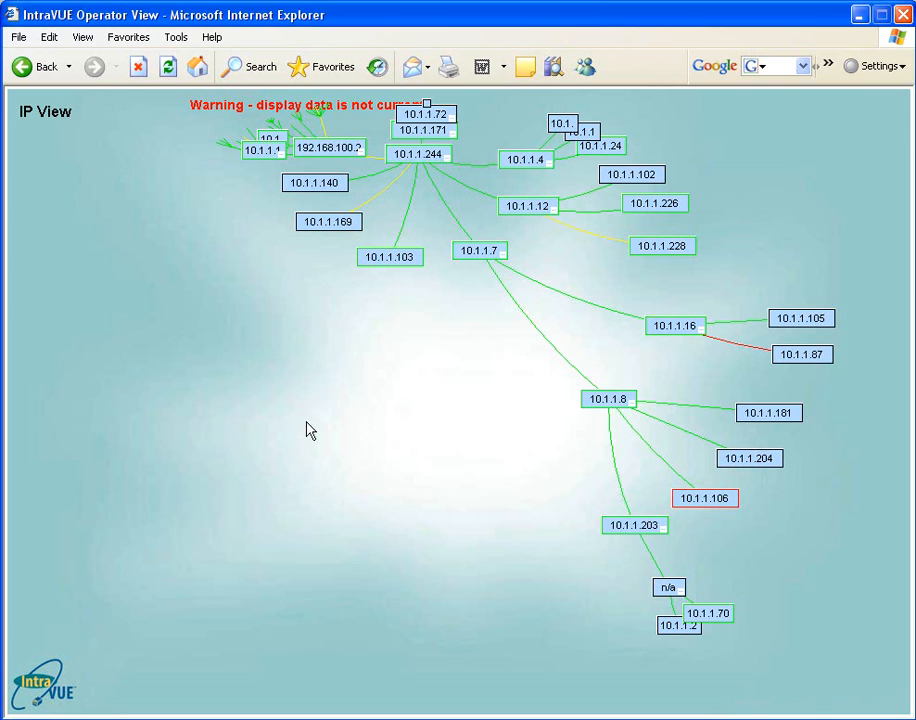
pyautogui.moveTo(380, 344)
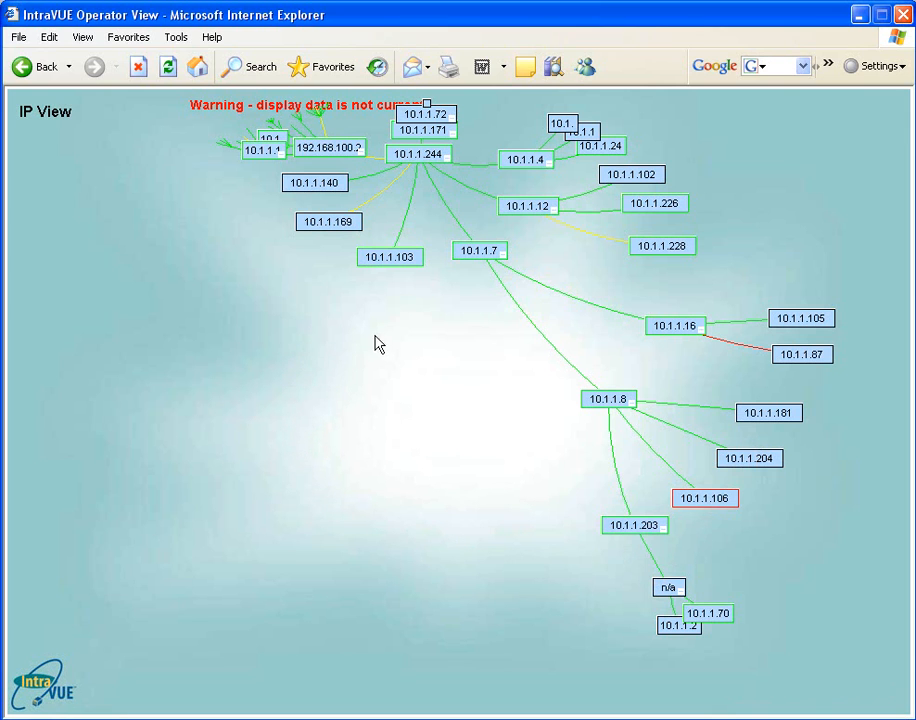
pyautogui.moveTo(344, 376)
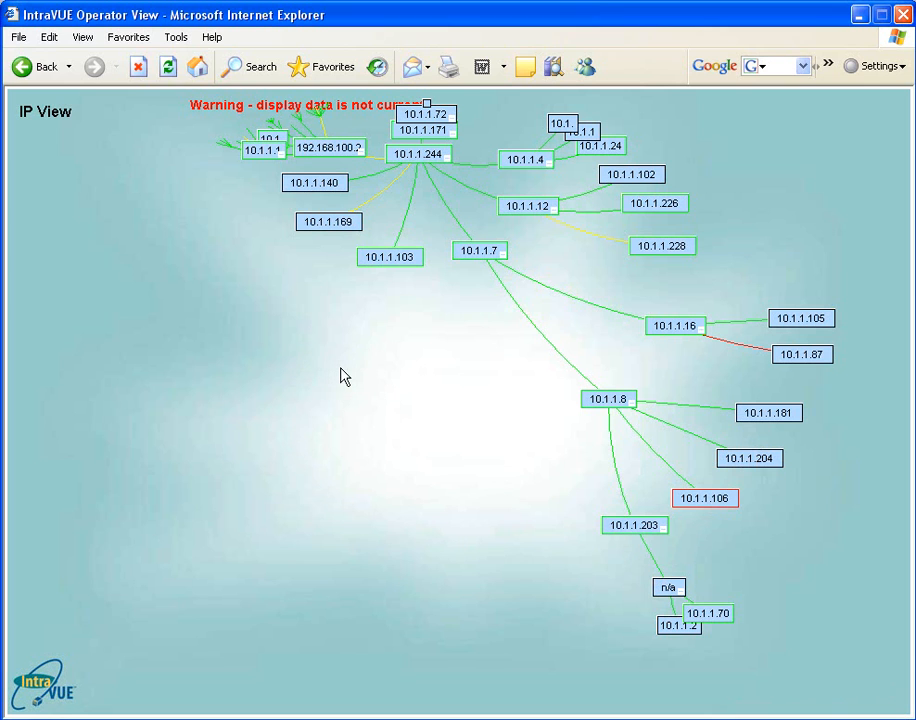
pyautogui.rightClick(344, 376)
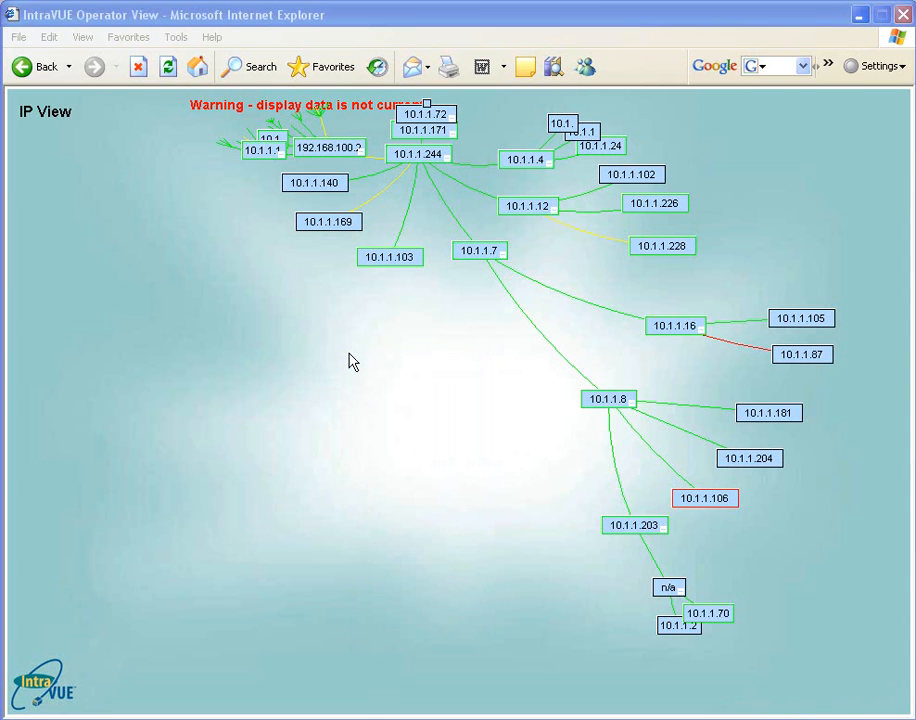
pyautogui.moveTo(388, 264)
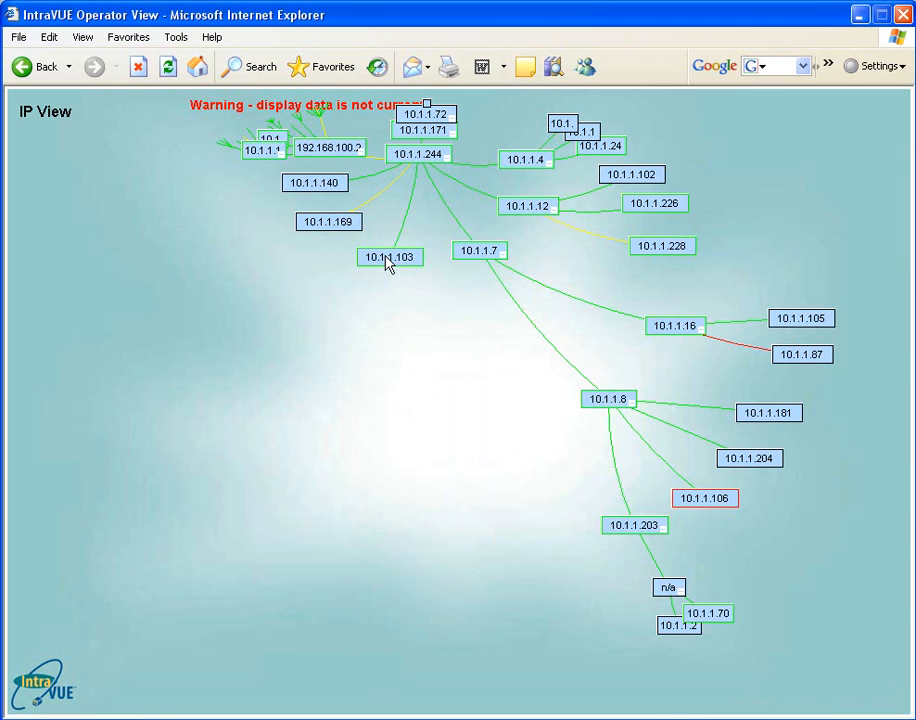
pyautogui.rightClick(388, 258)
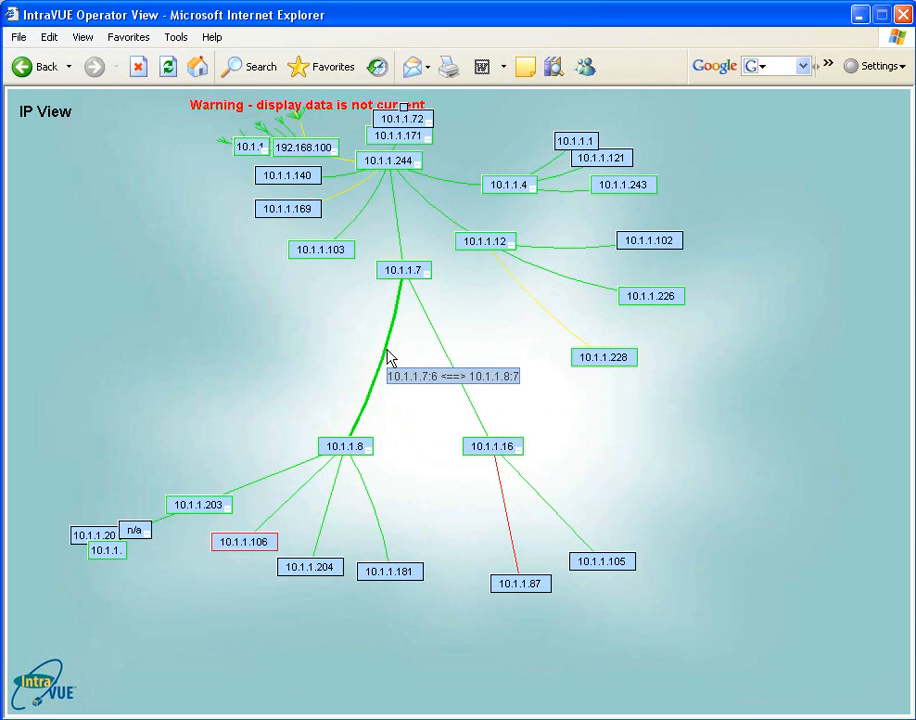
pyautogui.moveTo(390, 356)
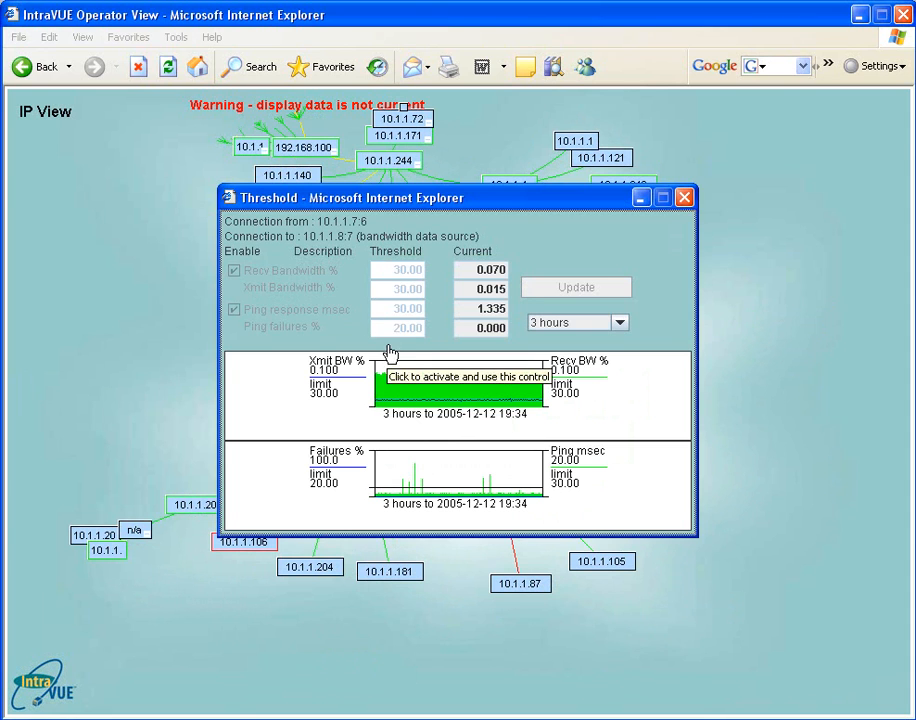
pyautogui.click(480, 390)
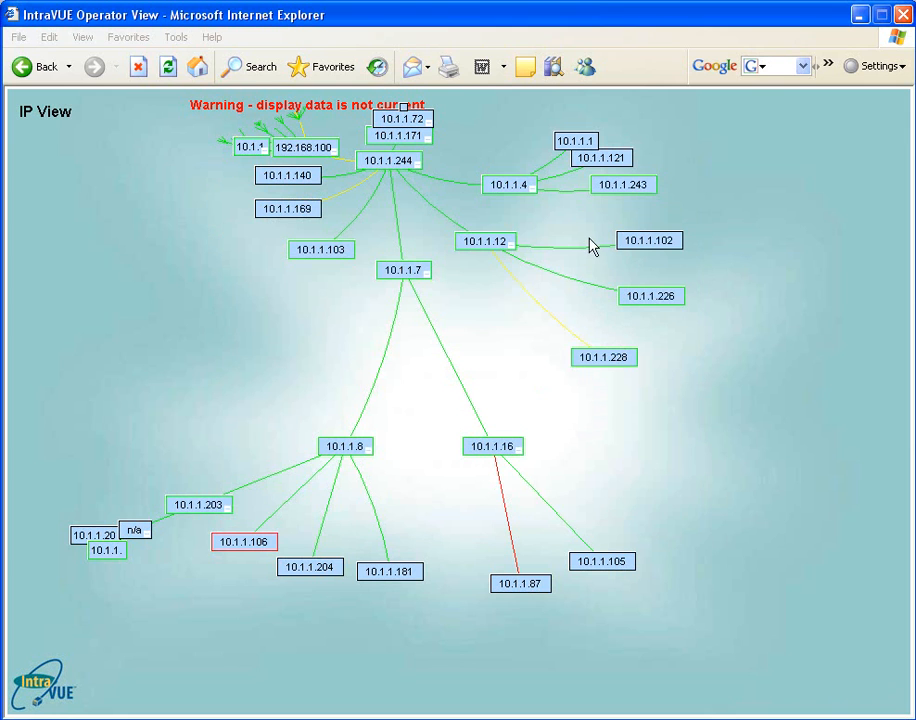
pyautogui.moveTo(588, 272)
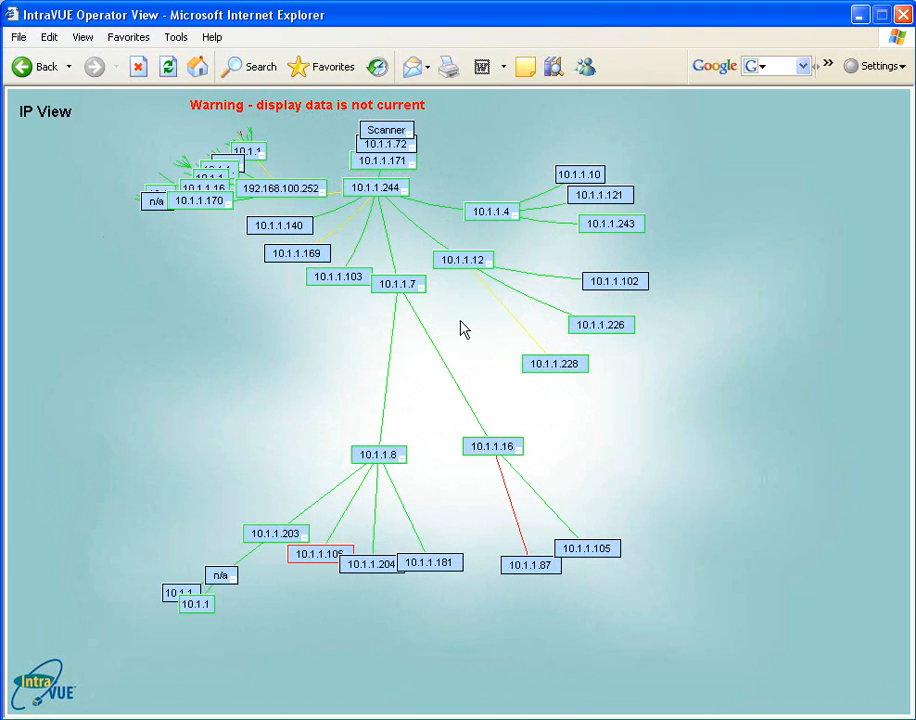
# Switch the map to Device View so nodes show names like Cisco_Switch and Hirschmann RS2.
pyautogui.rightClick(464, 328)
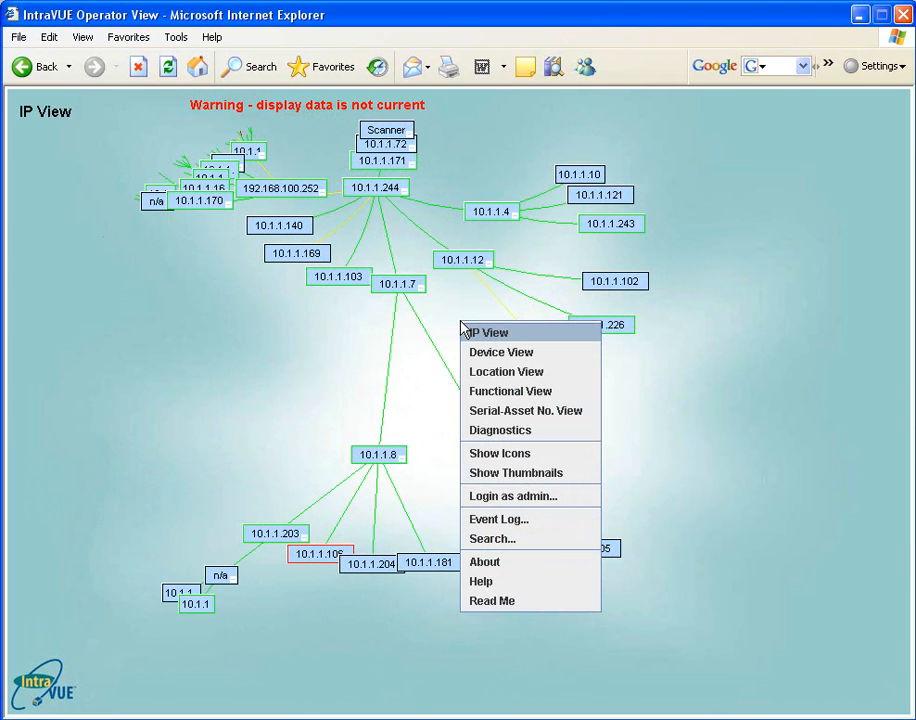
pyautogui.moveTo(470, 332)
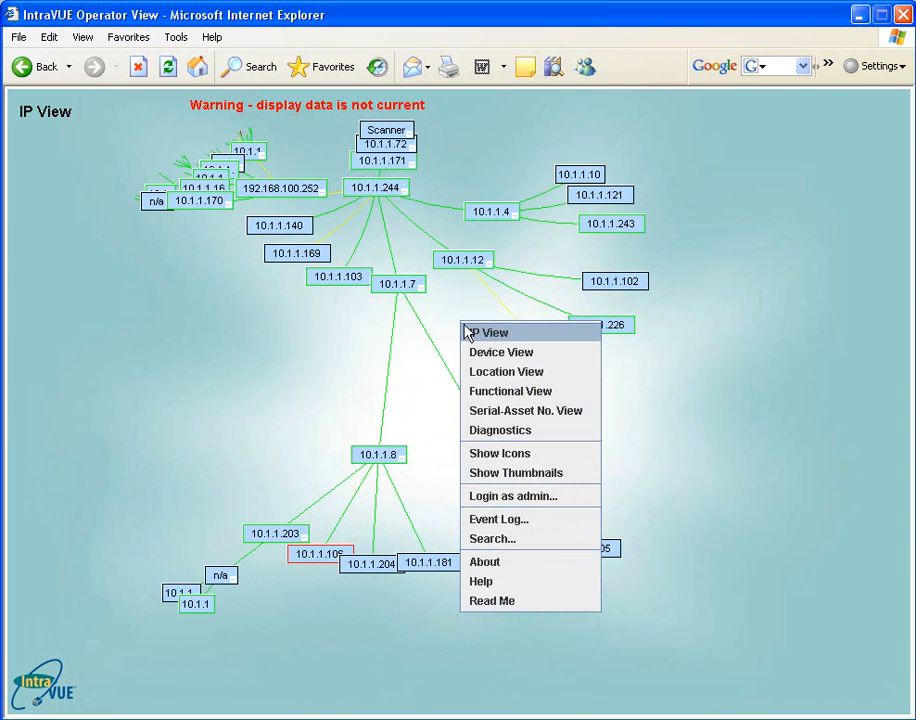
pyautogui.moveTo(502, 352)
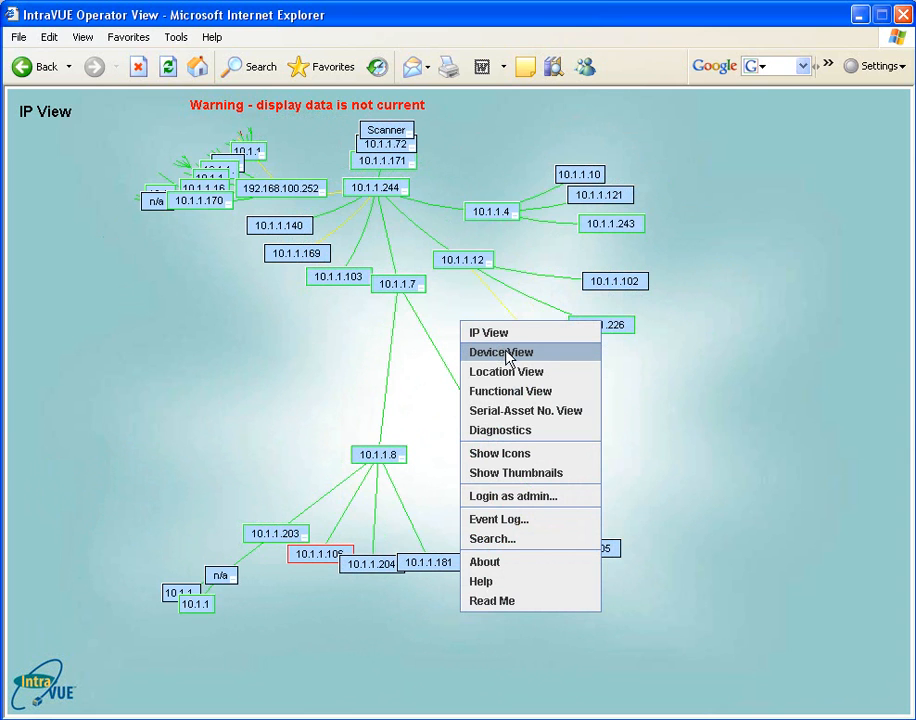
pyautogui.moveTo(516, 356)
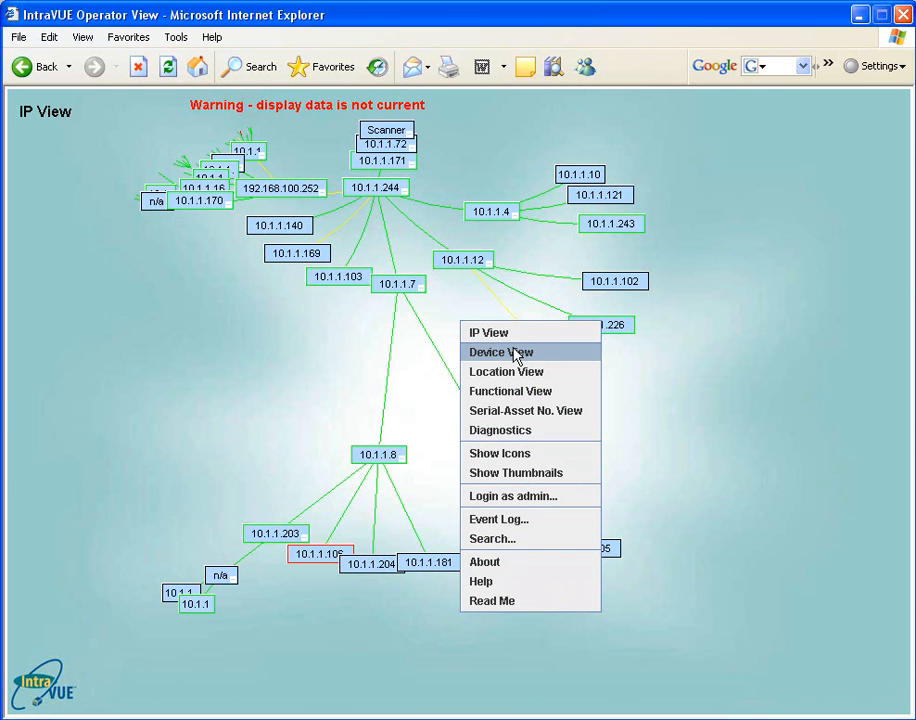
pyautogui.click(500, 352)
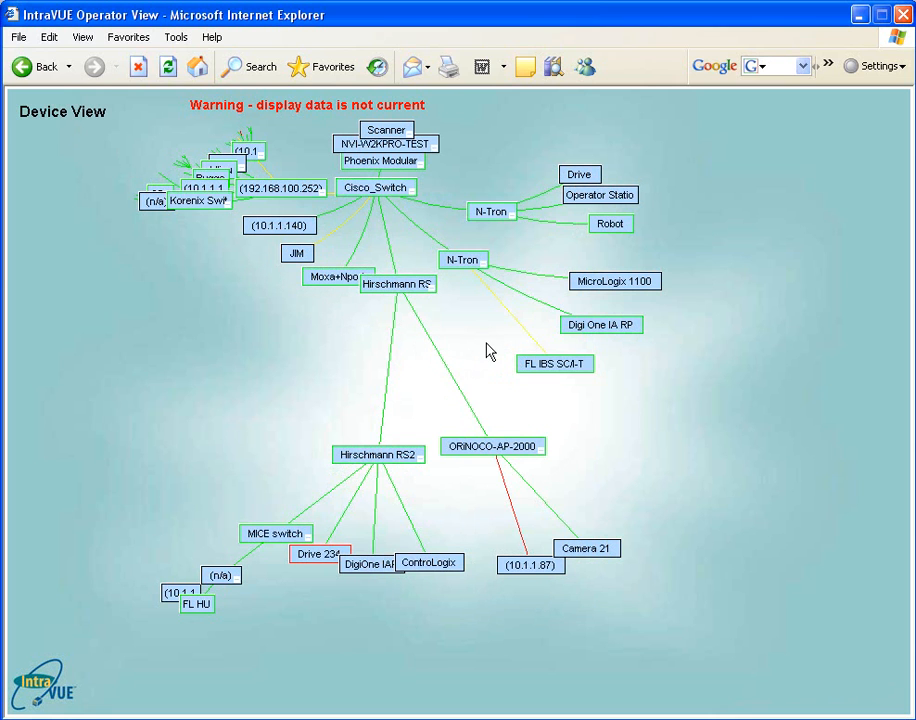
# Pass through Location View, then relabel nodes by Serial Asset No. View (User Defined 2).
pyautogui.rightClick(490, 350)
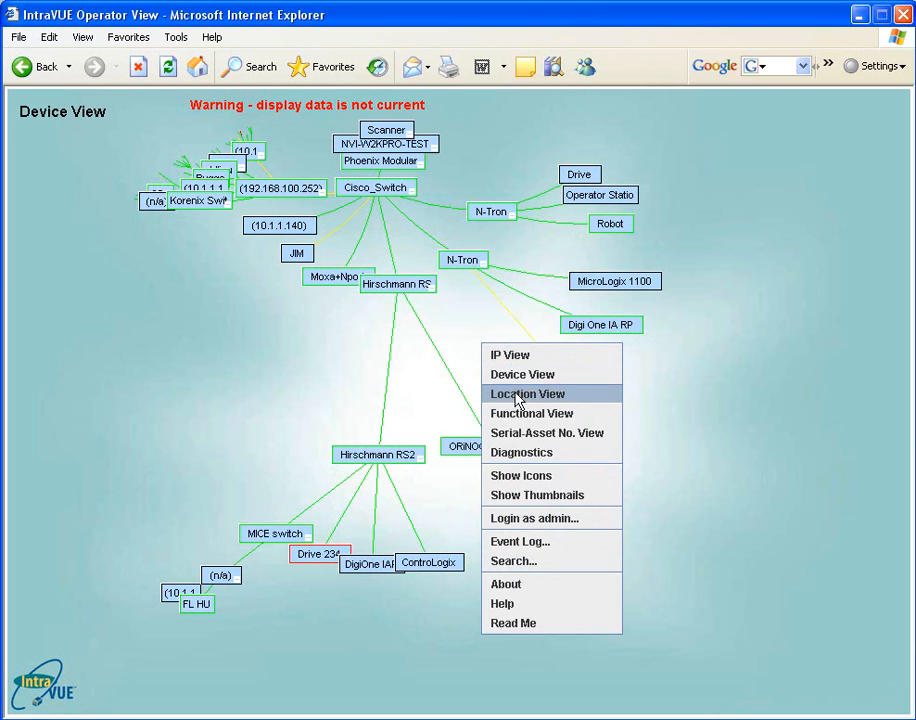
pyautogui.click(528, 394)
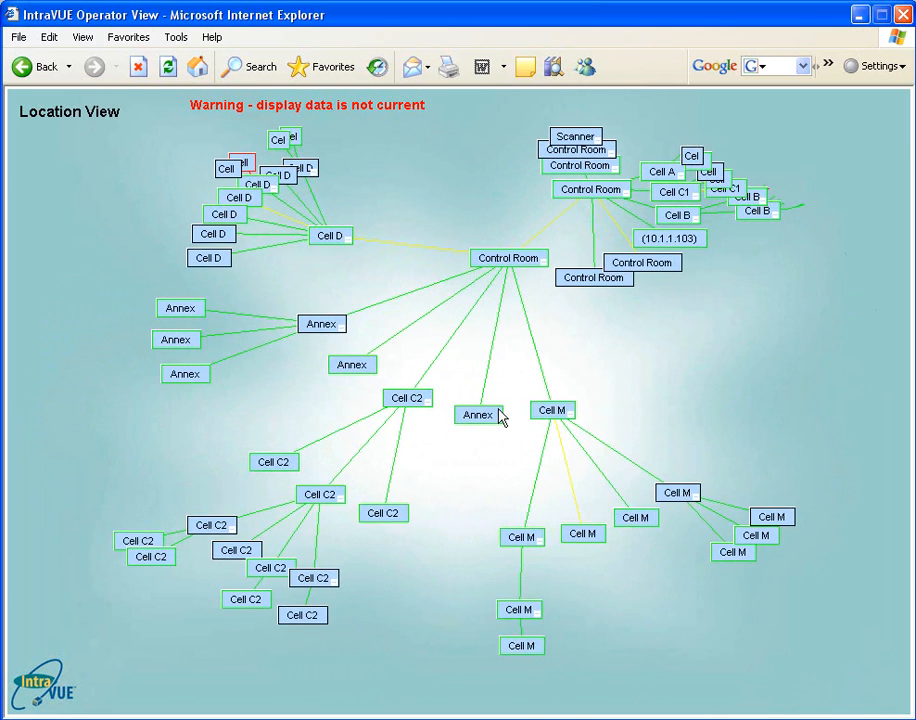
pyautogui.rightClick(564, 380)
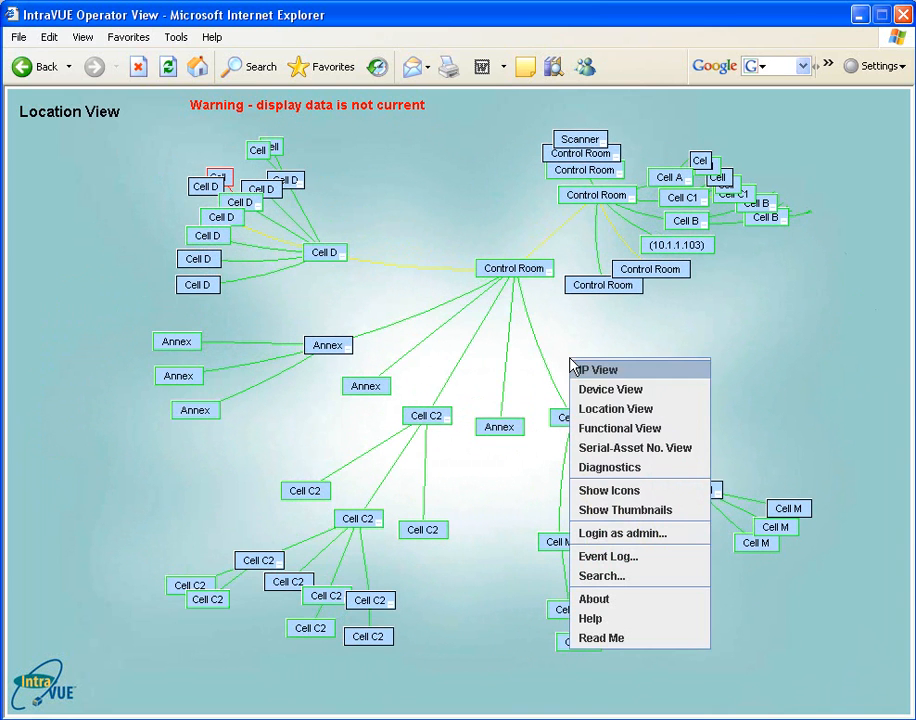
pyautogui.moveTo(620, 428)
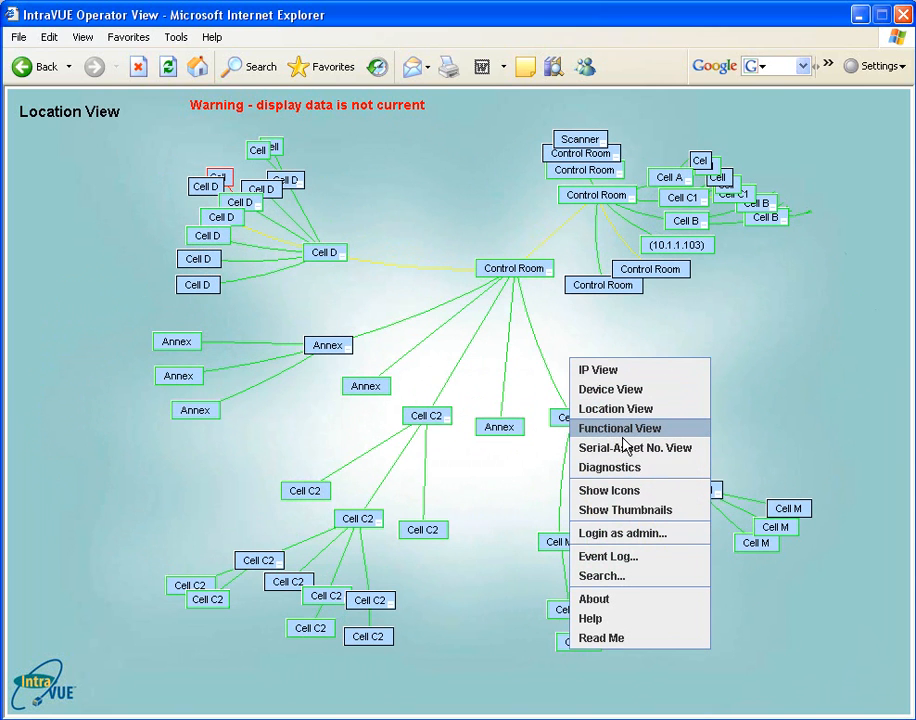
pyautogui.moveTo(672, 442)
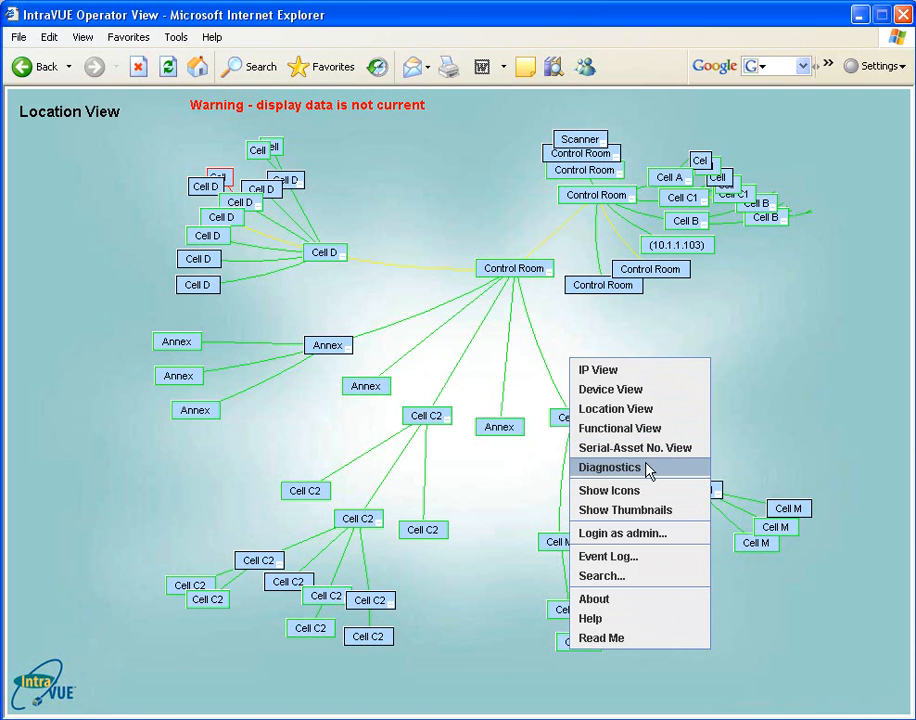
pyautogui.moveTo(652, 456)
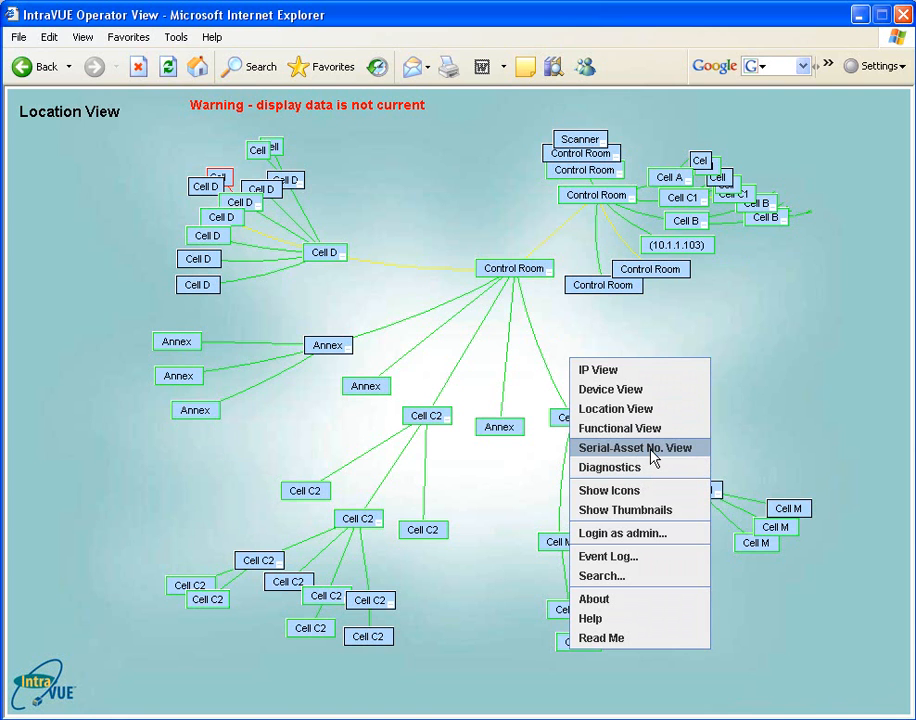
pyautogui.click(638, 448)
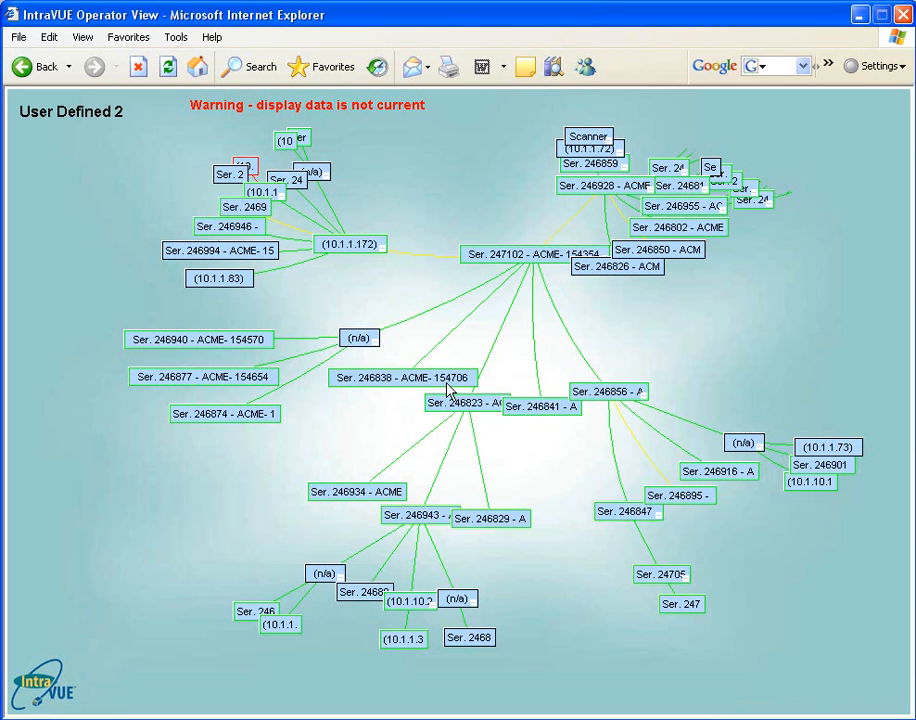
# Return the map to Device View and turn on status icons beside each device.
pyautogui.rightClick(448, 390)
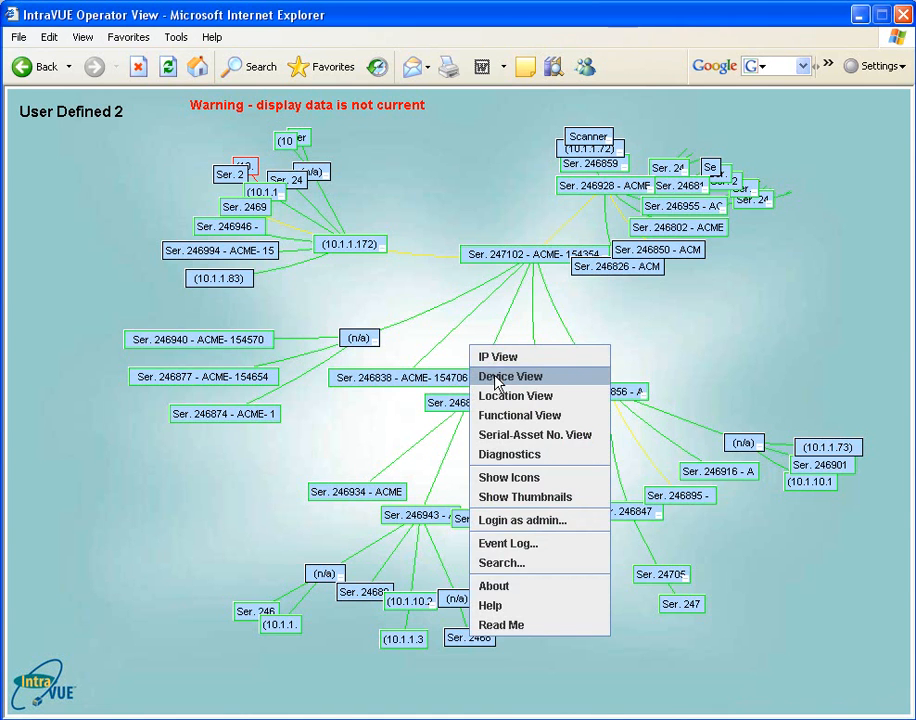
pyautogui.click(510, 376)
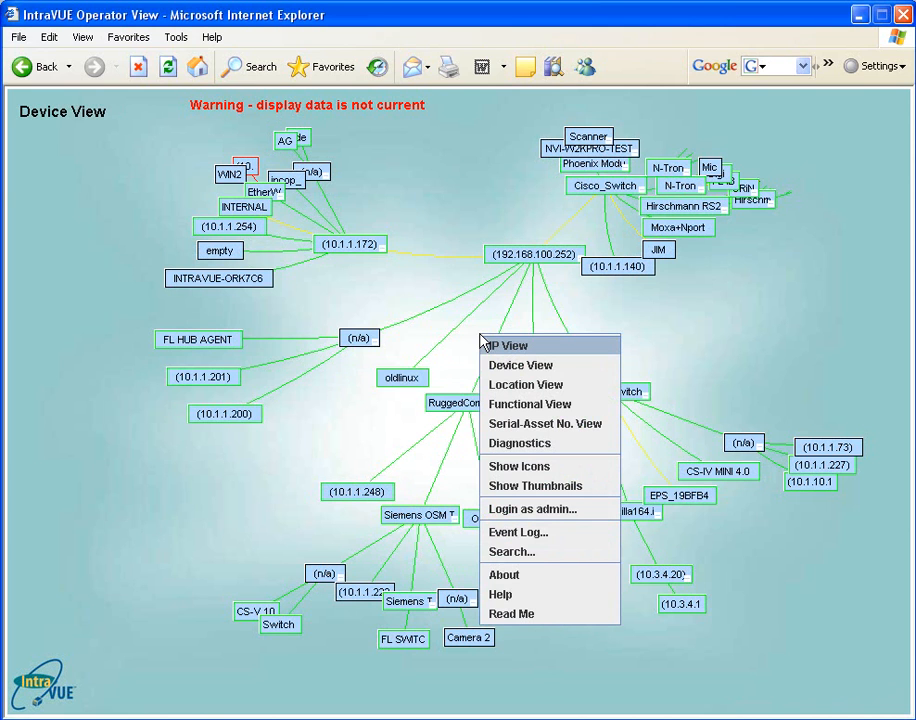
pyautogui.moveTo(520, 364)
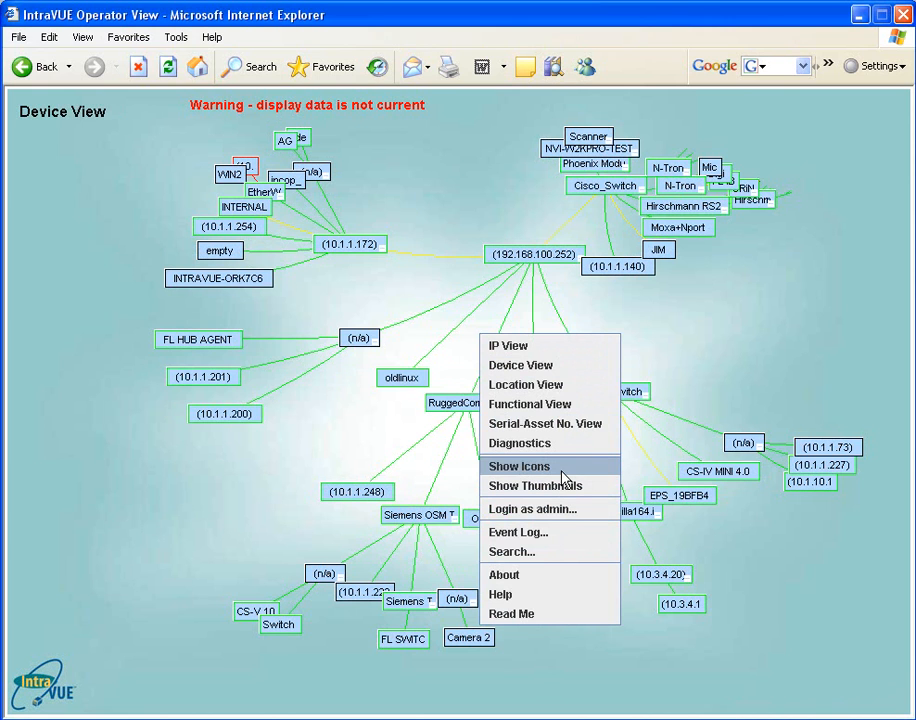
pyautogui.click(520, 466)
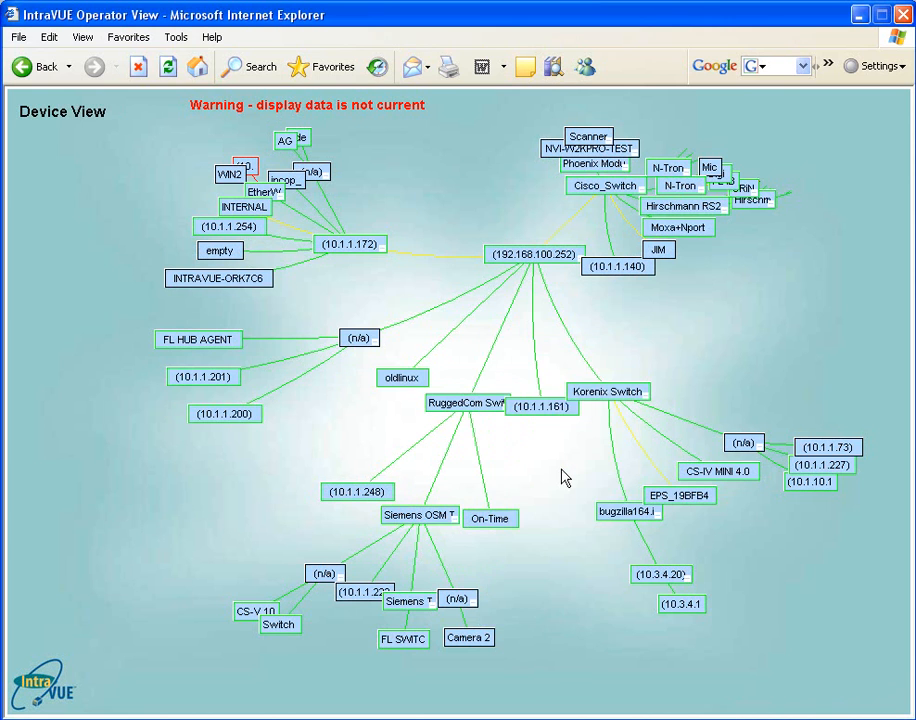
pyautogui.rightClick(564, 476)
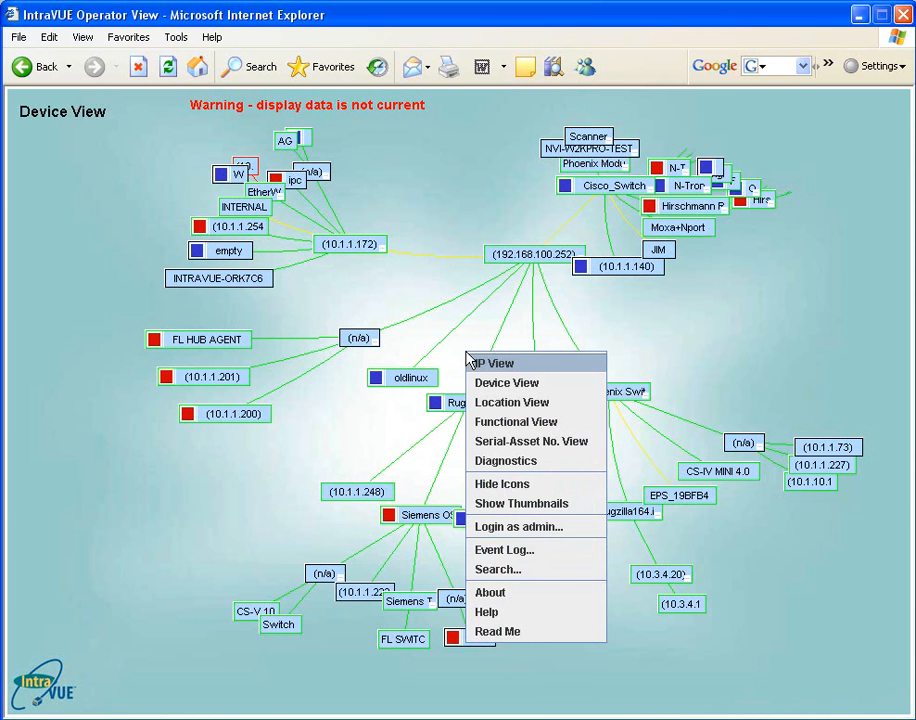
pyautogui.moveTo(520, 504)
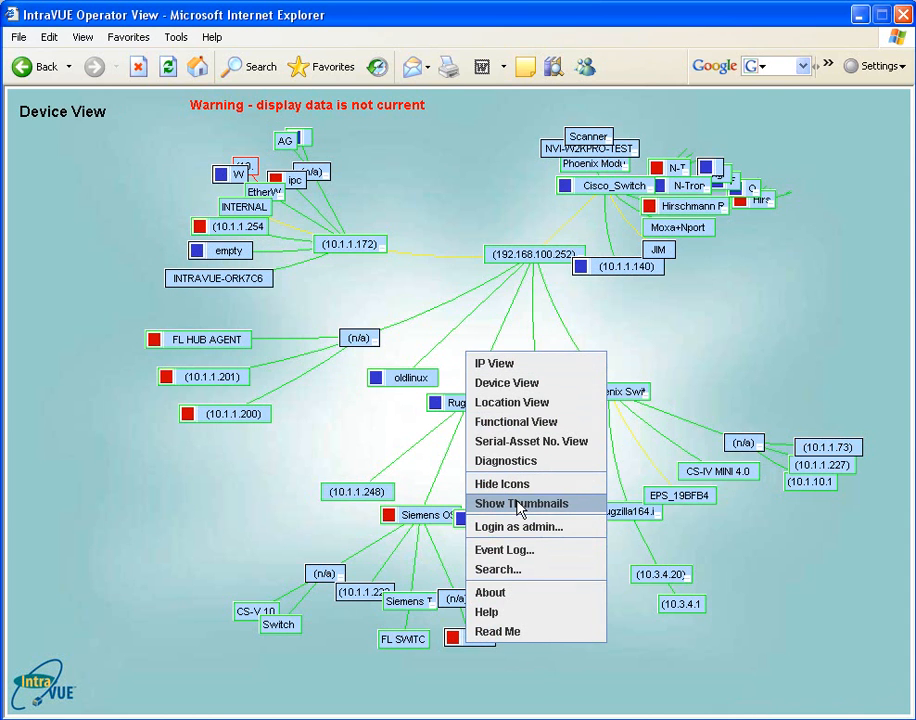
pyautogui.click(520, 504)
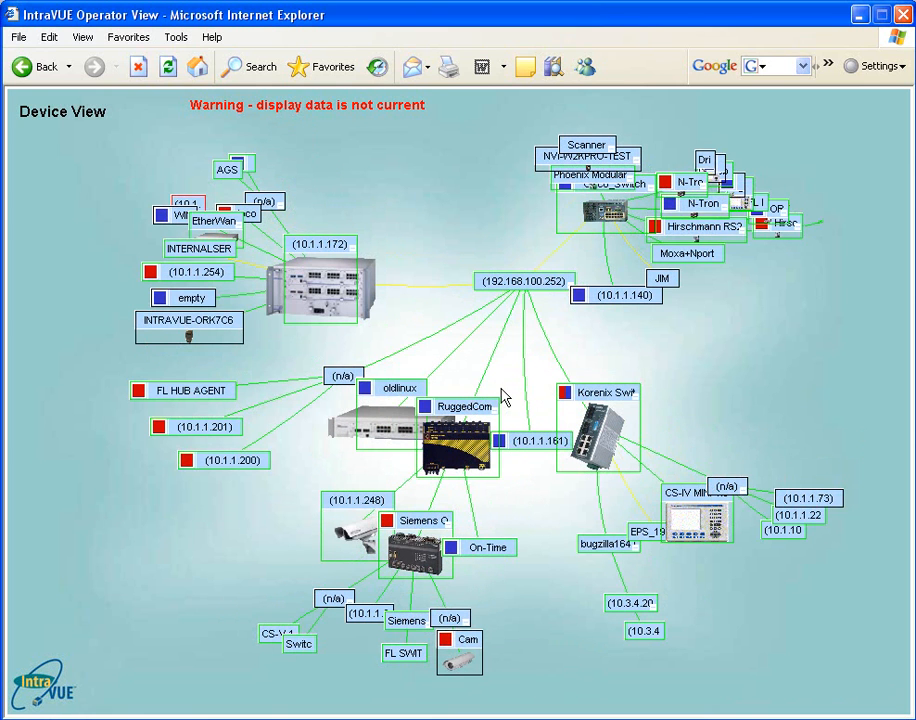
pyautogui.moveTo(510, 396)
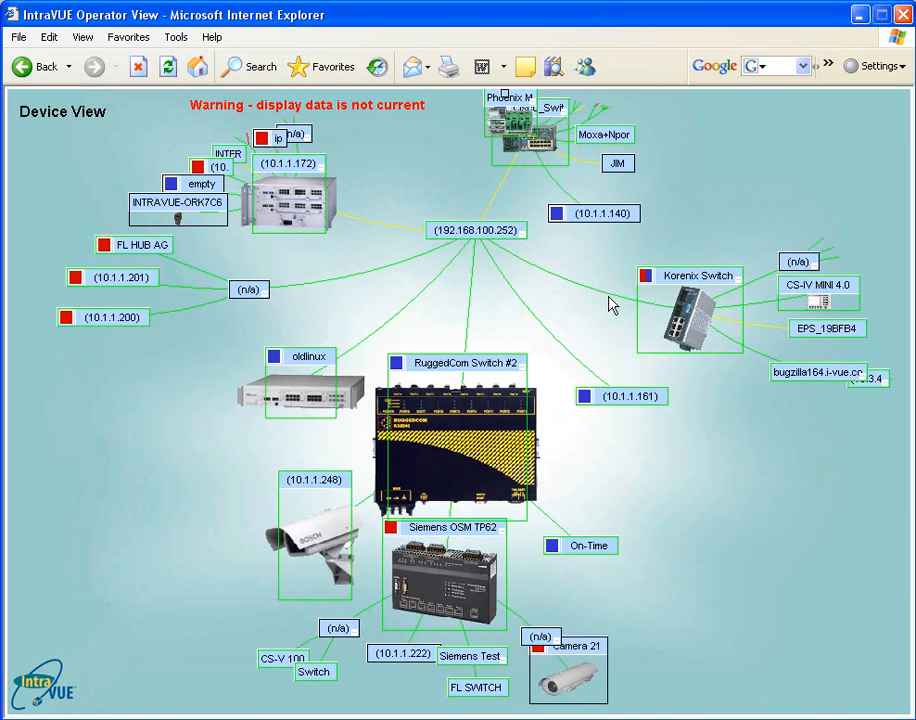
pyautogui.moveTo(498, 400)
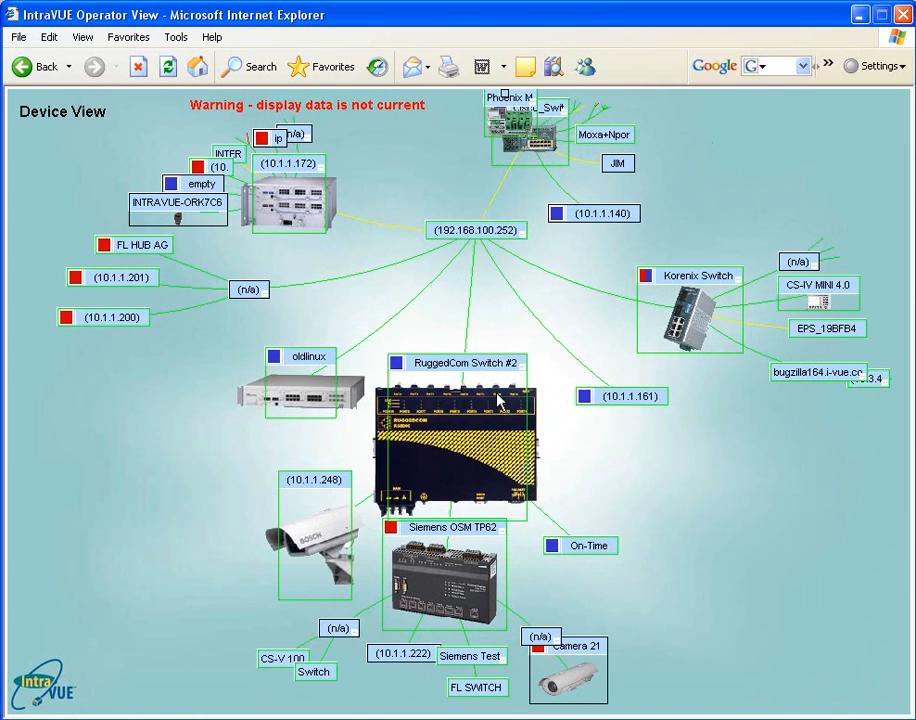
pyautogui.moveTo(514, 332)
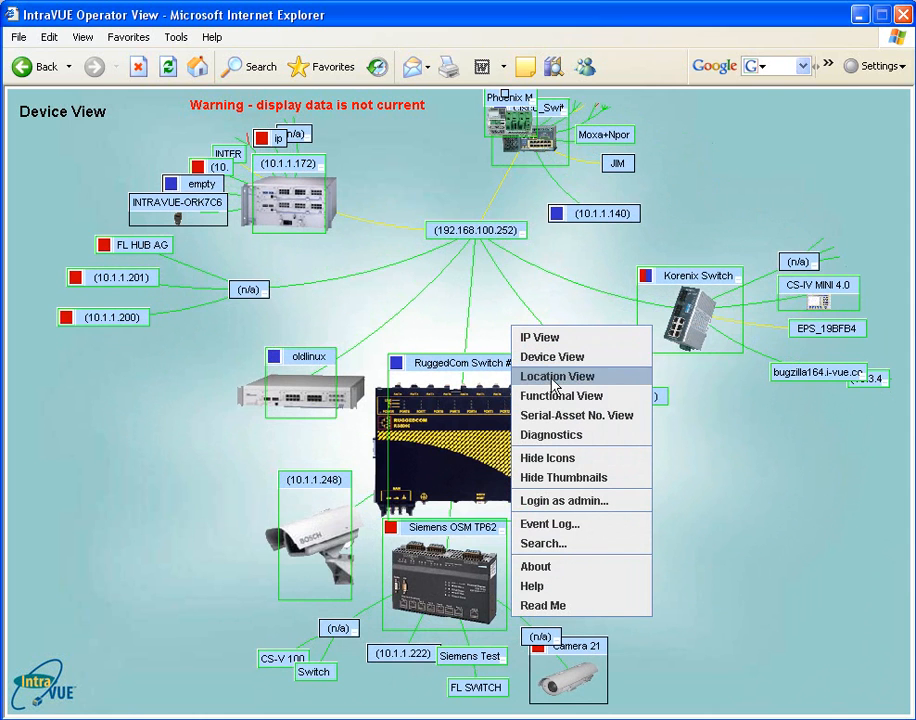
pyautogui.moveTo(564, 500)
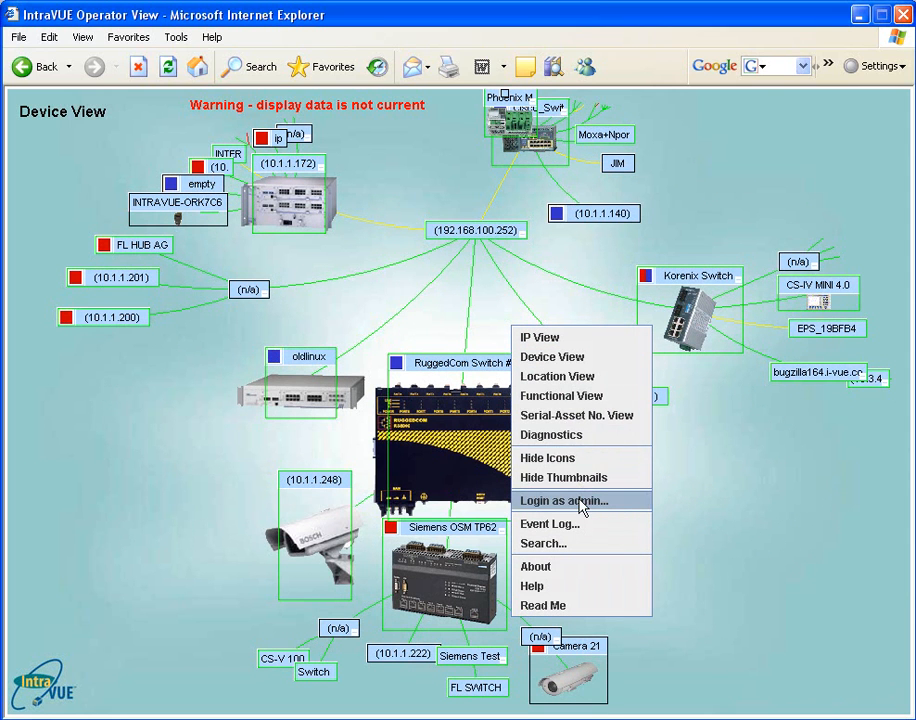
pyautogui.moveTo(592, 508)
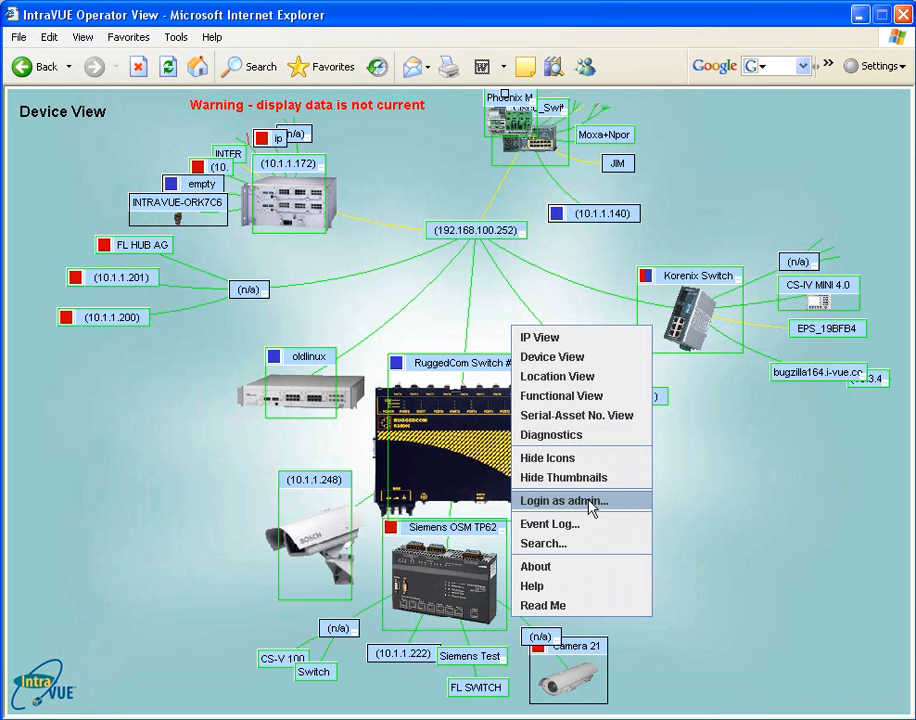
pyautogui.moveTo(584, 516)
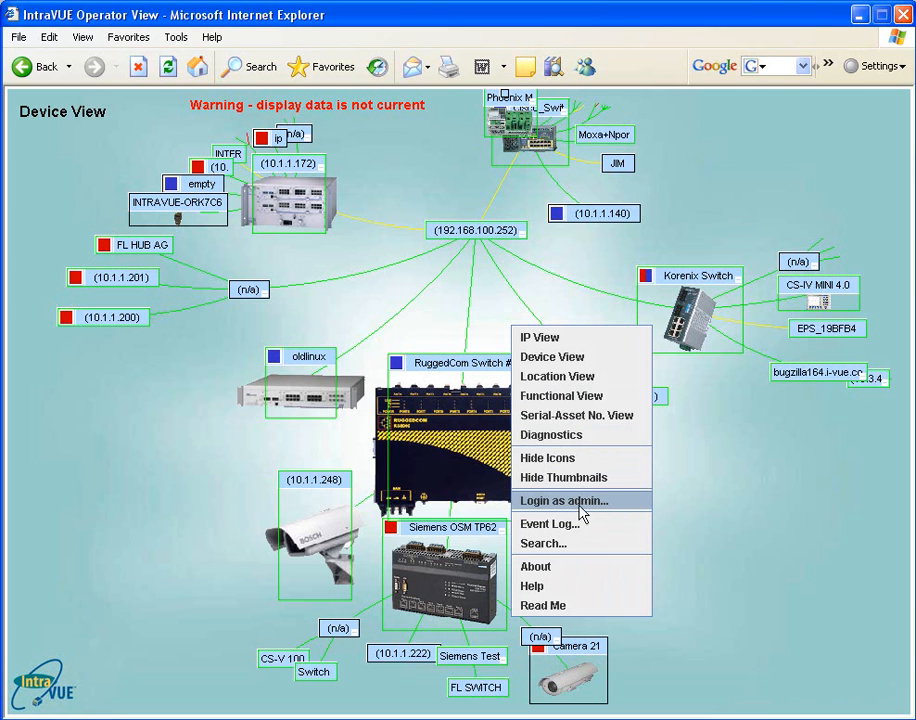
pyautogui.moveTo(572, 524)
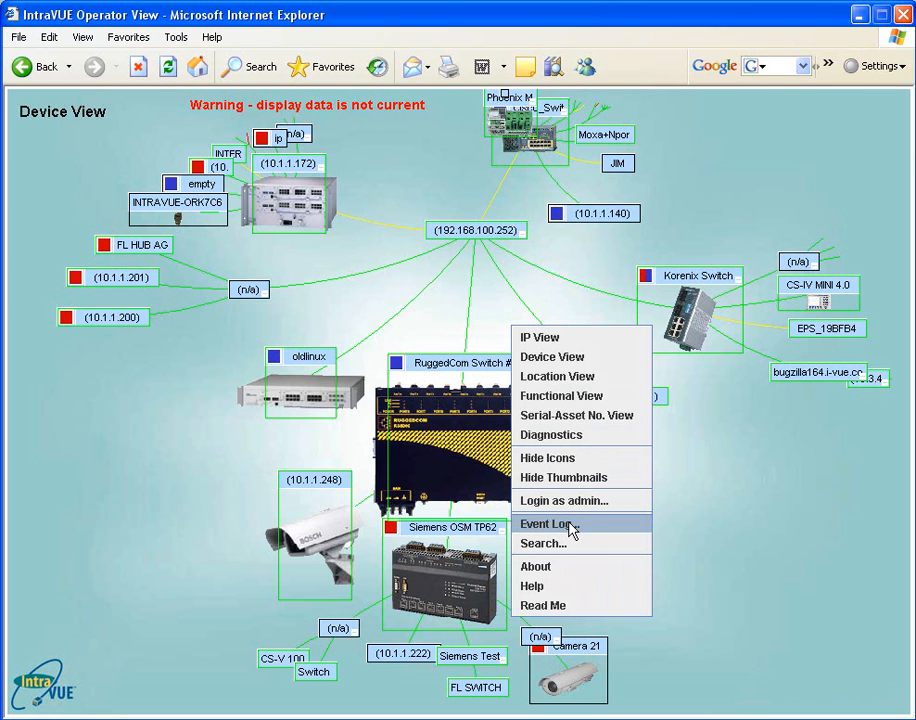
# Bring up the IntraVUE Event Log with its event type, selection, network and IP filters shown.
pyautogui.click(550, 520)
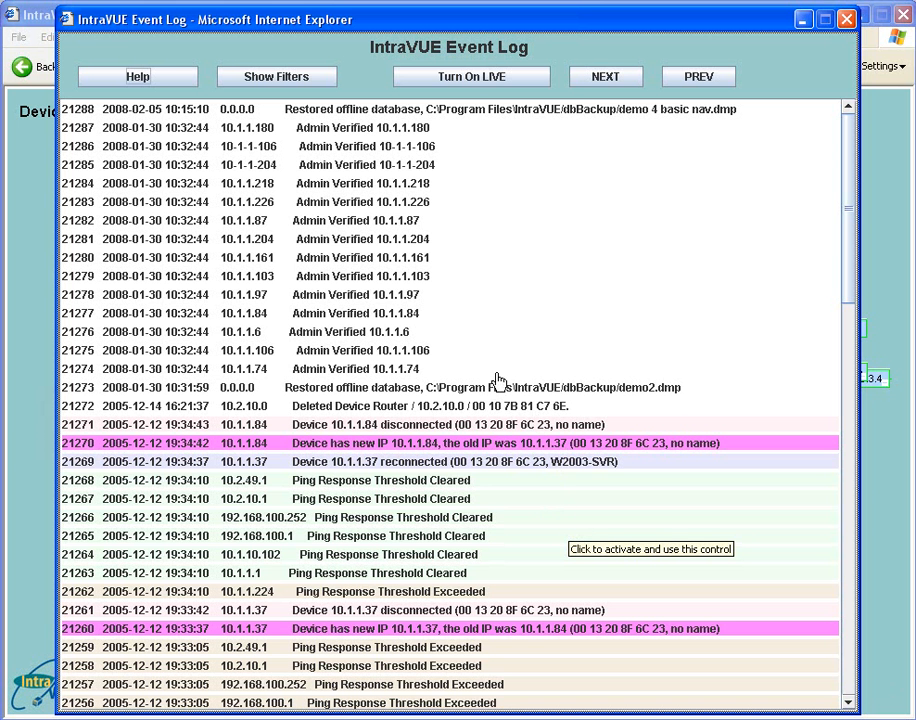
pyautogui.moveTo(382, 136)
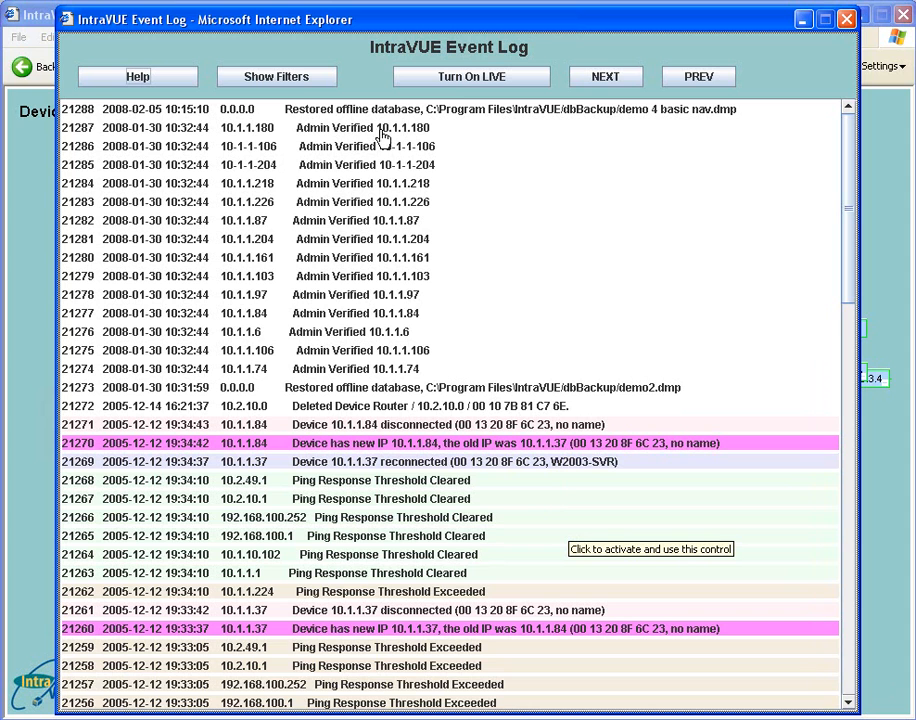
pyautogui.moveTo(304, 82)
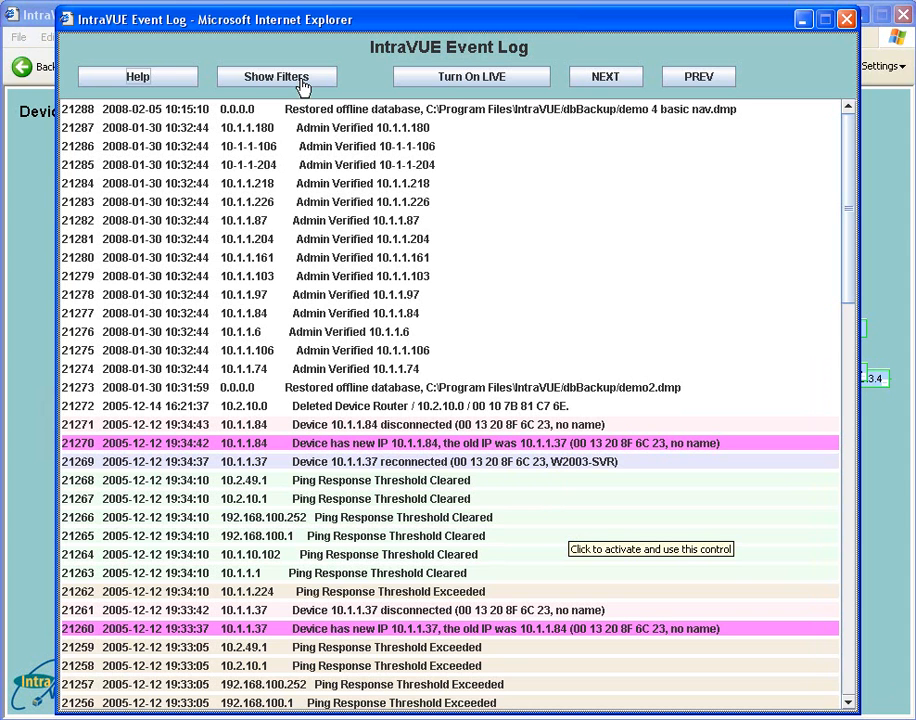
pyautogui.click(276, 76)
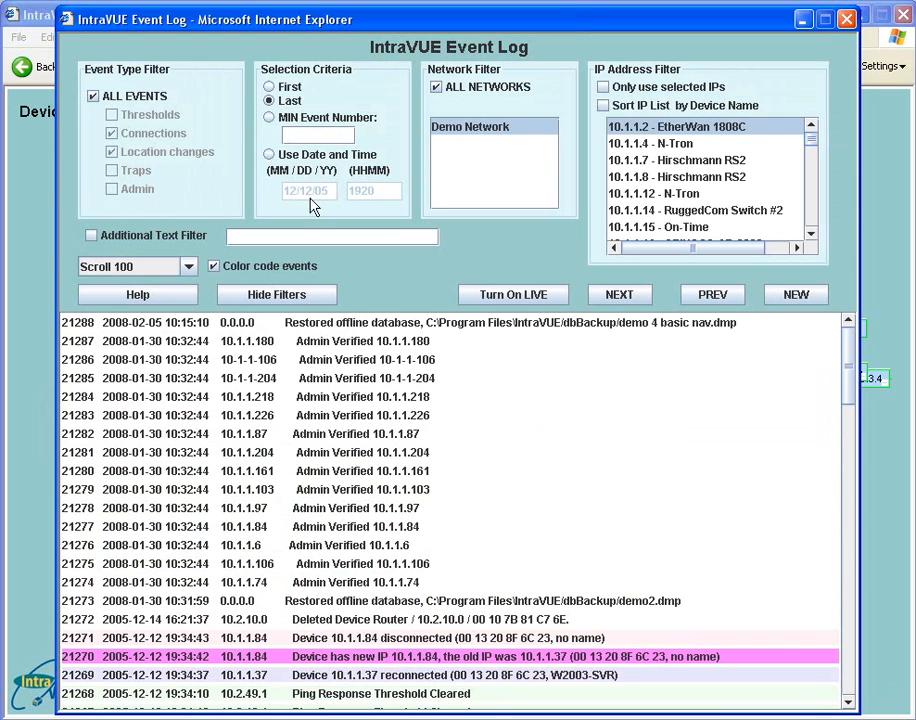
pyautogui.moveTo(472, 244)
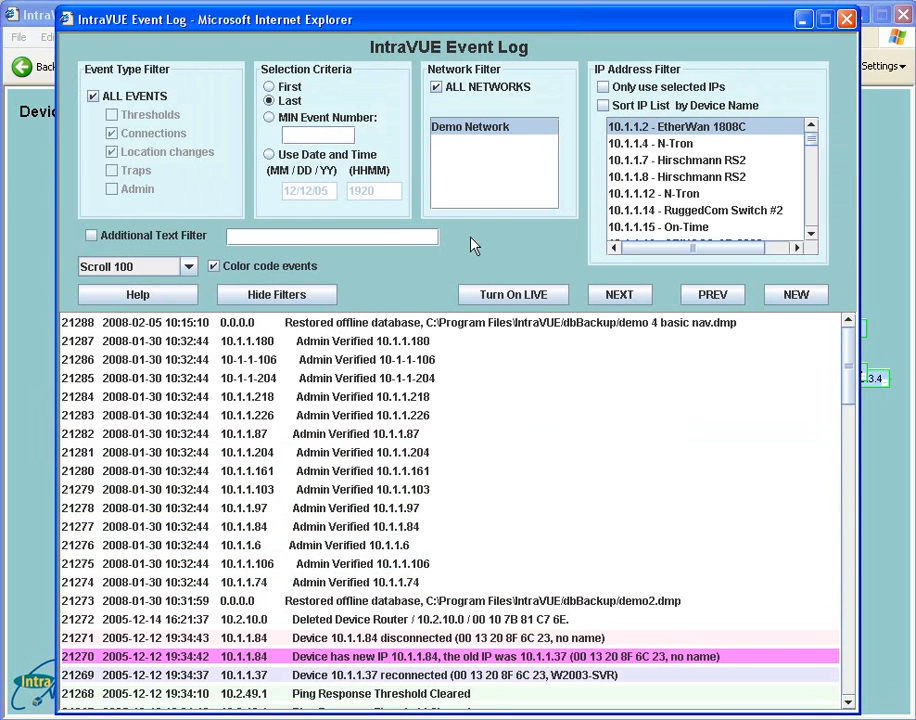
pyautogui.moveTo(476, 268)
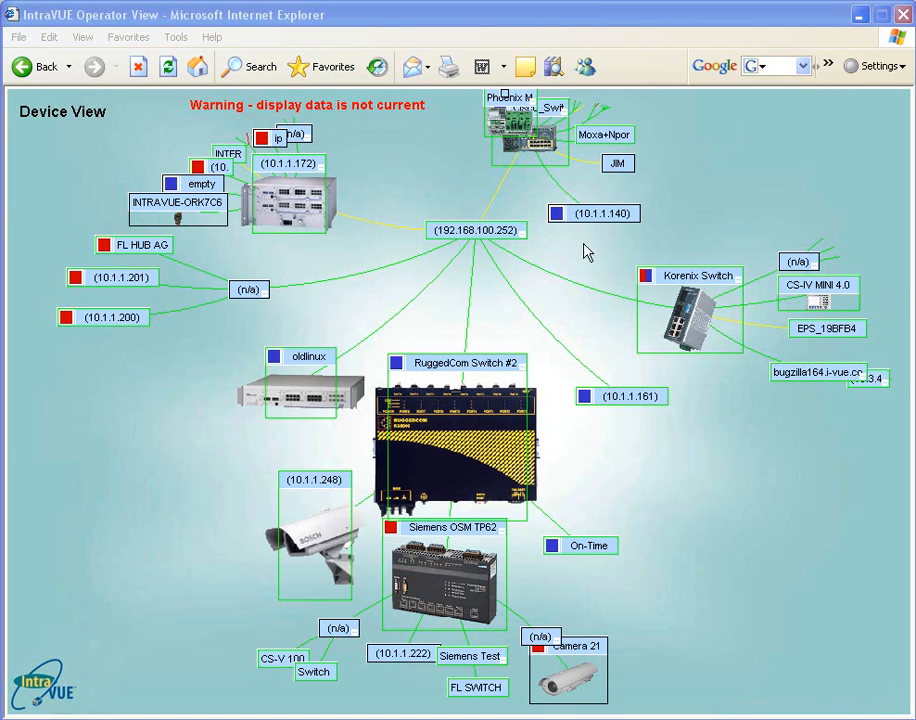
pyautogui.rightClick(588, 250)
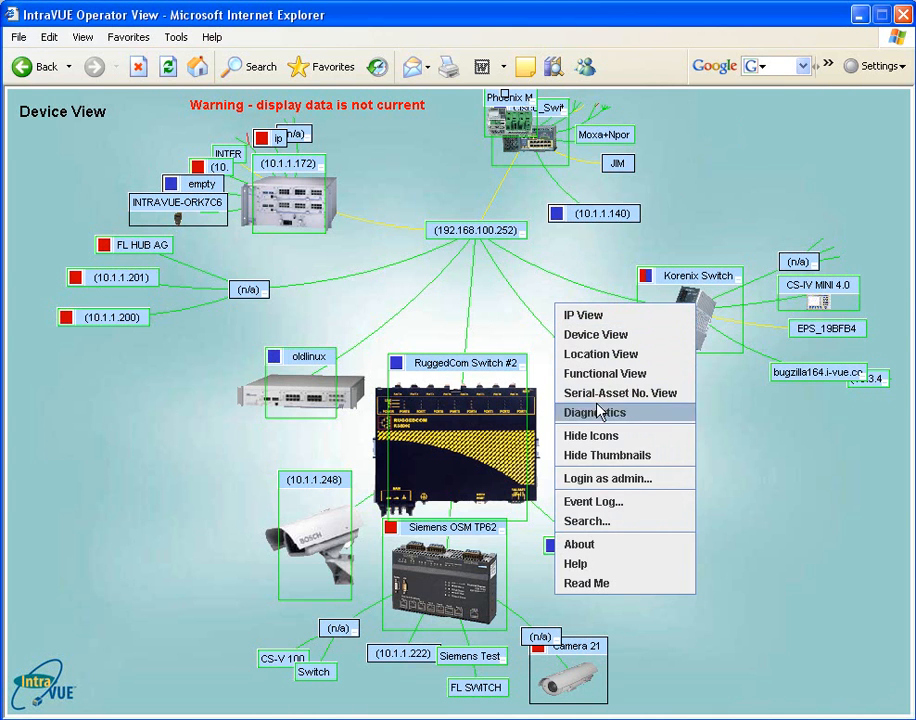
pyautogui.moveTo(612, 522)
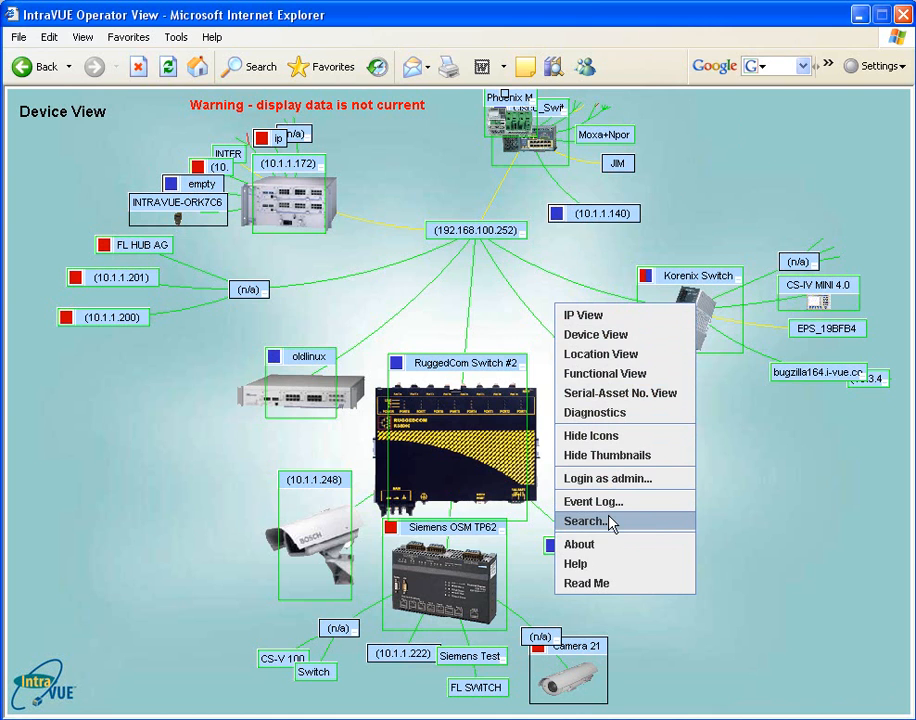
pyautogui.click(584, 520)
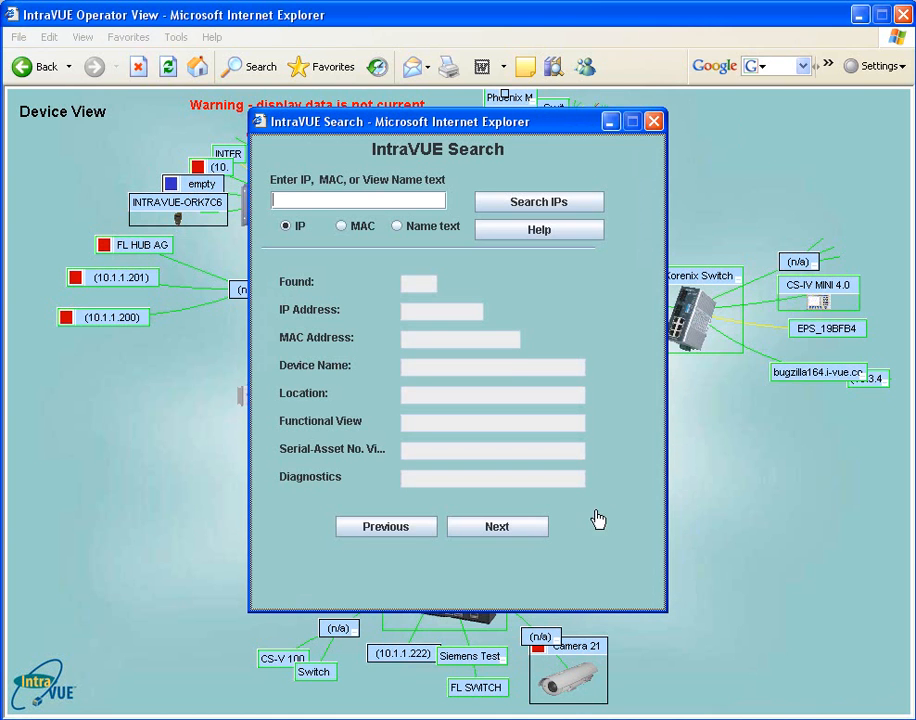
pyautogui.moveTo(470, 296)
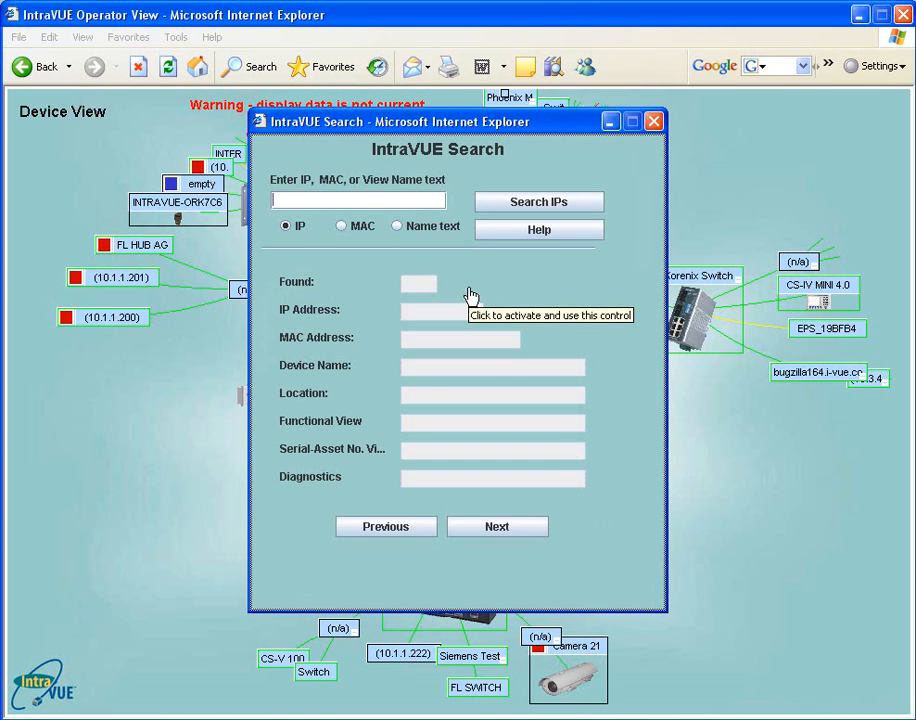
pyautogui.moveTo(298, 244)
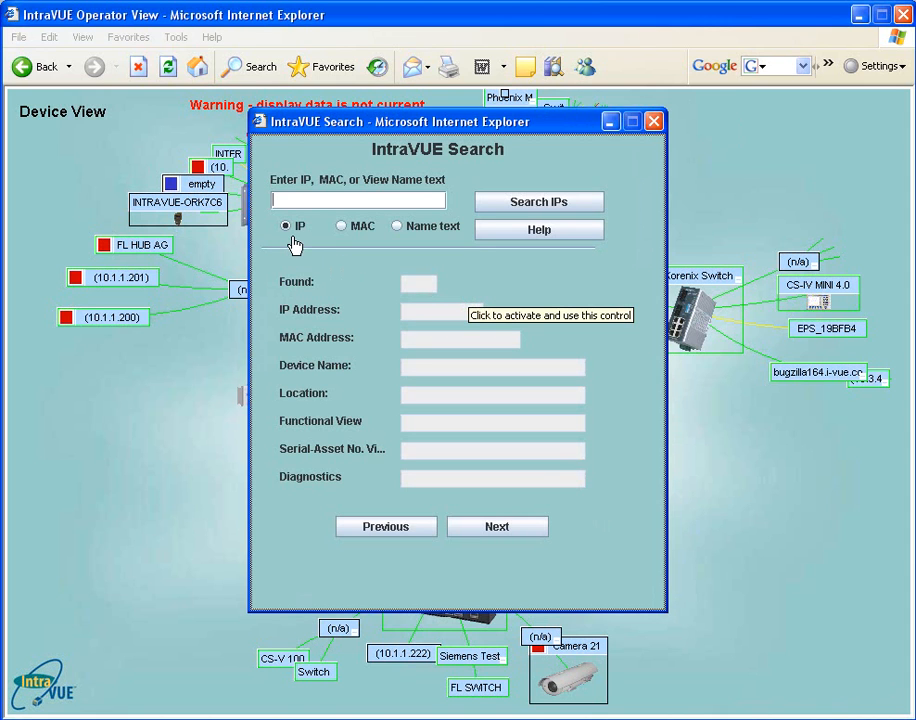
pyautogui.moveTo(352, 252)
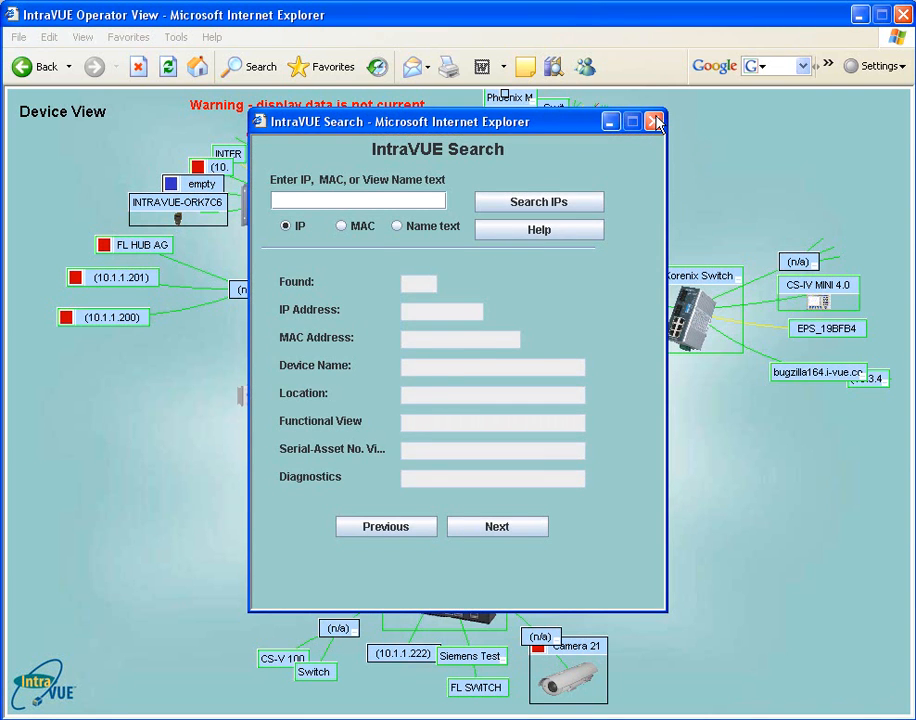
pyautogui.click(656, 122)
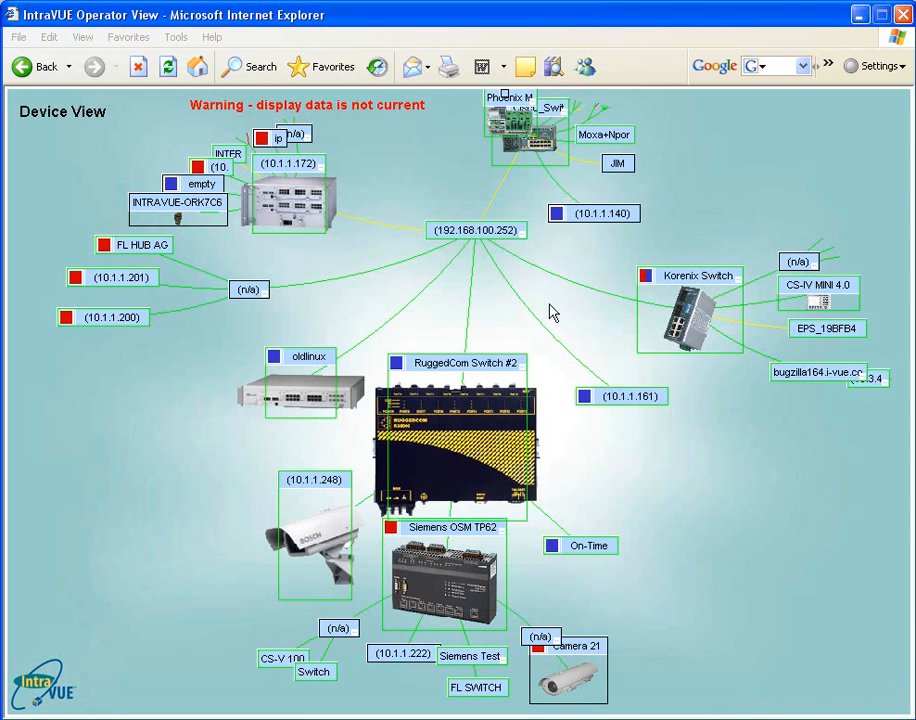
# Show the About box reporting IntraVUE version 2.0.2e dated 1/16/2008.
pyautogui.rightClick(552, 312)
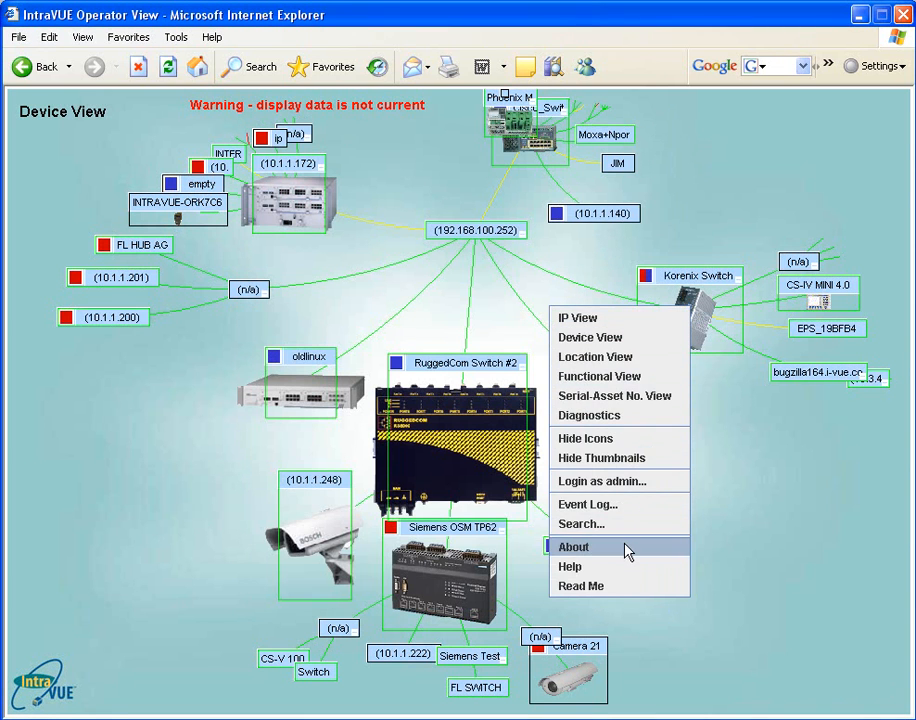
pyautogui.click(574, 546)
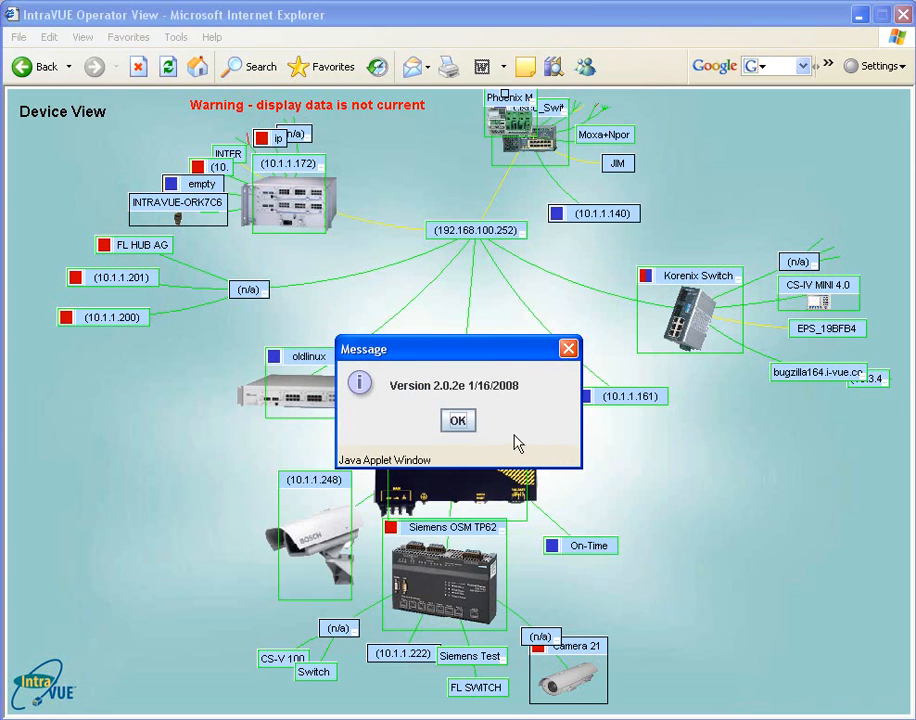
pyautogui.moveTo(456, 420)
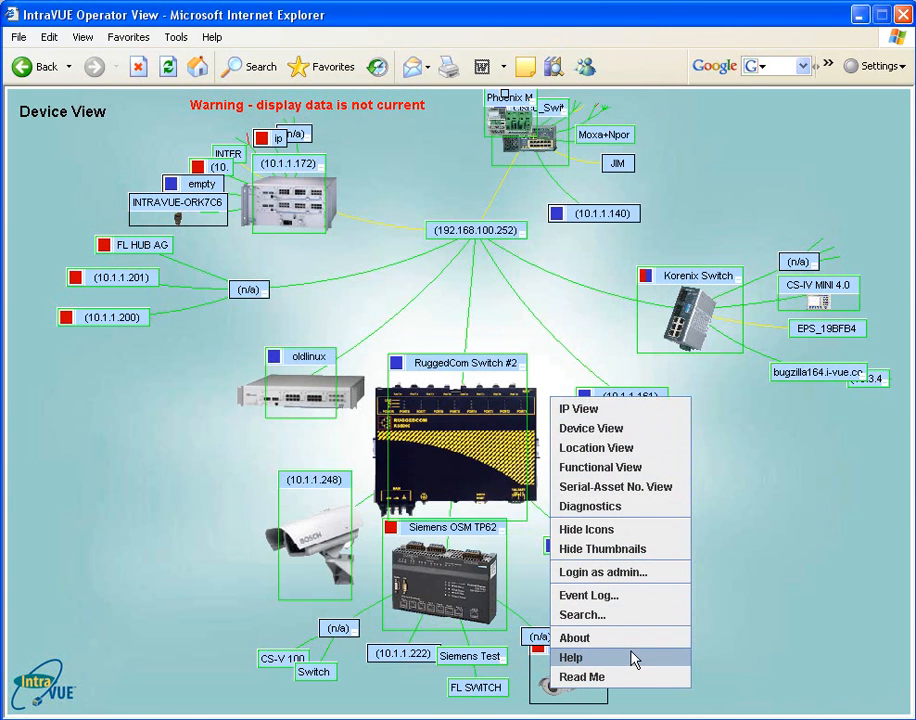
# Browse the IntraVUE Help table of contents through user and admin topics, then close it.
pyautogui.click(572, 656)
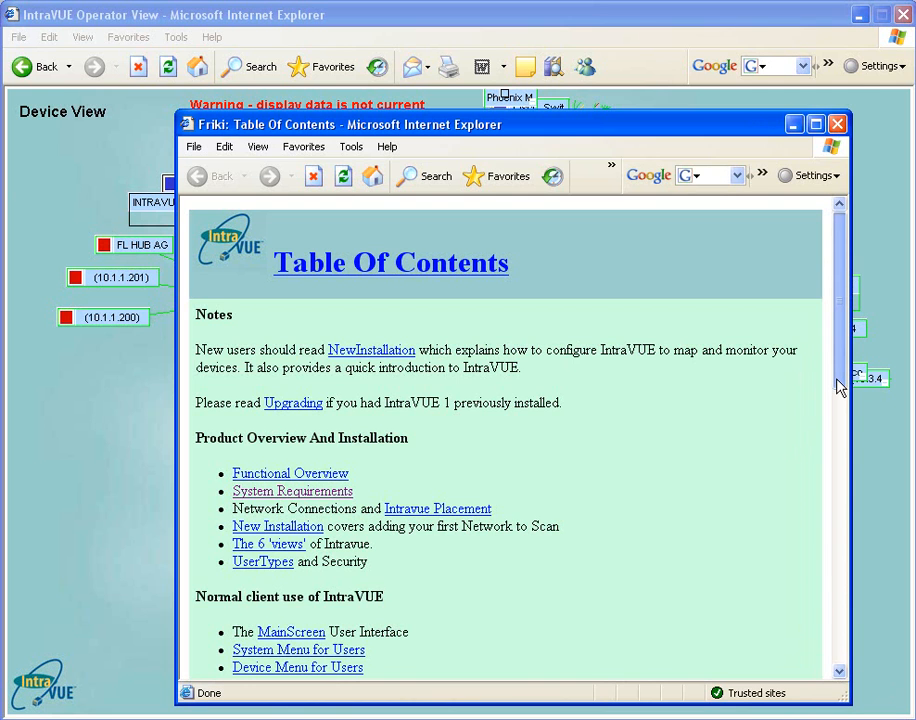
pyautogui.scroll(-3)
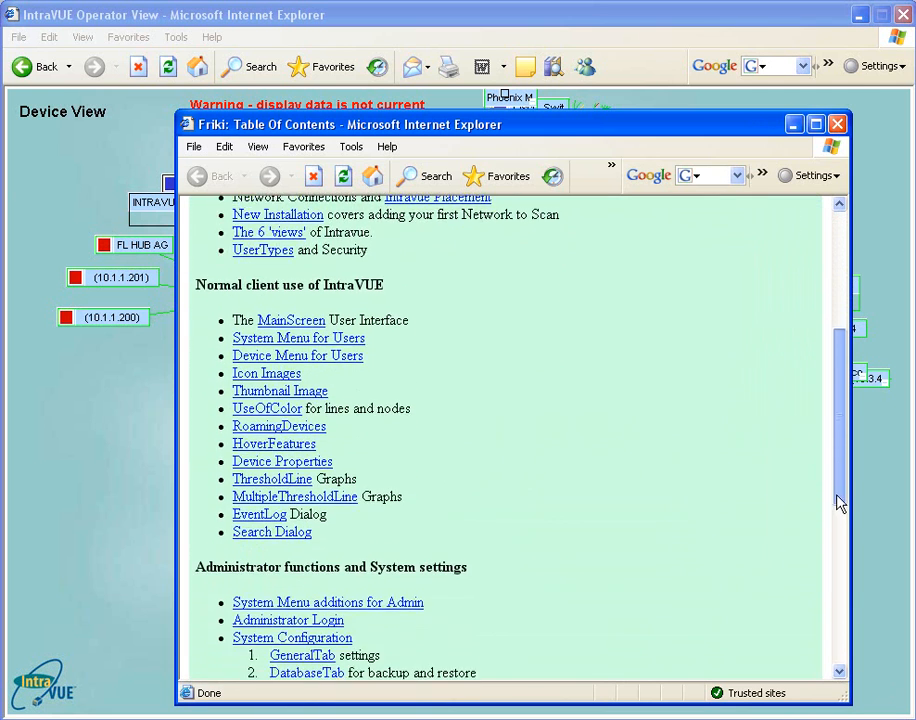
pyautogui.scroll(-3)
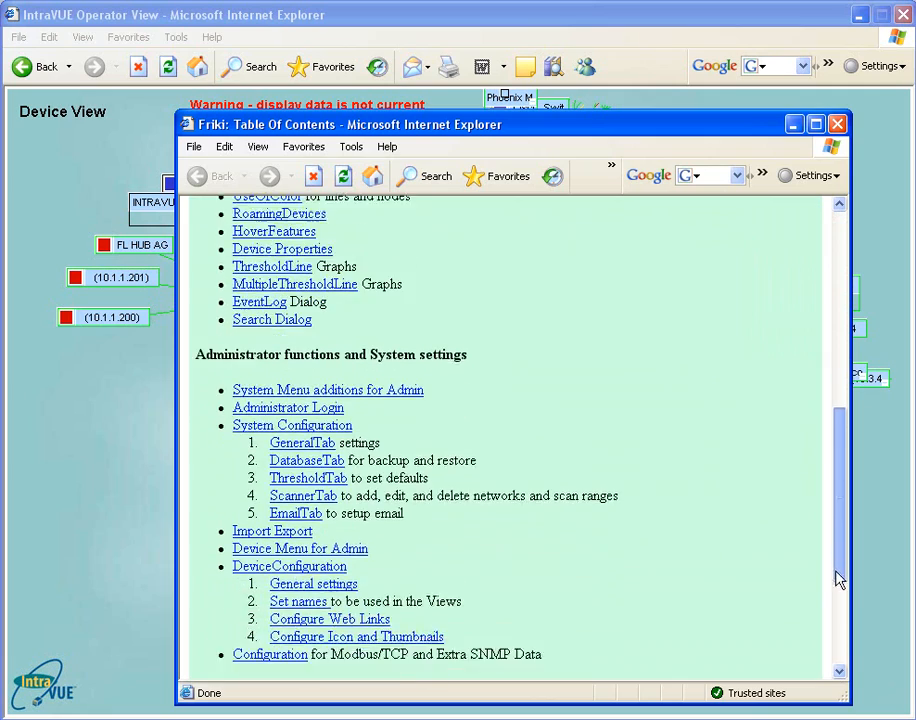
pyautogui.scroll(-3)
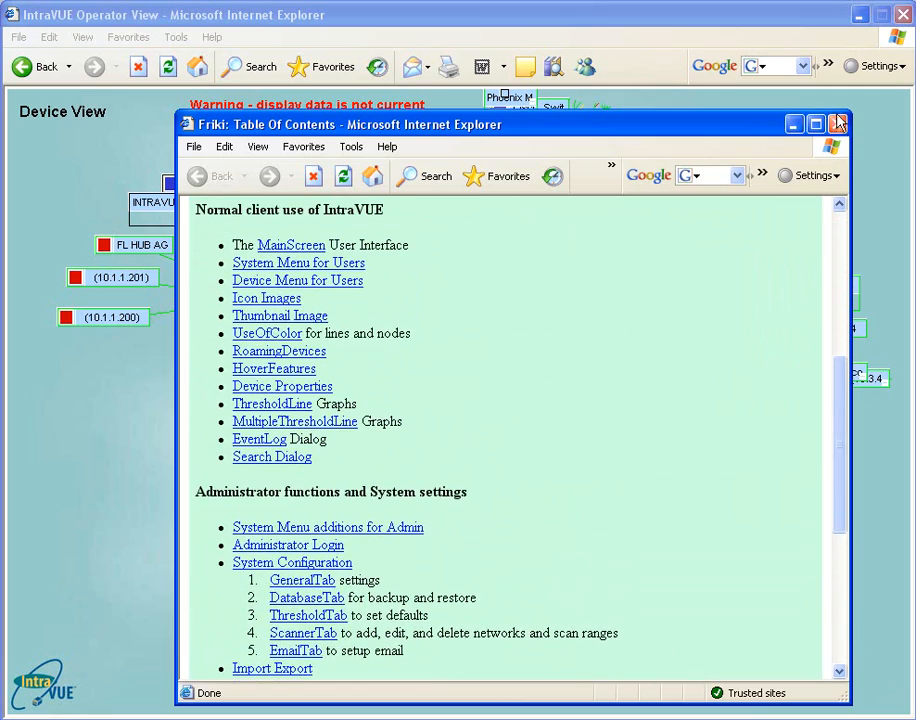
pyautogui.click(836, 128)
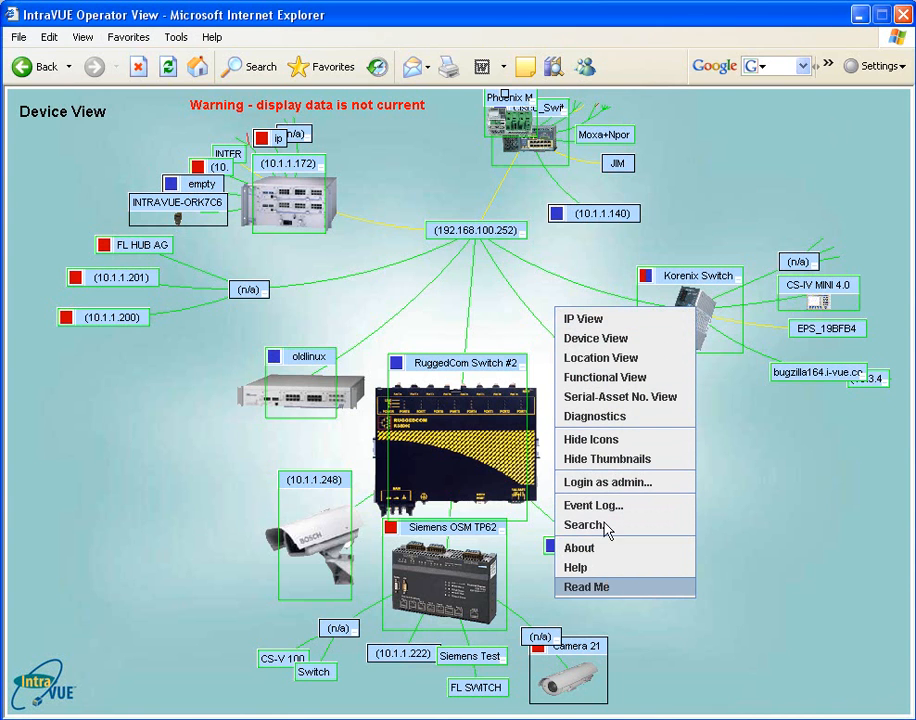
# Read the Readme release notes down through roadmap, enhancements, errata and import notes.
pyautogui.click(588, 588)
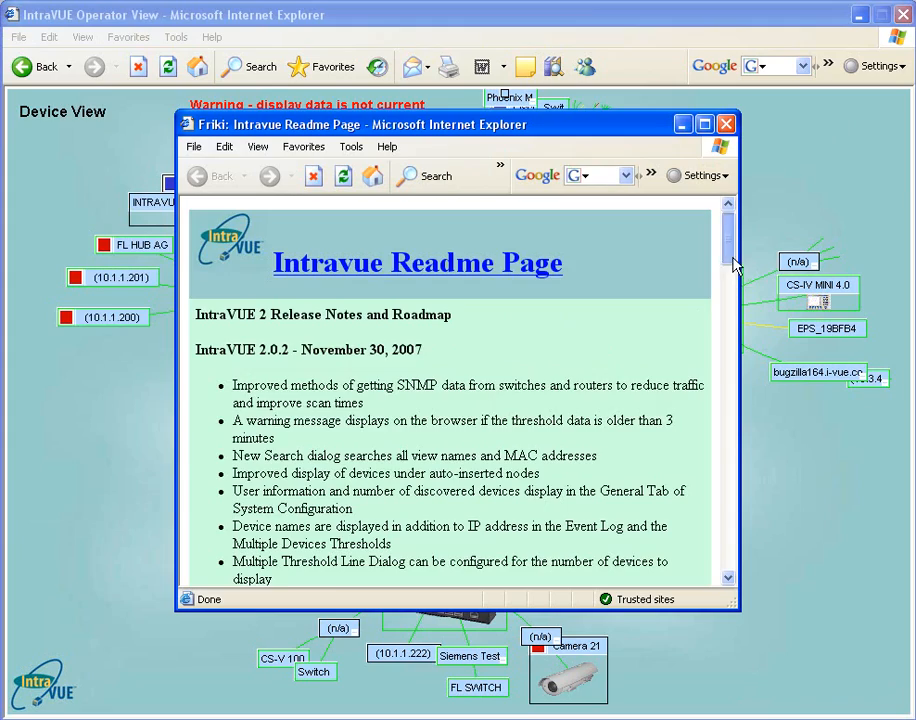
pyautogui.scroll(-3)
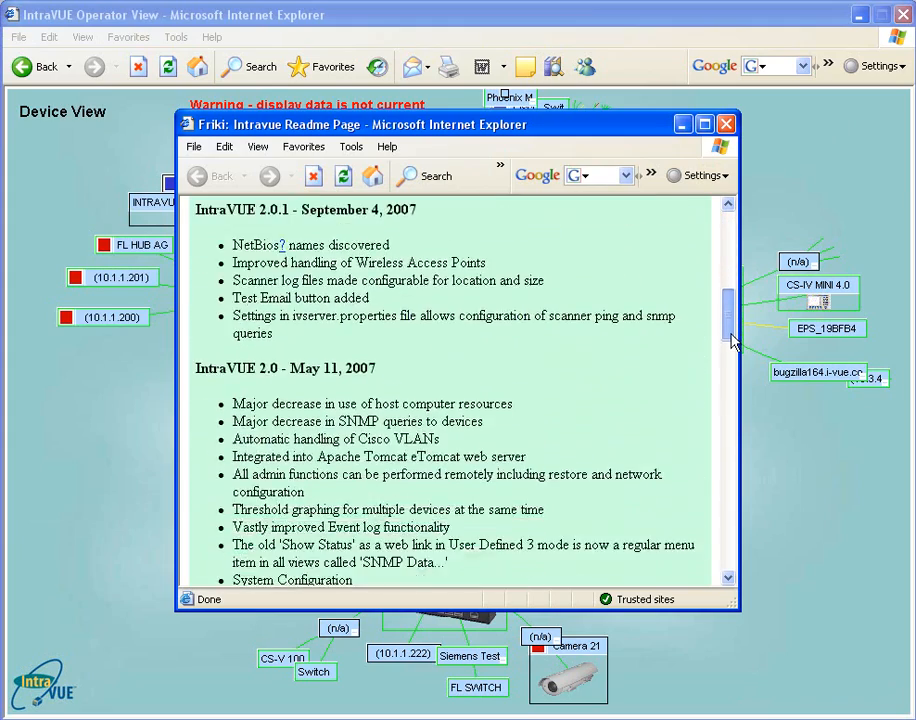
pyautogui.scroll(-3)
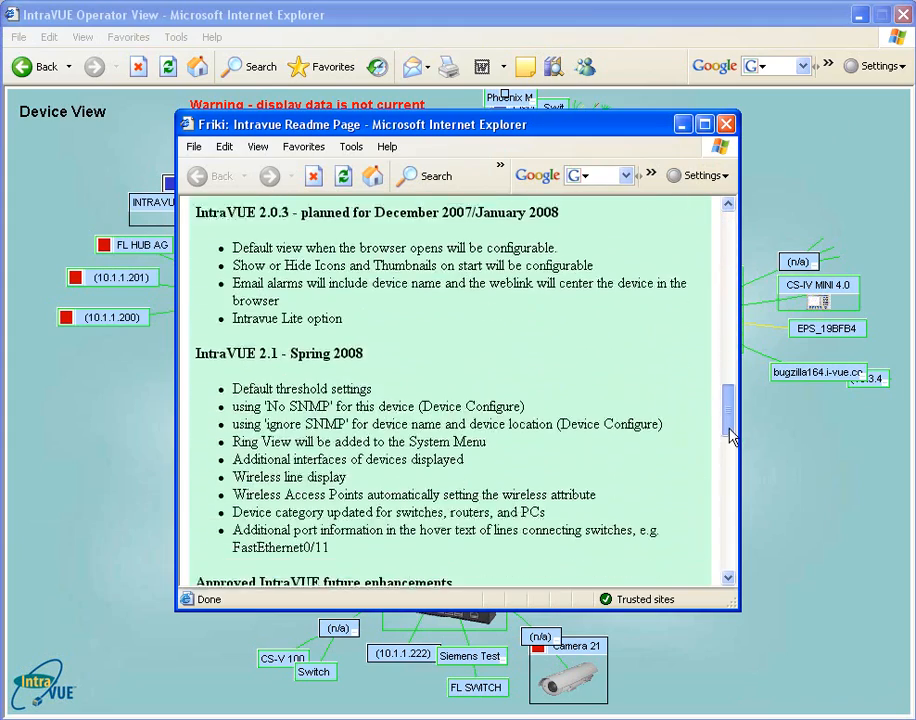
pyautogui.scroll(-3)
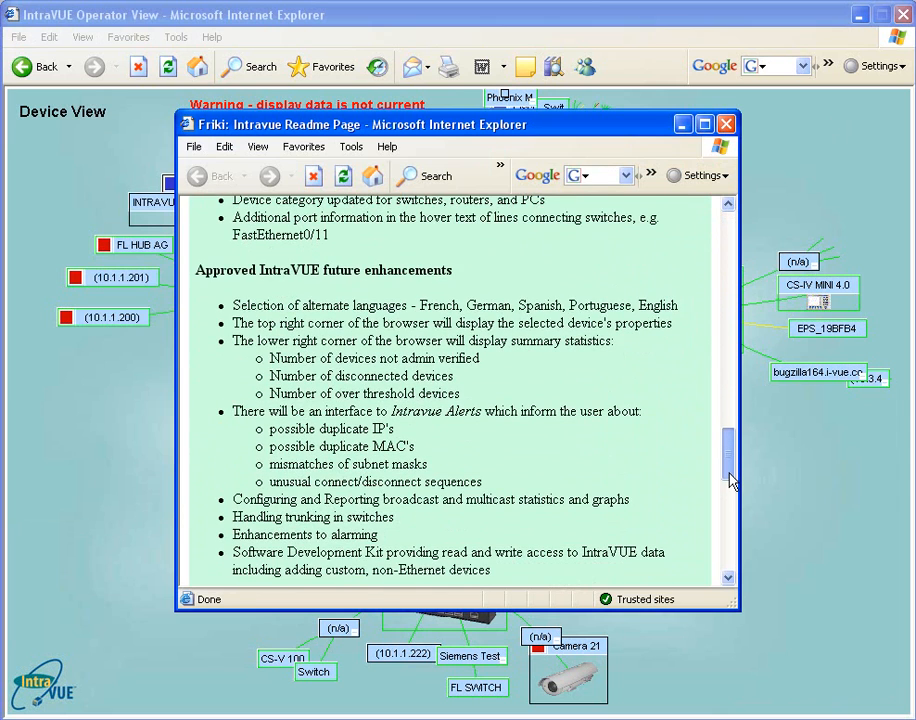
pyautogui.scroll(-3)
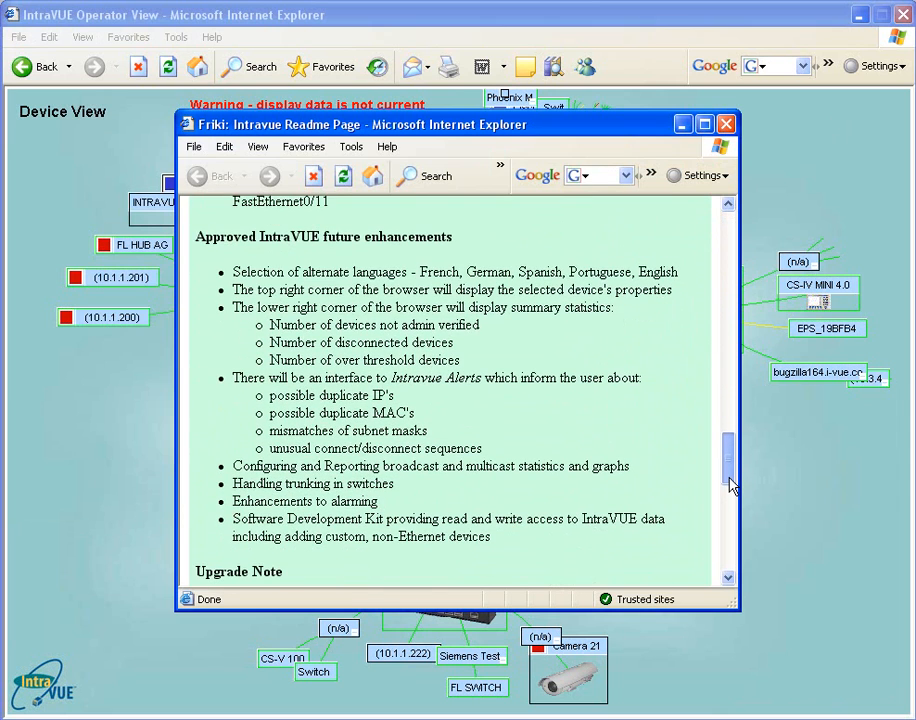
pyautogui.scroll(-3)
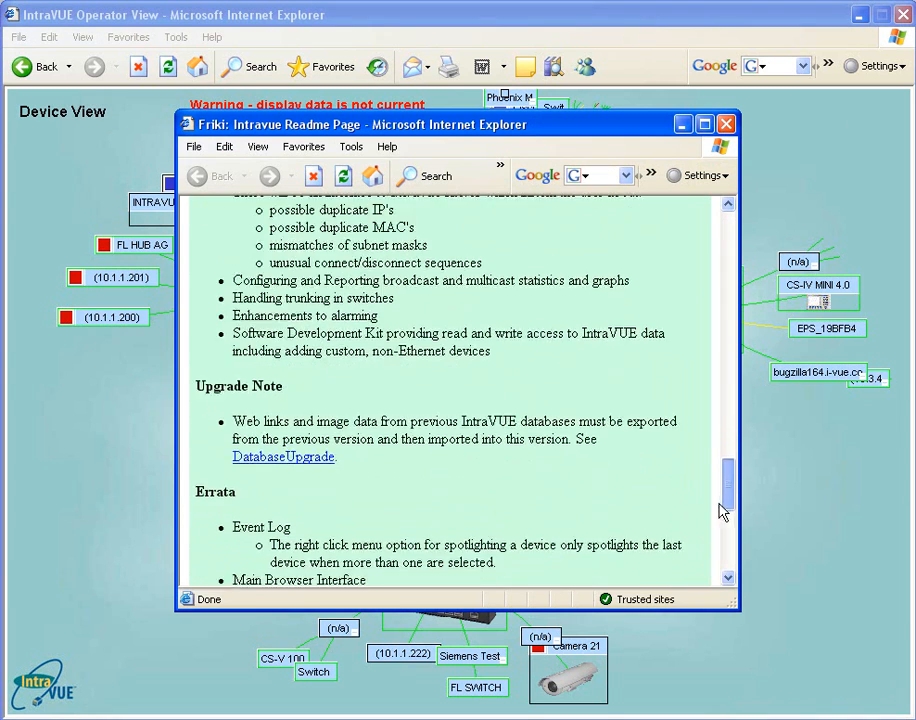
pyautogui.scroll(-3)
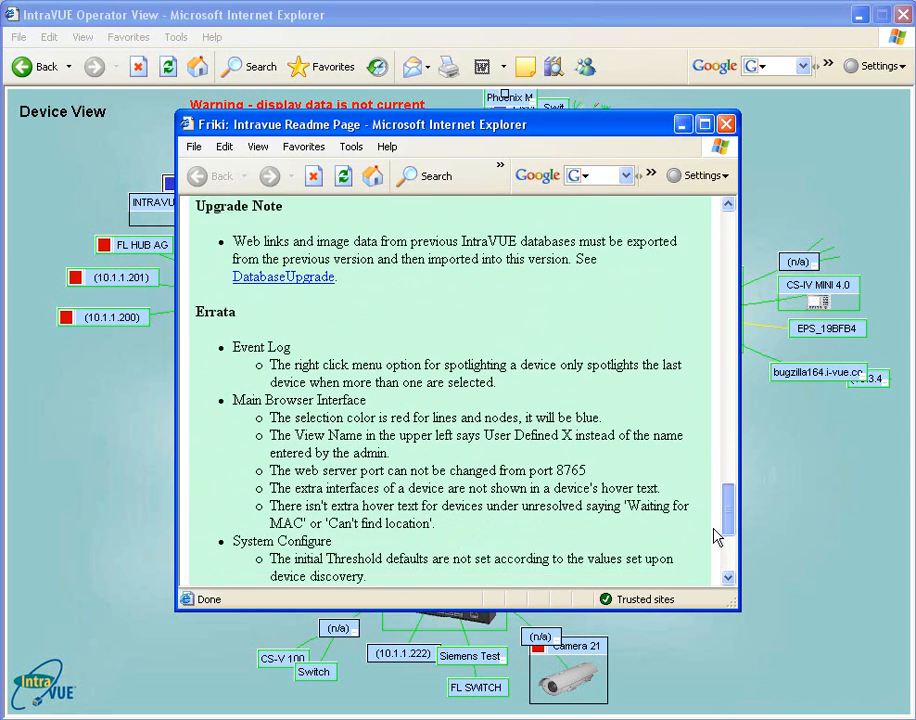
pyautogui.scroll(-3)
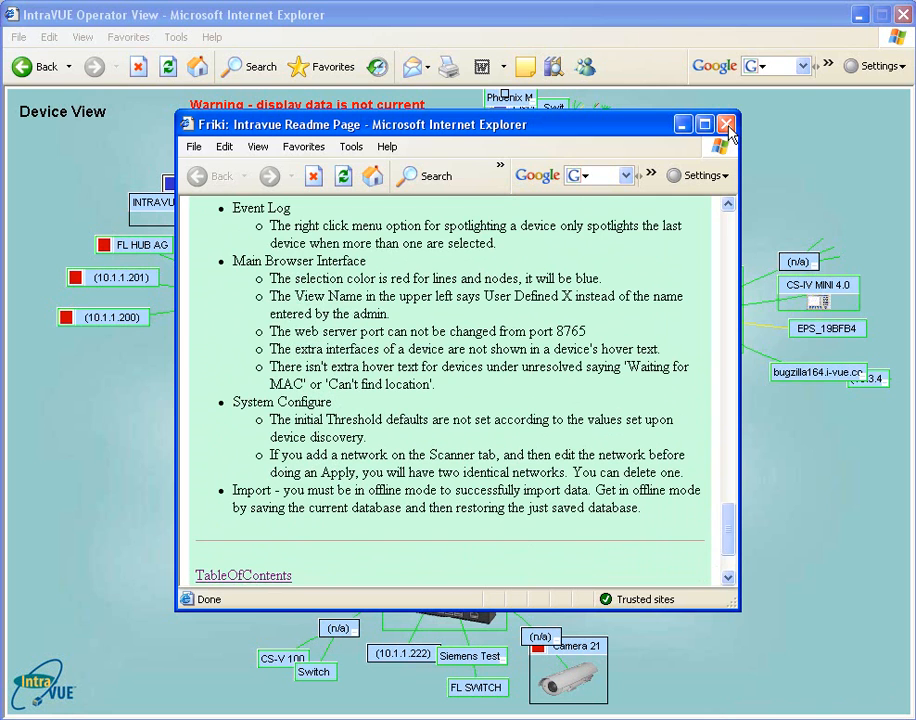
# Close the Readme window to return to the network map.
pyautogui.click(726, 124)
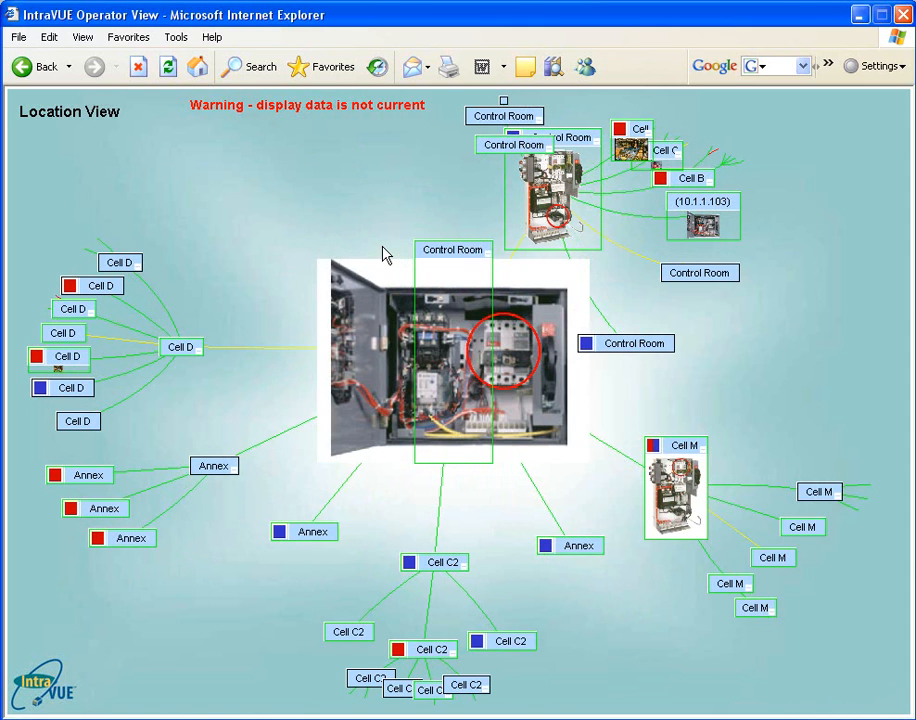
pyautogui.moveTo(468, 272)
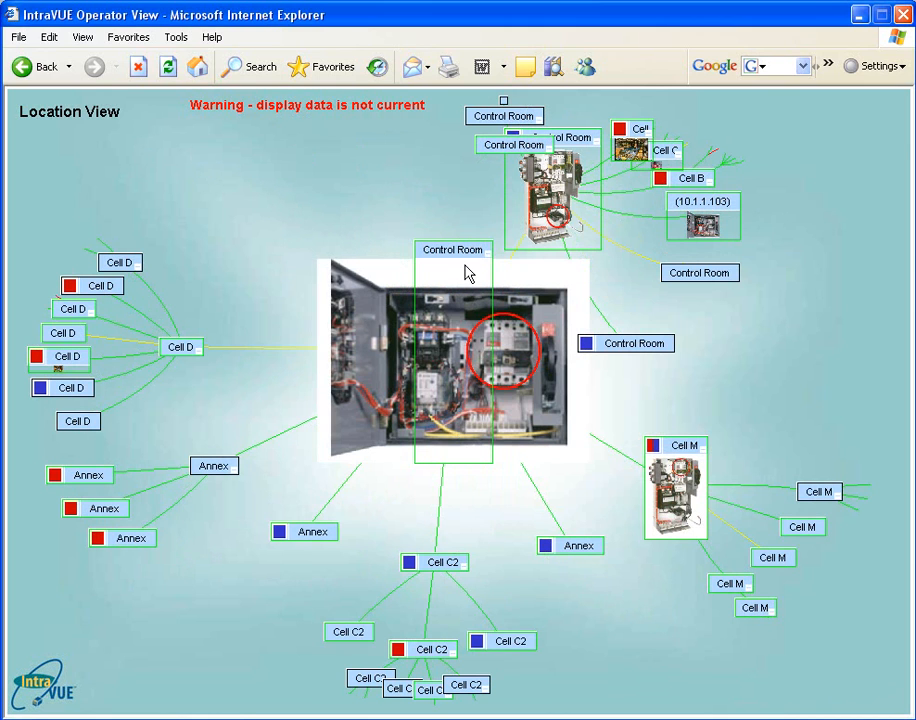
pyautogui.moveTo(516, 356)
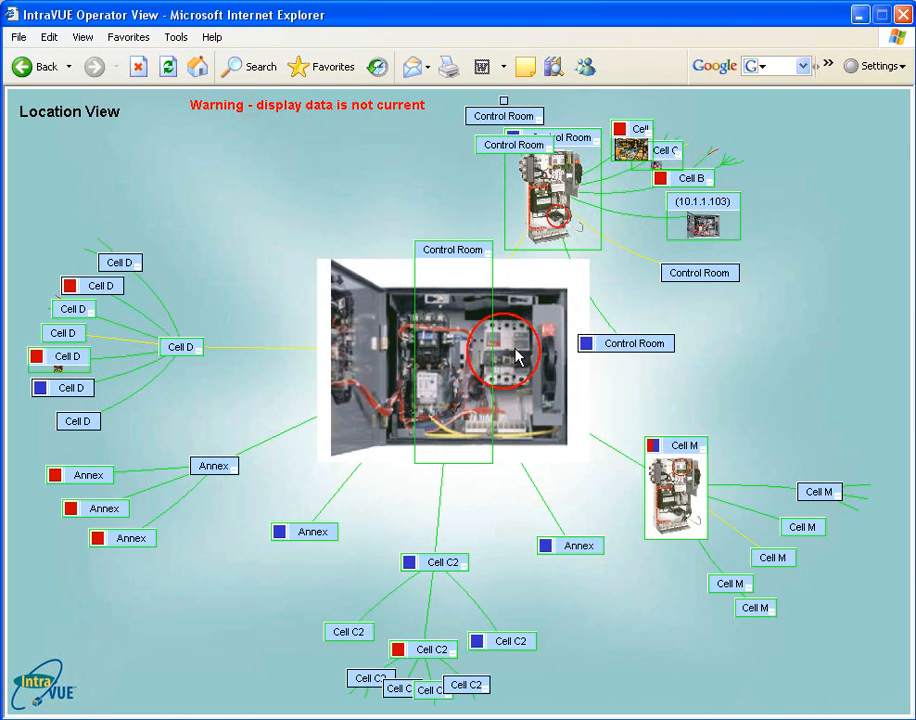
pyautogui.moveTo(508, 360)
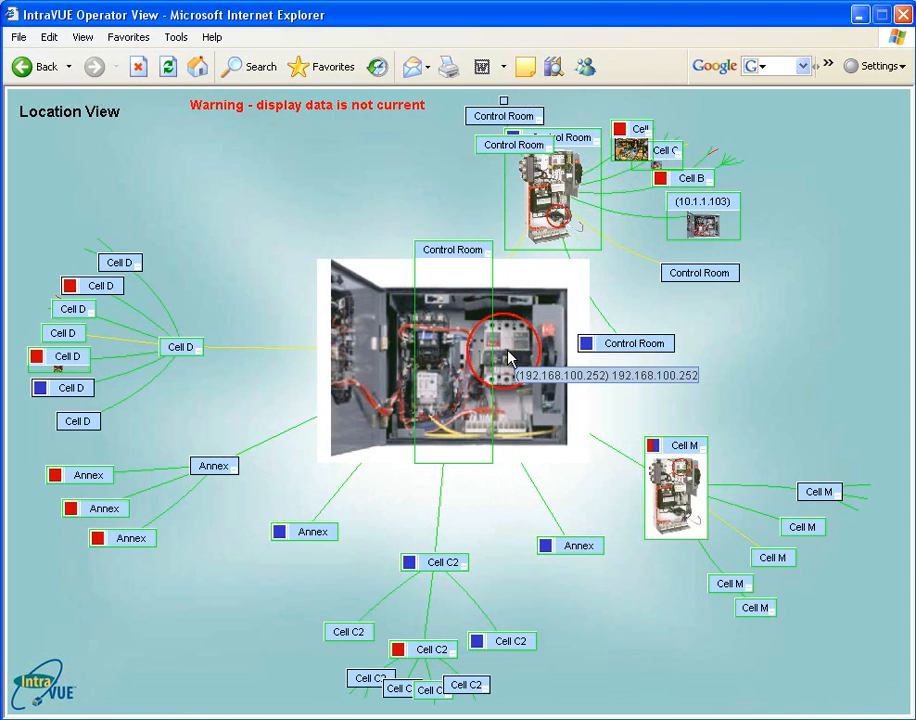
pyautogui.moveTo(466, 296)
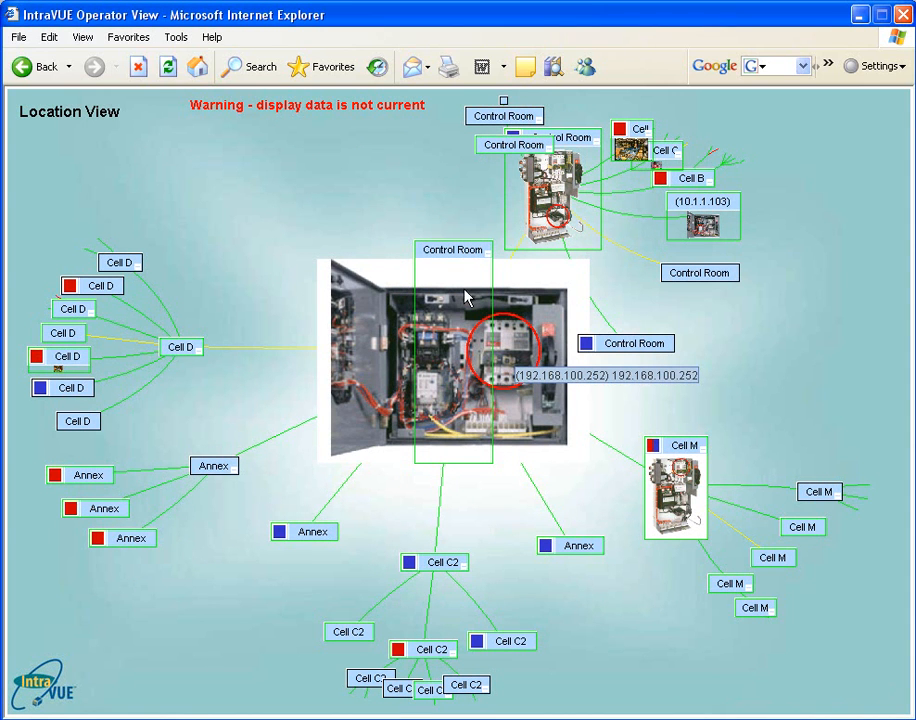
pyautogui.moveTo(454, 264)
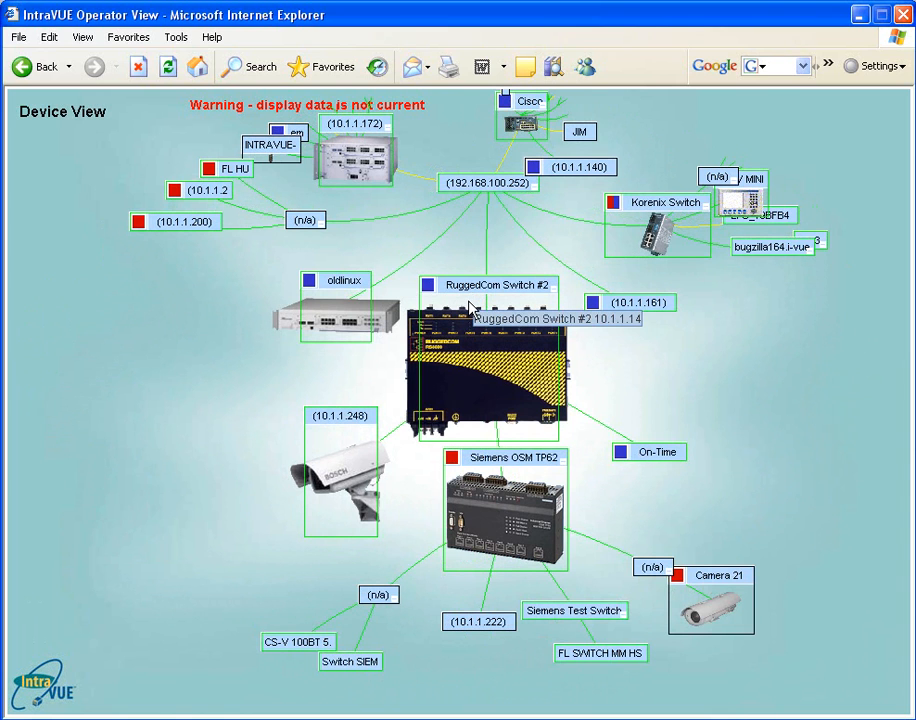
pyautogui.moveTo(470, 300)
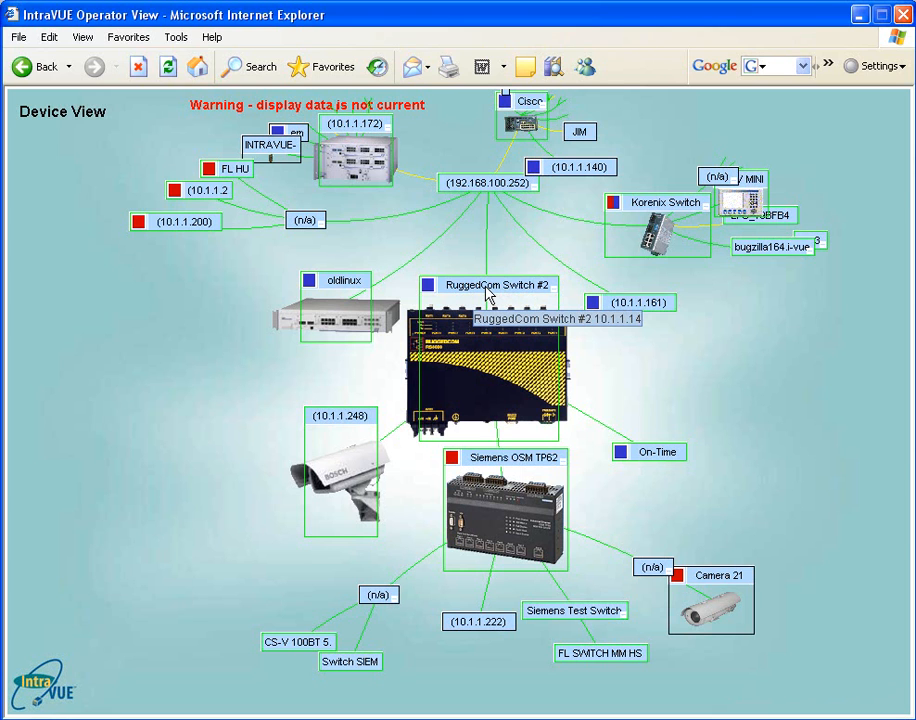
pyautogui.moveTo(446, 302)
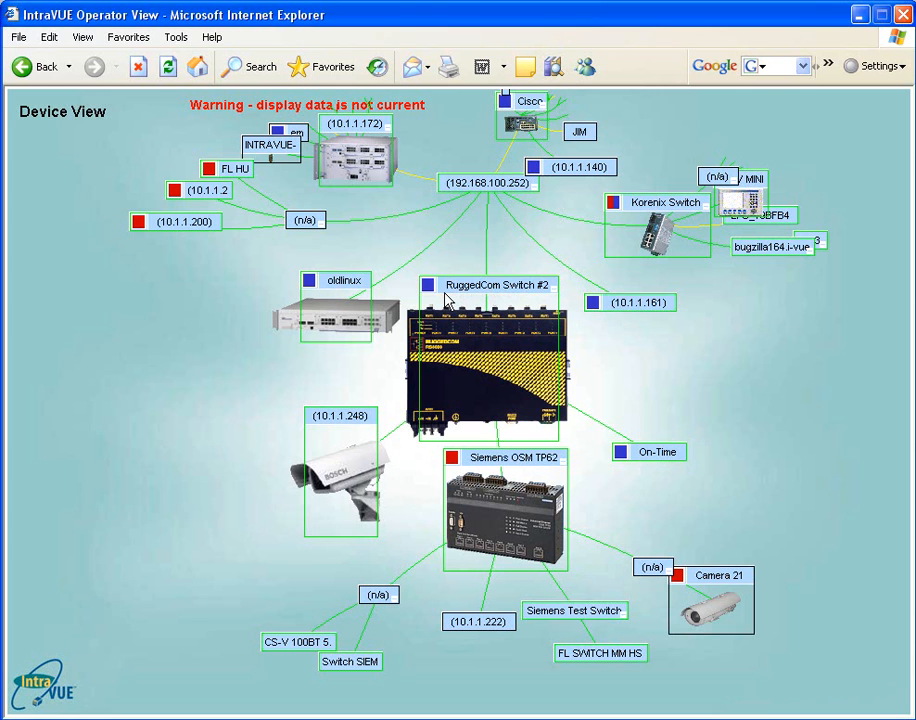
pyautogui.moveTo(444, 300)
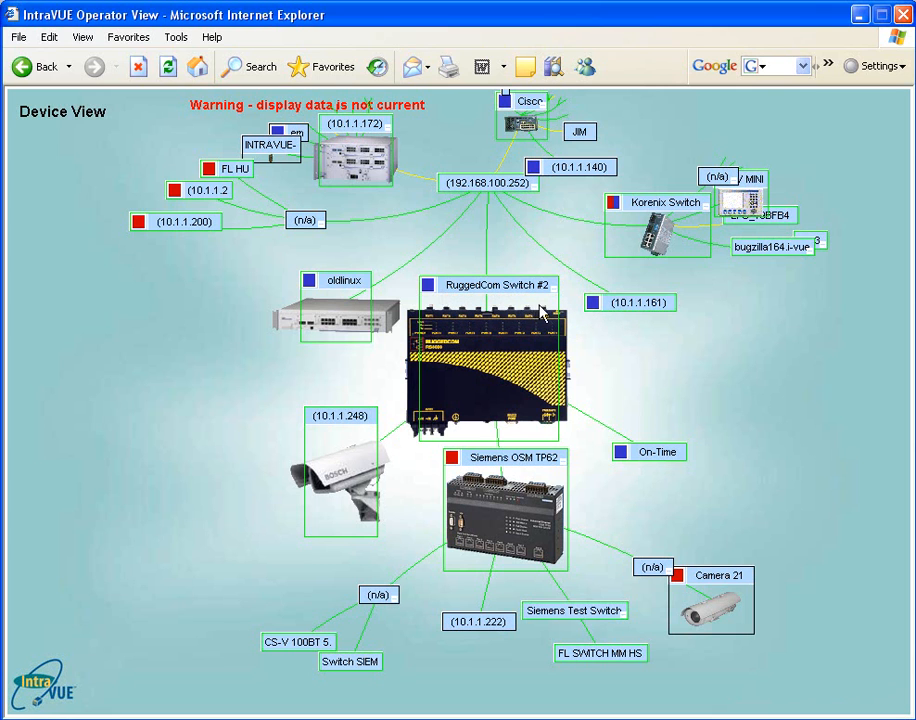
pyautogui.moveTo(528, 316)
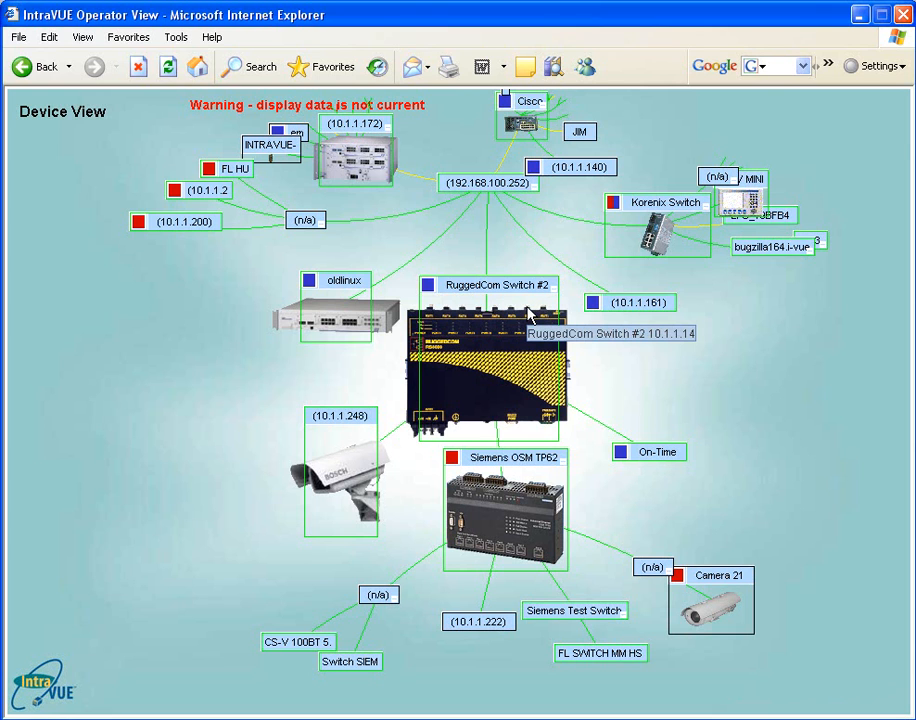
pyautogui.moveTo(520, 288)
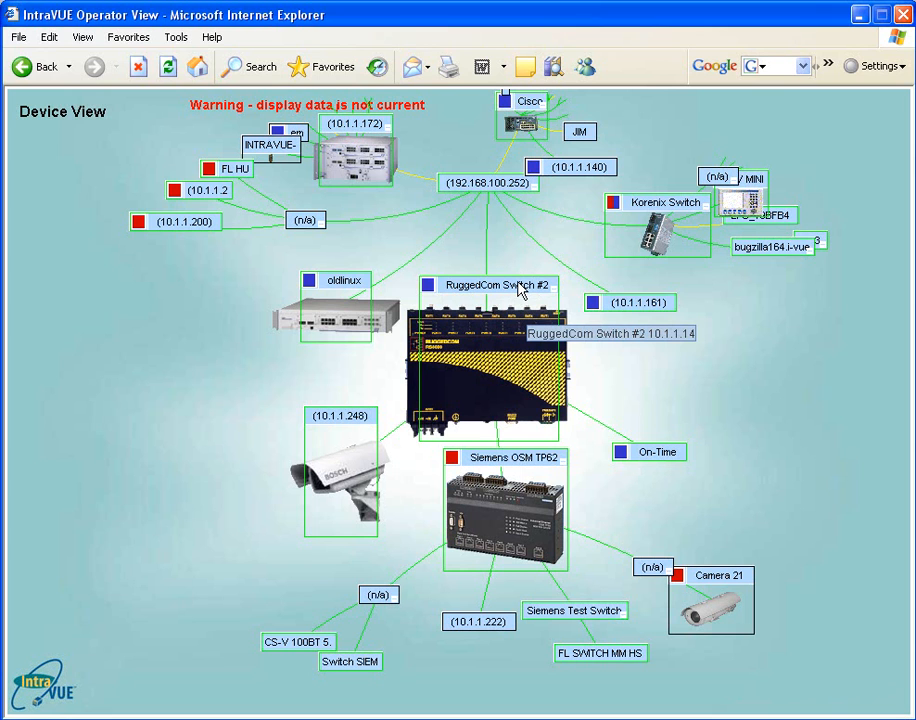
pyautogui.moveTo(478, 628)
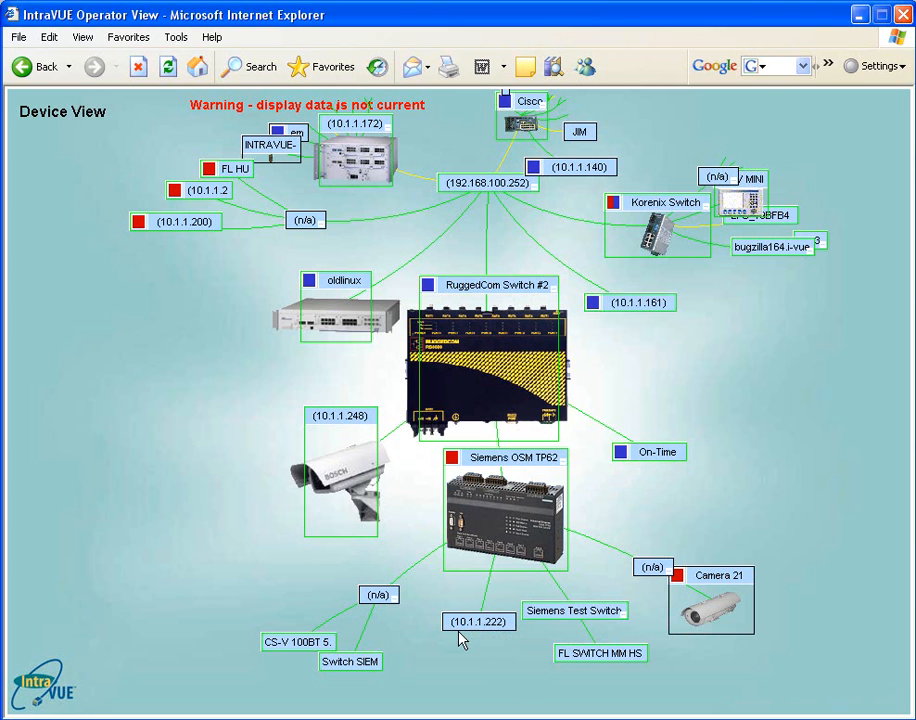
pyautogui.moveTo(466, 638)
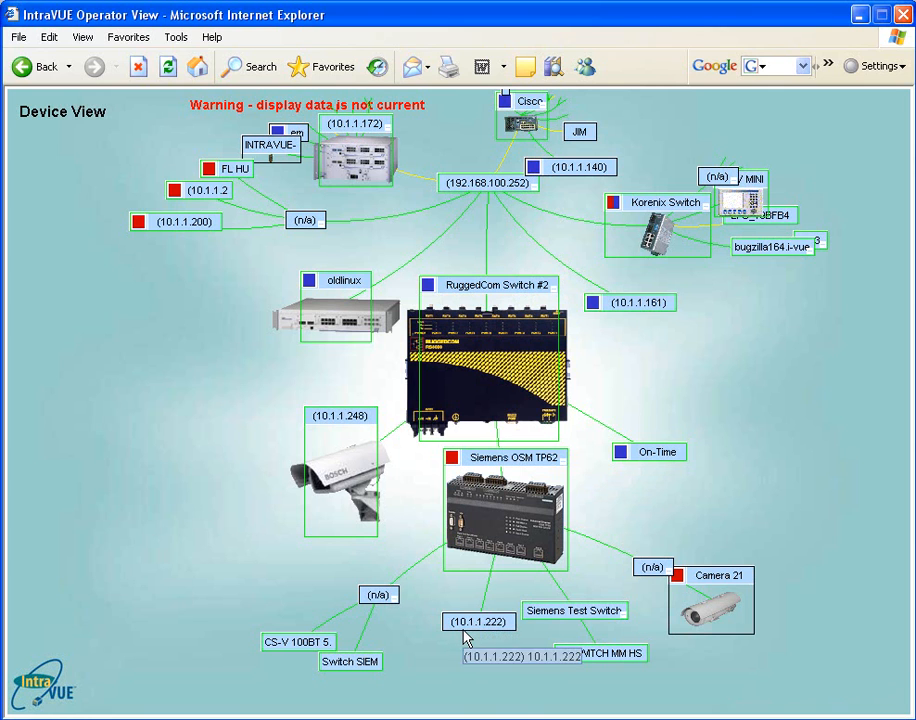
pyautogui.moveTo(470, 628)
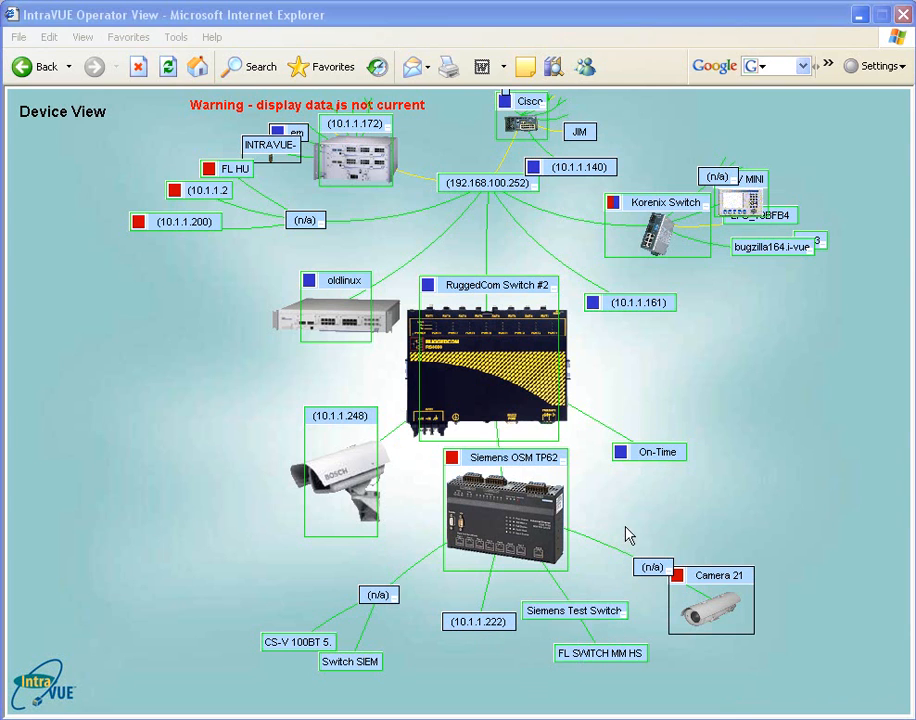
pyautogui.moveTo(652, 470)
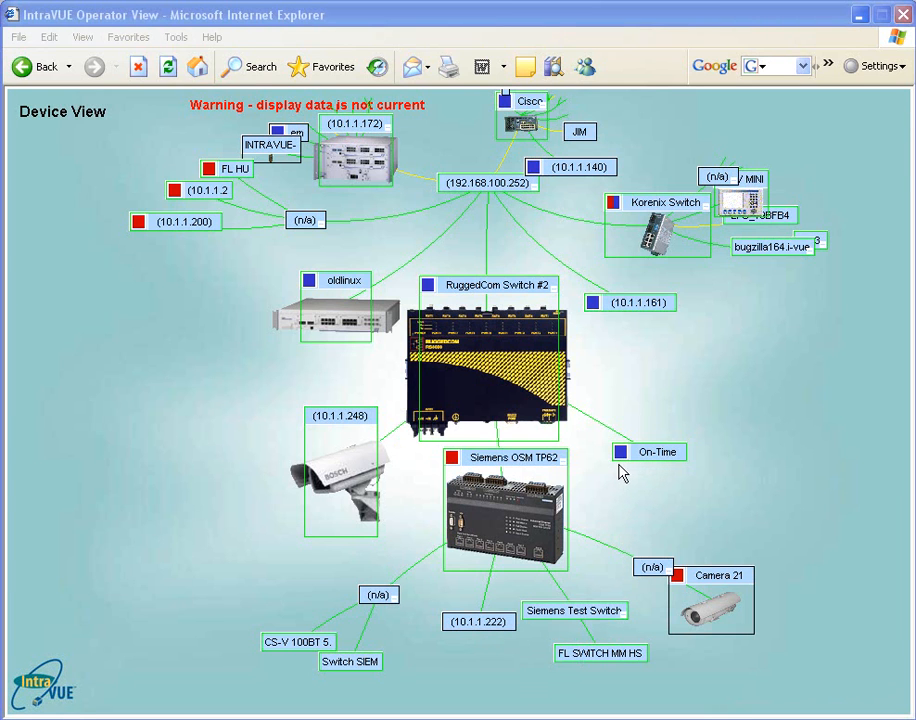
pyautogui.moveTo(620, 442)
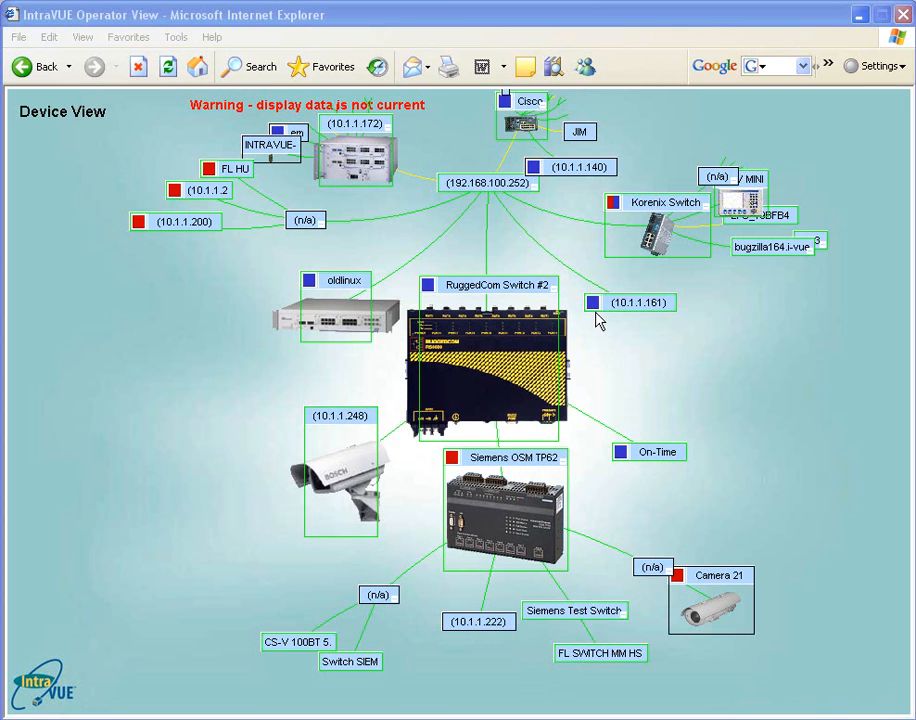
pyautogui.moveTo(652, 308)
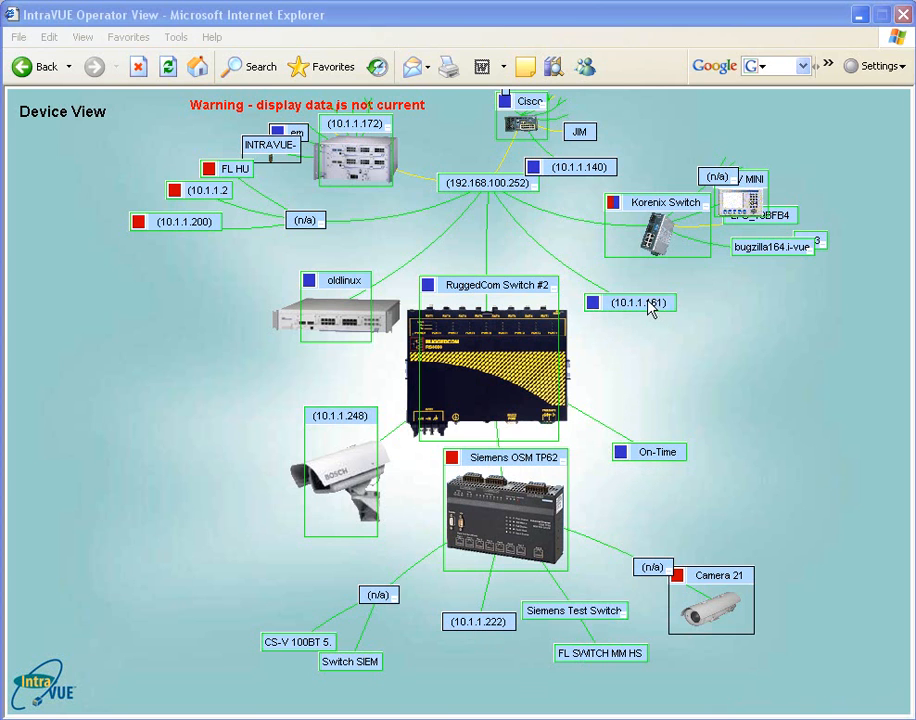
pyautogui.moveTo(596, 324)
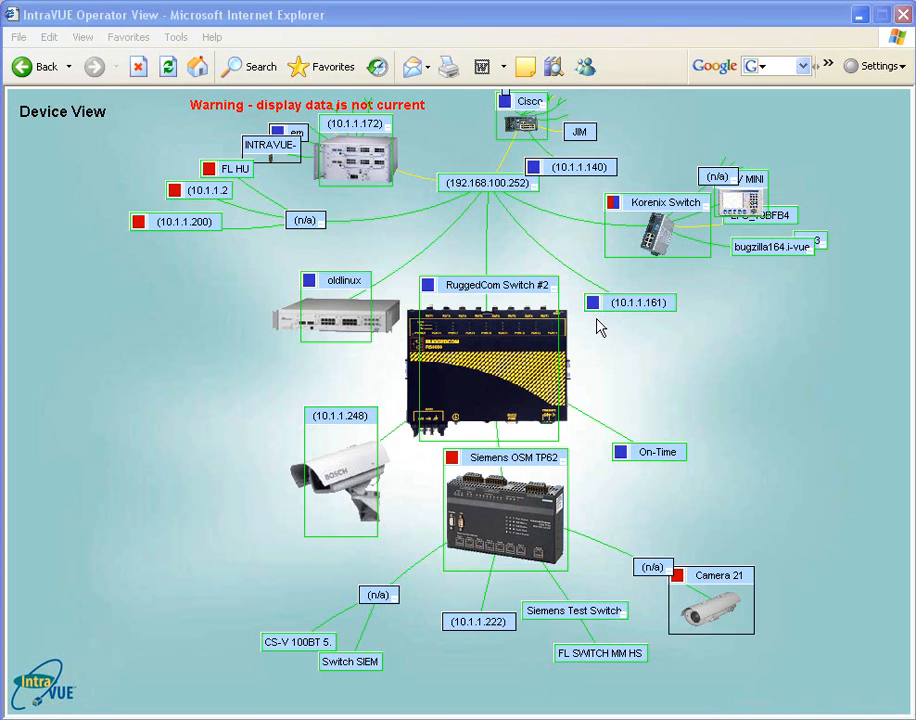
pyautogui.moveTo(580, 366)
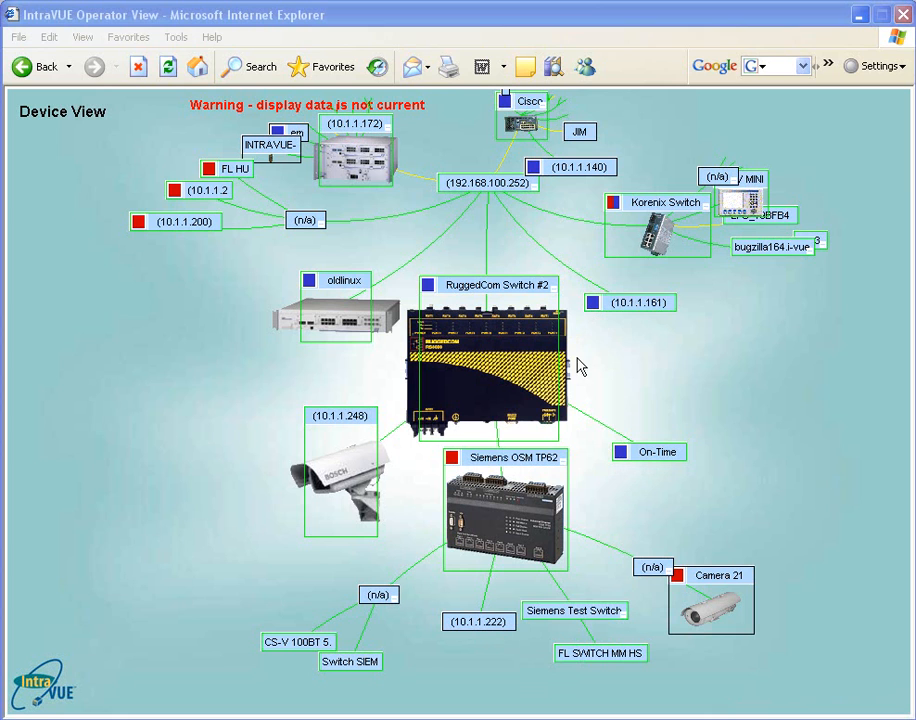
pyautogui.moveTo(532, 404)
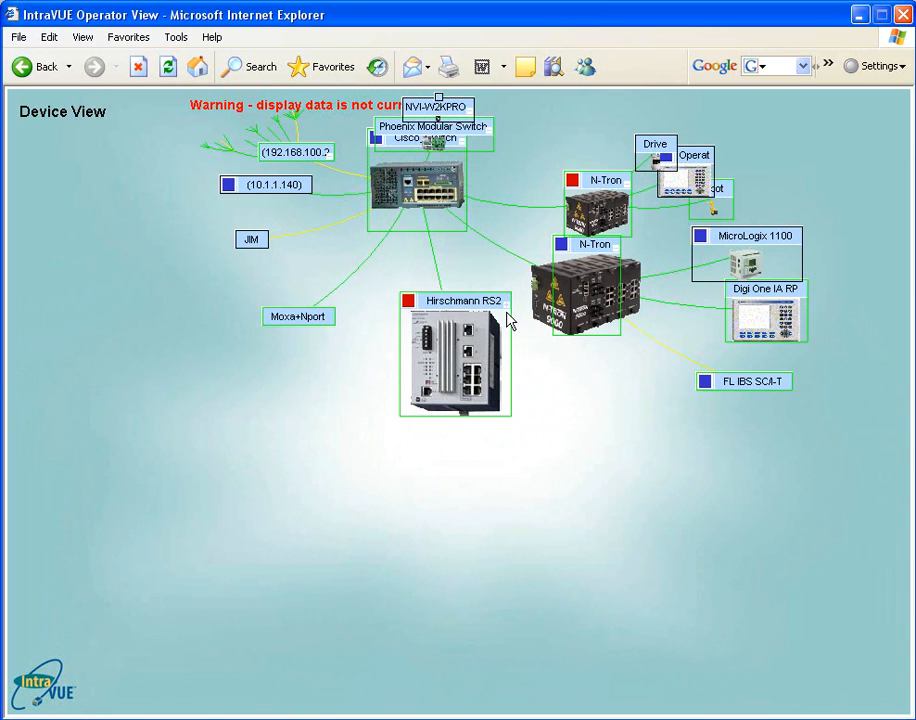
pyautogui.moveTo(508, 318)
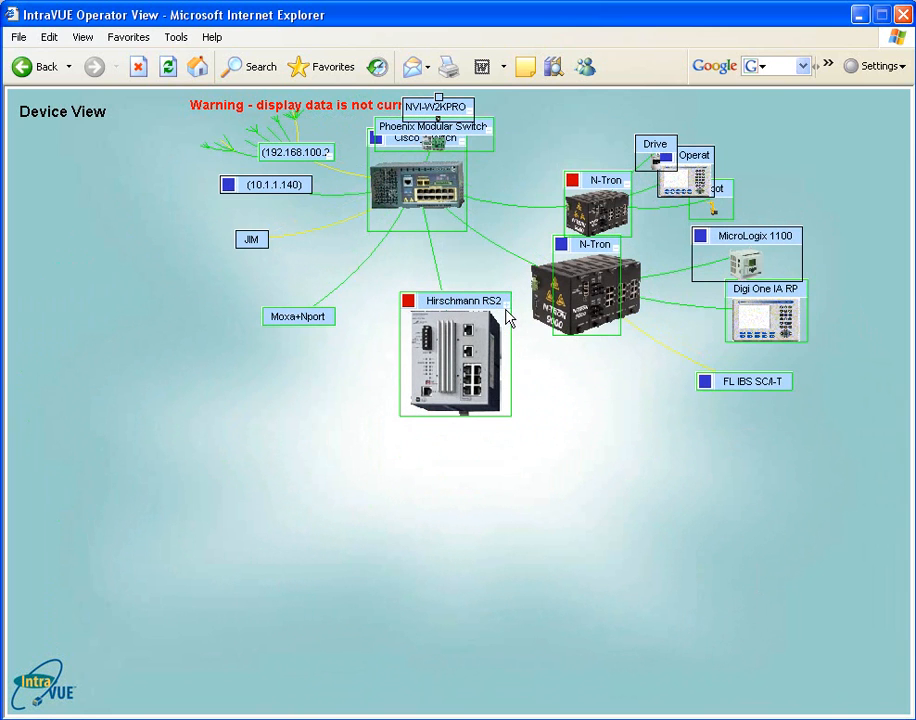
pyautogui.moveTo(510, 316)
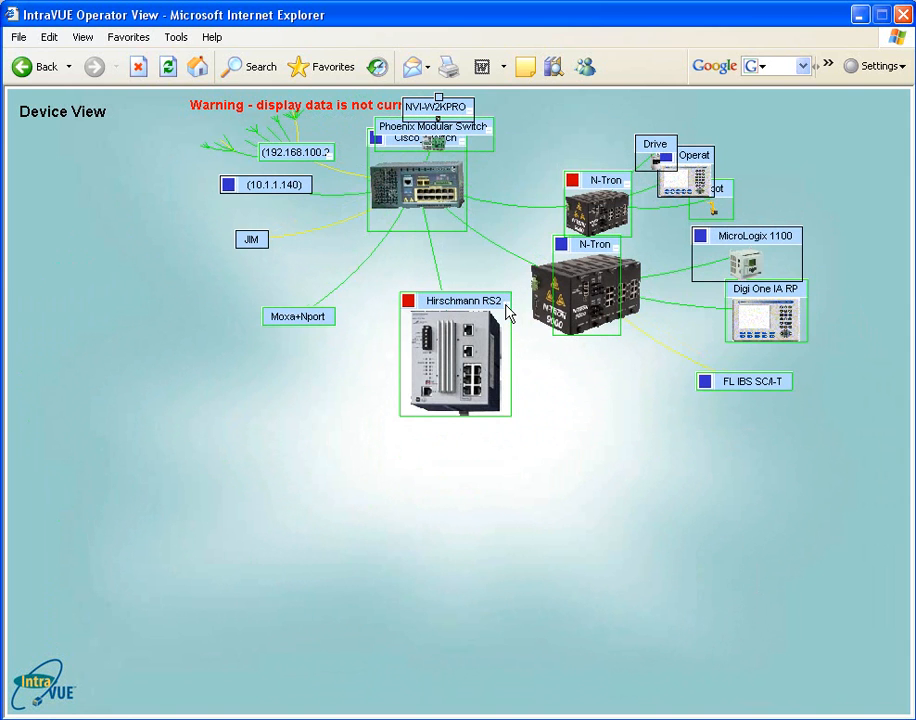
# Expand Hirschmann RS2 to reveal a second RS2 and an ORiNOCO-AP-2000 beneath it.
pyautogui.doubleClick(456, 356)
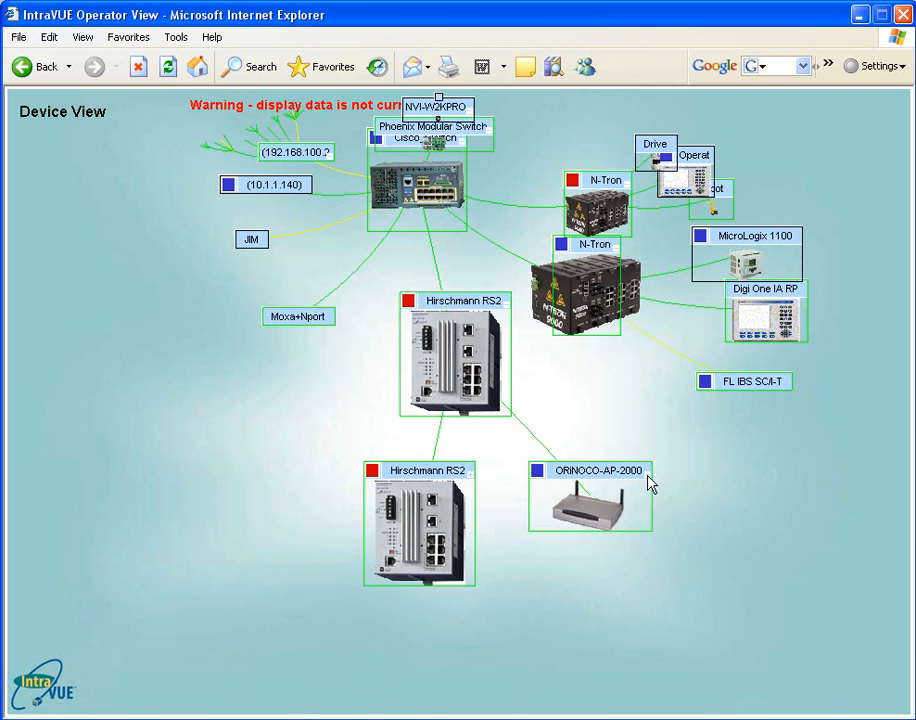
pyautogui.moveTo(652, 492)
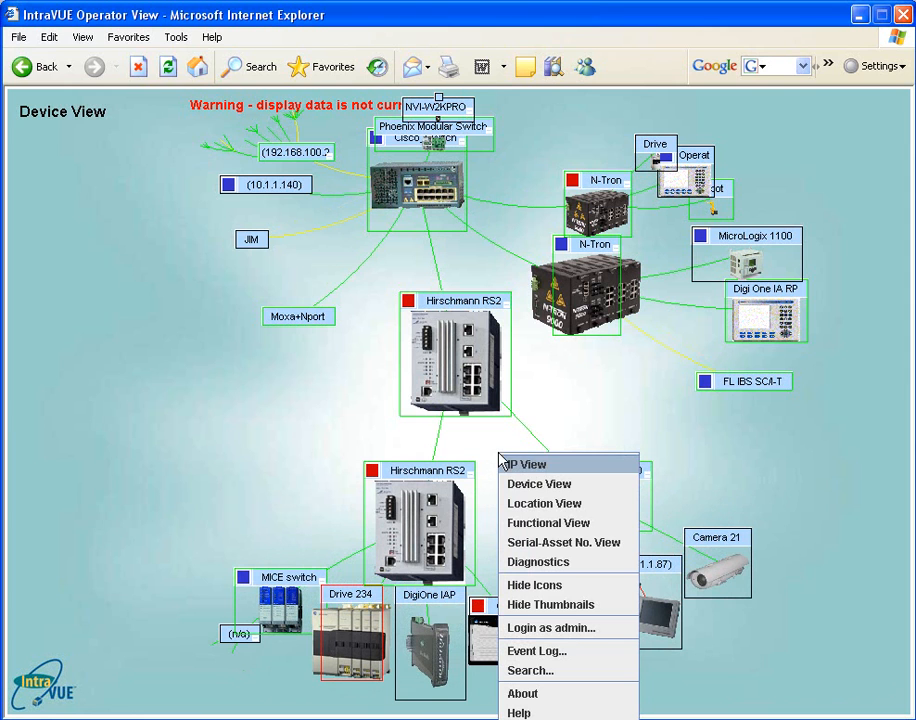
pyautogui.moveTo(550, 604)
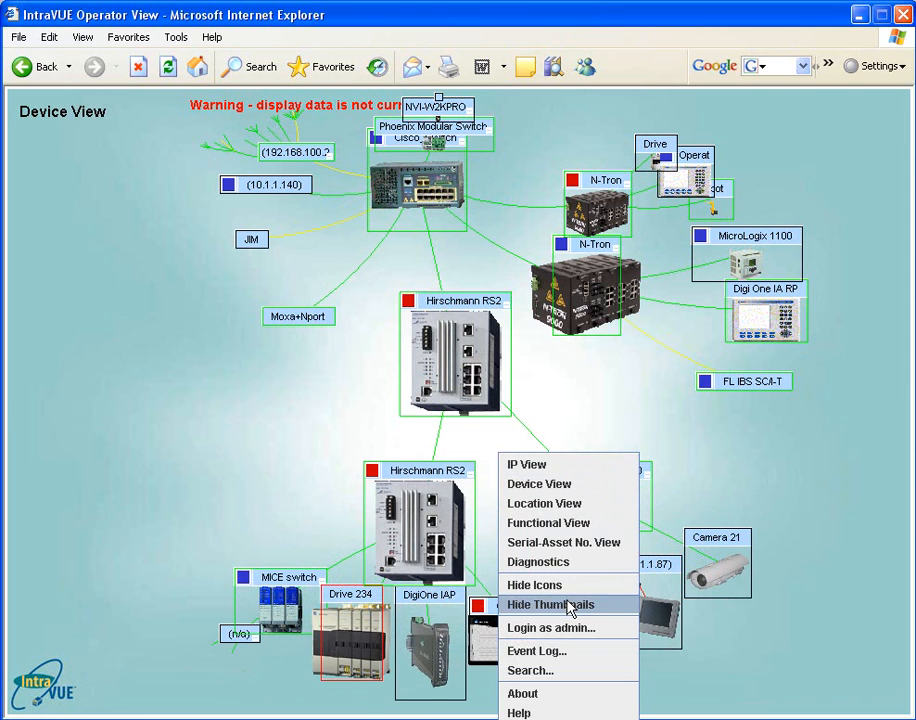
# Hide the device thumbnail pictures so the map shows labelled nodes only.
pyautogui.click(552, 604)
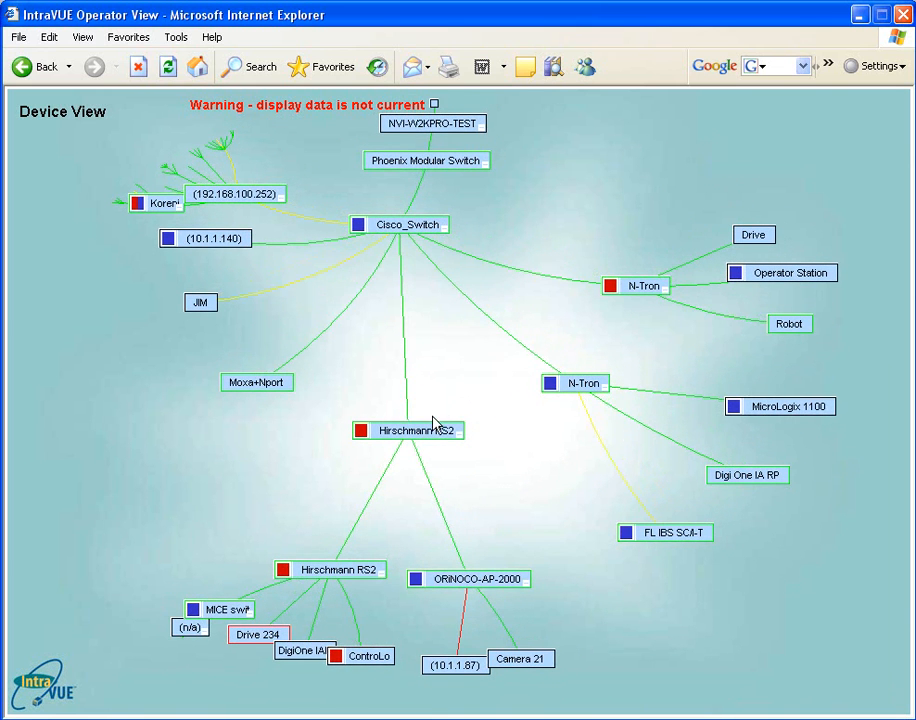
pyautogui.moveTo(432, 430)
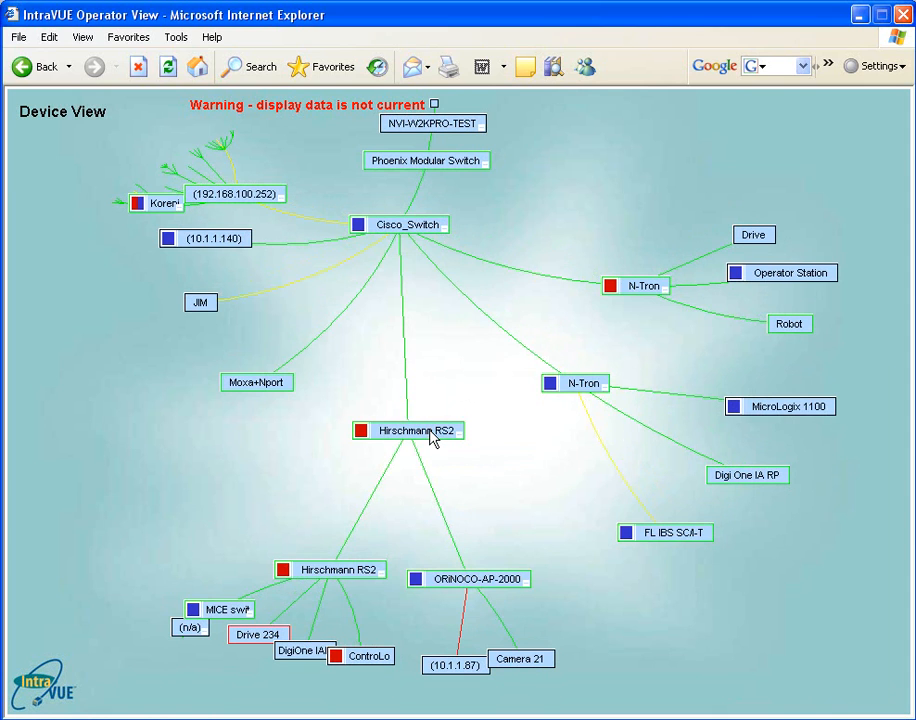
pyautogui.moveTo(576, 394)
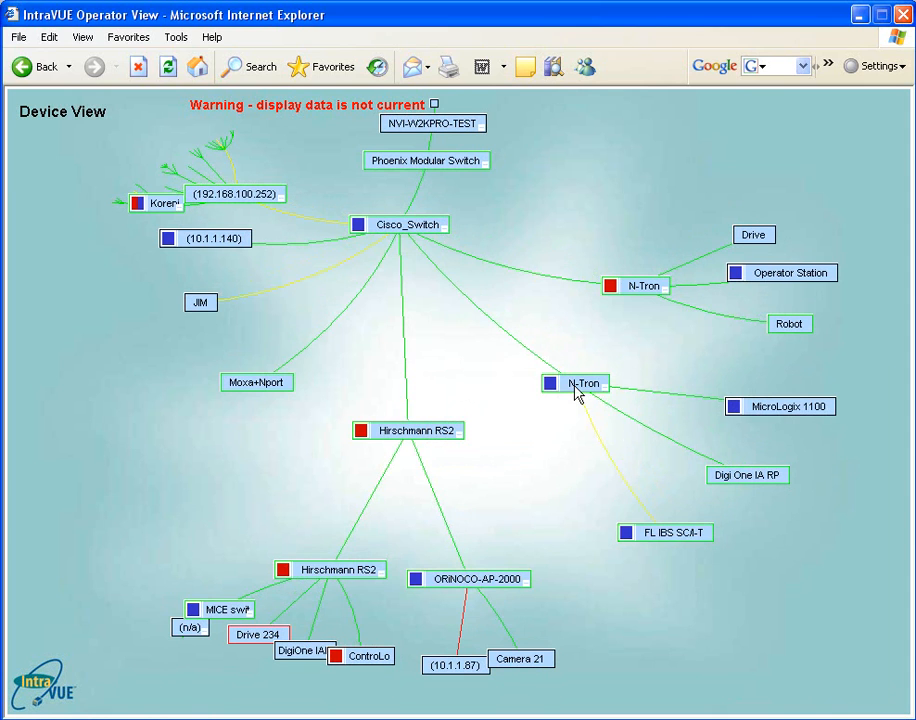
pyautogui.moveTo(576, 390)
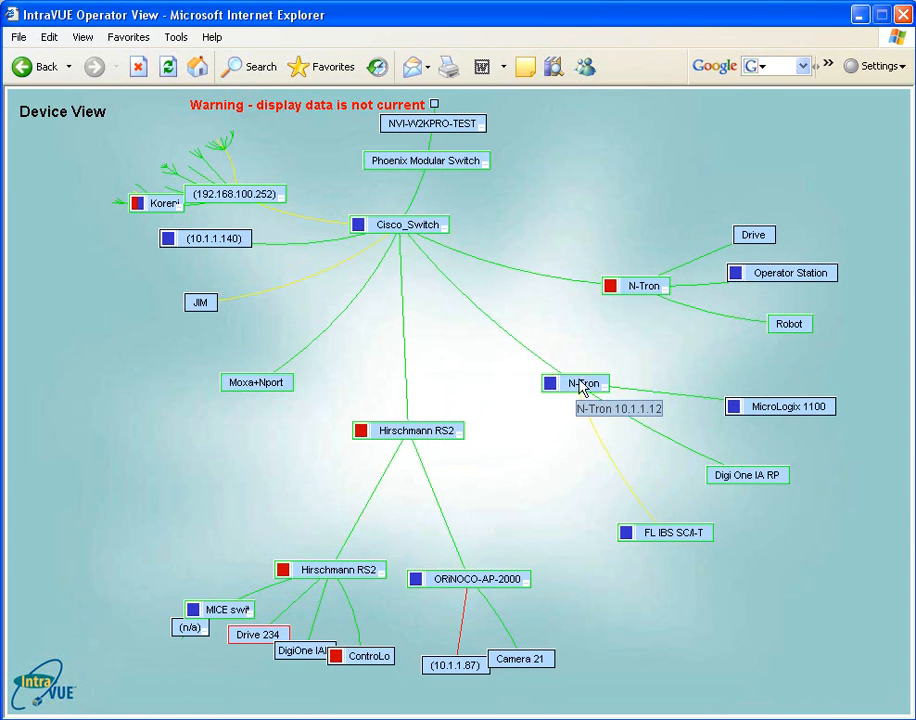
pyautogui.moveTo(640, 288)
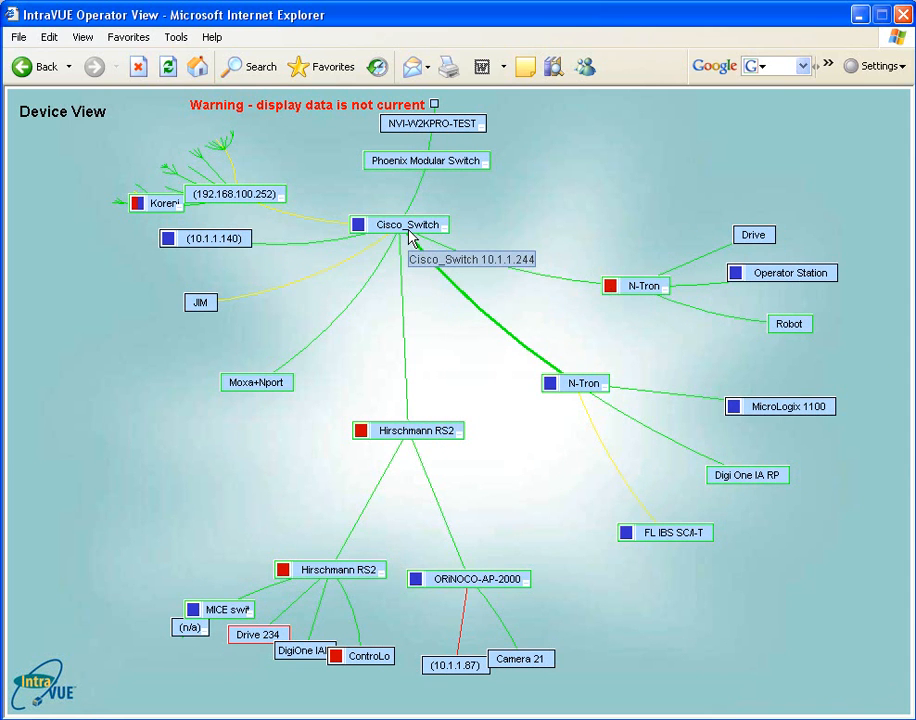
pyautogui.moveTo(410, 236)
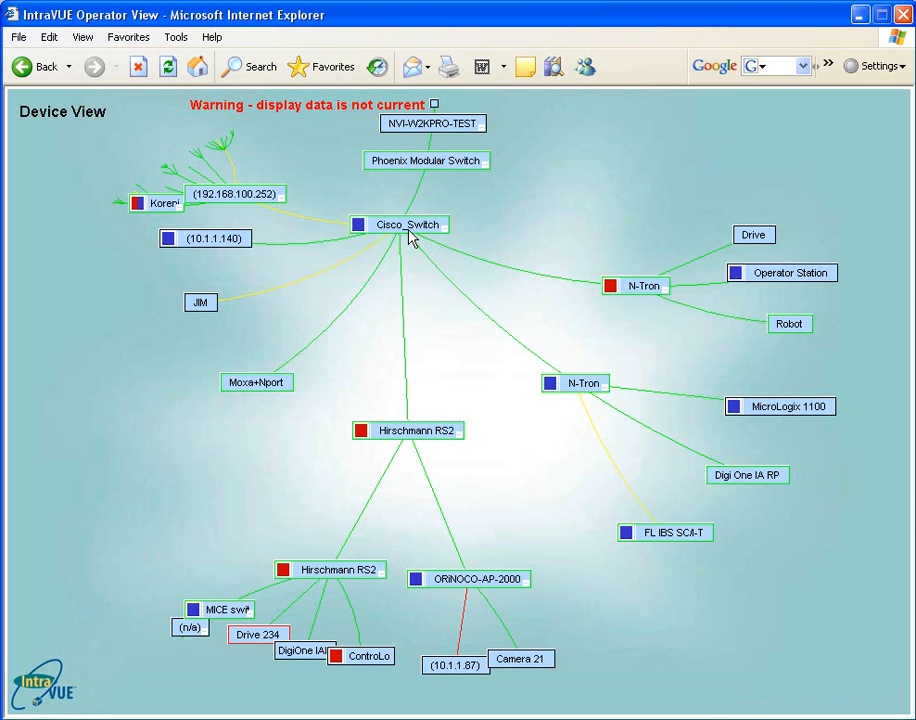
pyautogui.moveTo(456, 358)
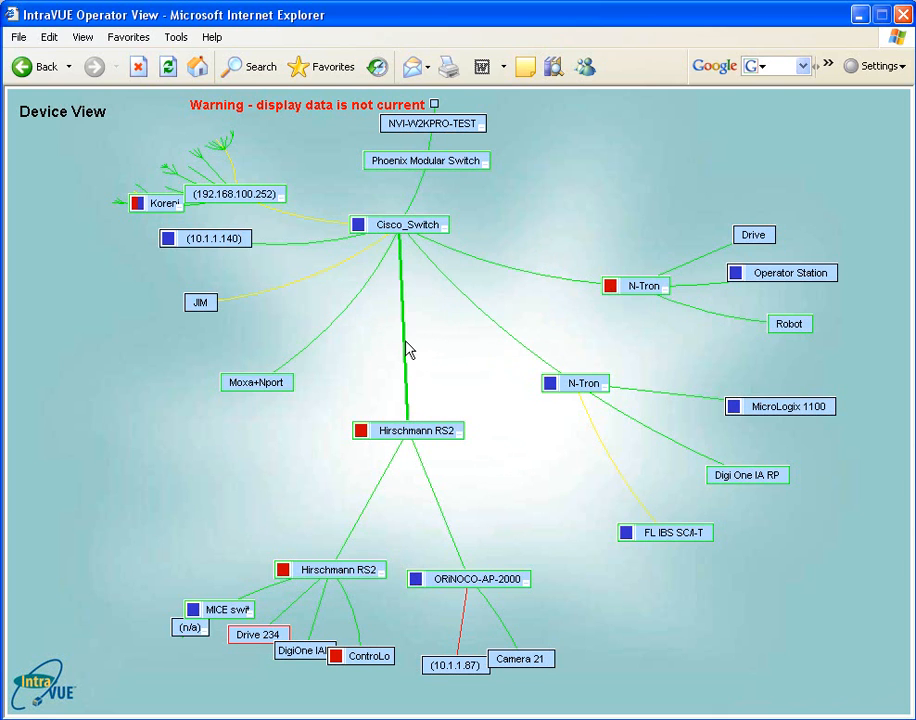
pyautogui.moveTo(408, 348)
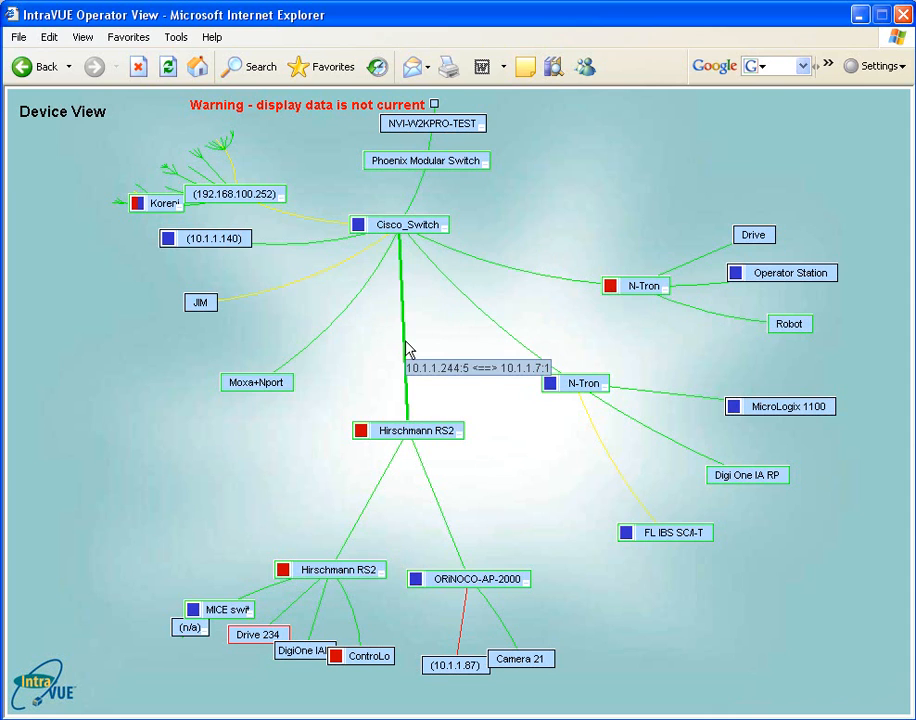
pyautogui.moveTo(472, 322)
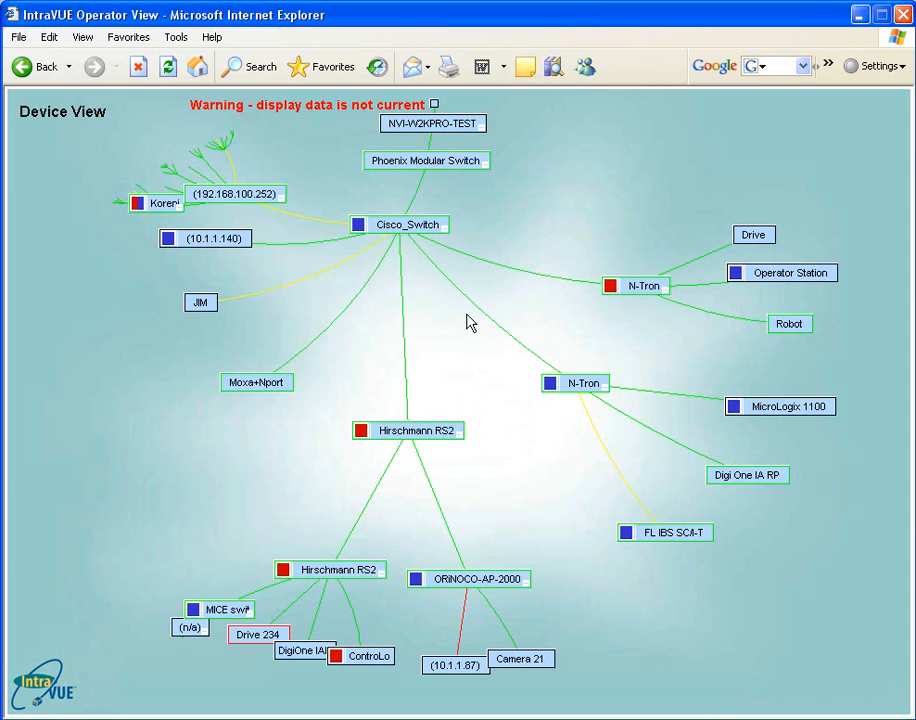
pyautogui.moveTo(484, 320)
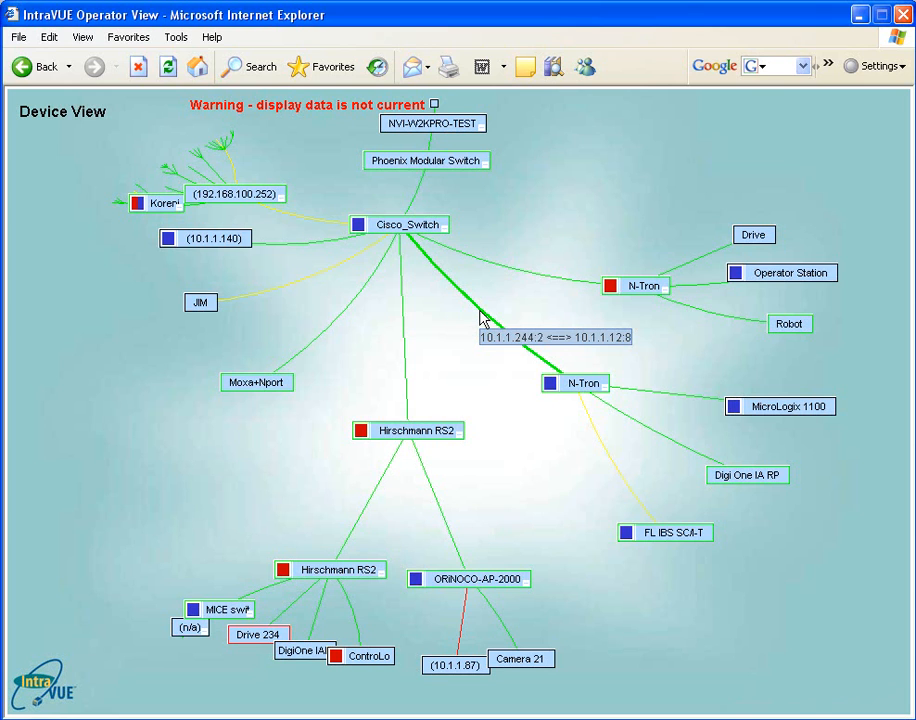
pyautogui.moveTo(484, 318)
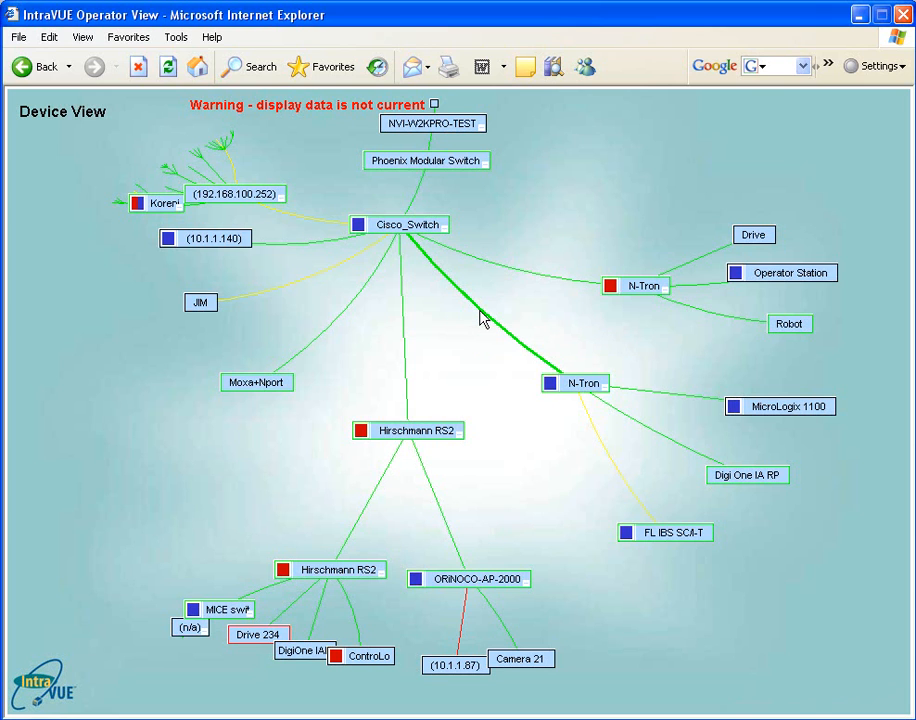
pyautogui.moveTo(492, 326)
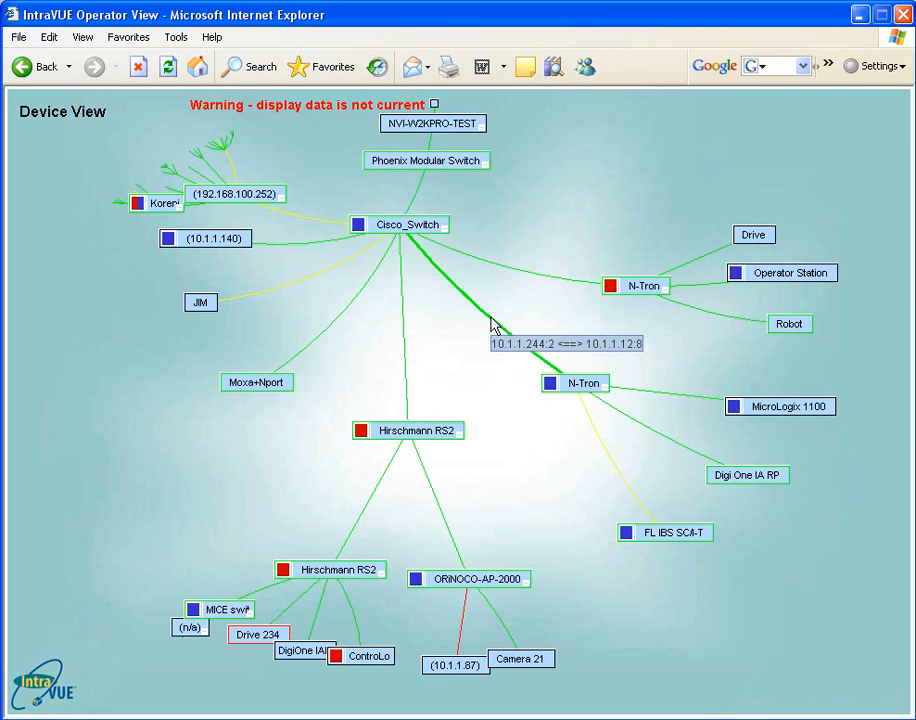
pyautogui.moveTo(520, 292)
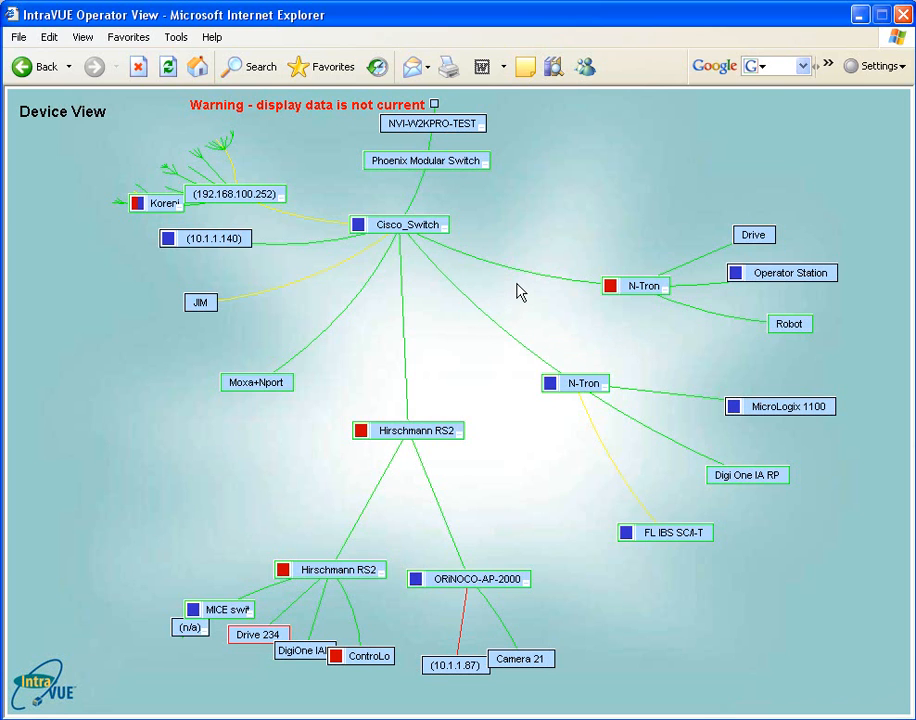
pyautogui.moveTo(520, 272)
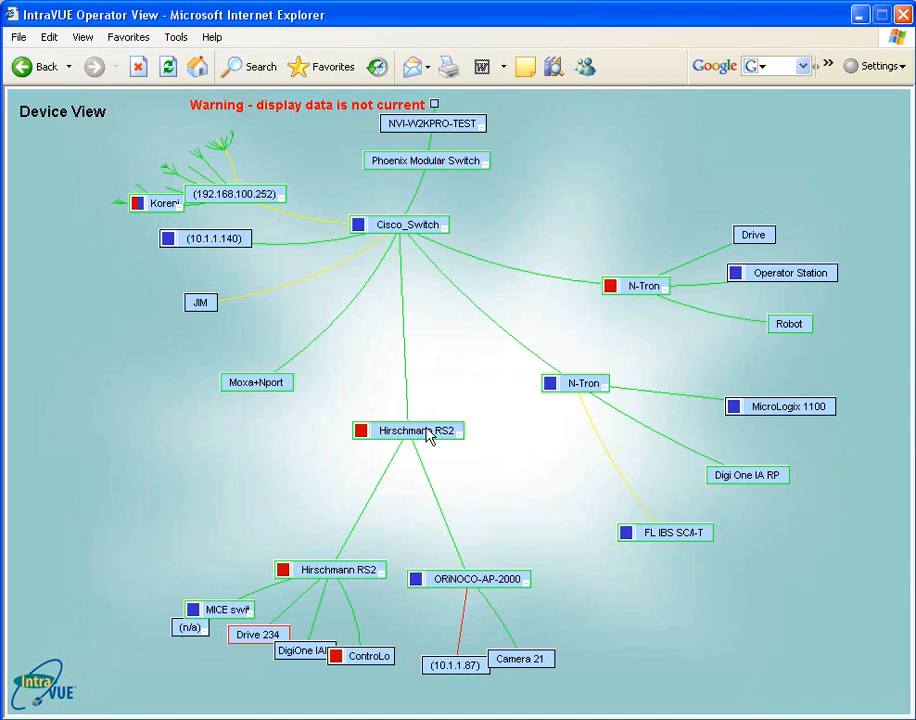
# Show the event log for the Hirschmann RS2 node at 10.1.1.7.
pyautogui.rightClick(408, 430)
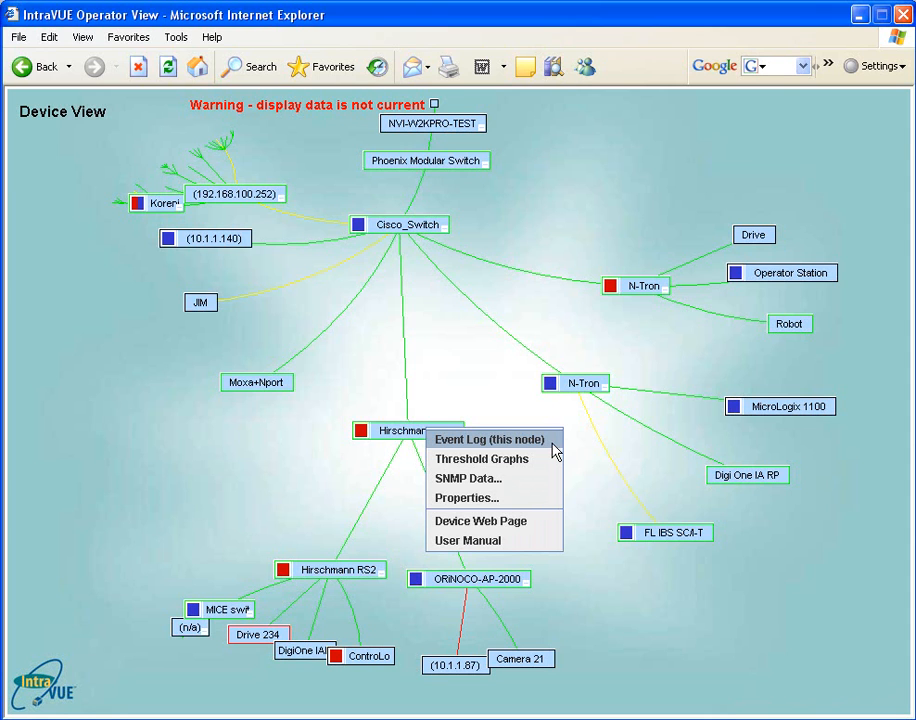
pyautogui.moveTo(540, 446)
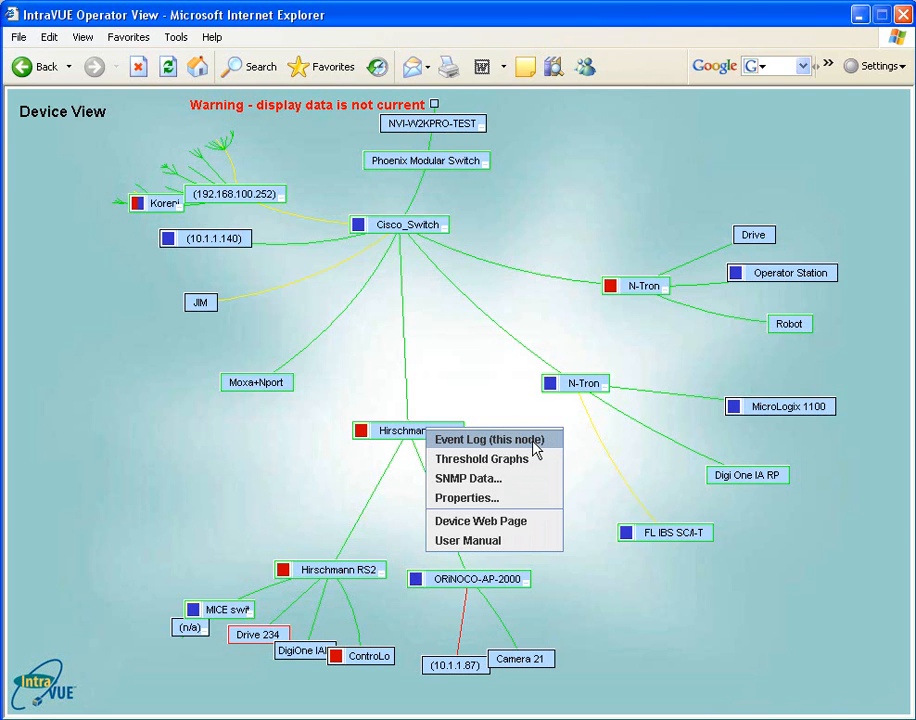
pyautogui.click(486, 440)
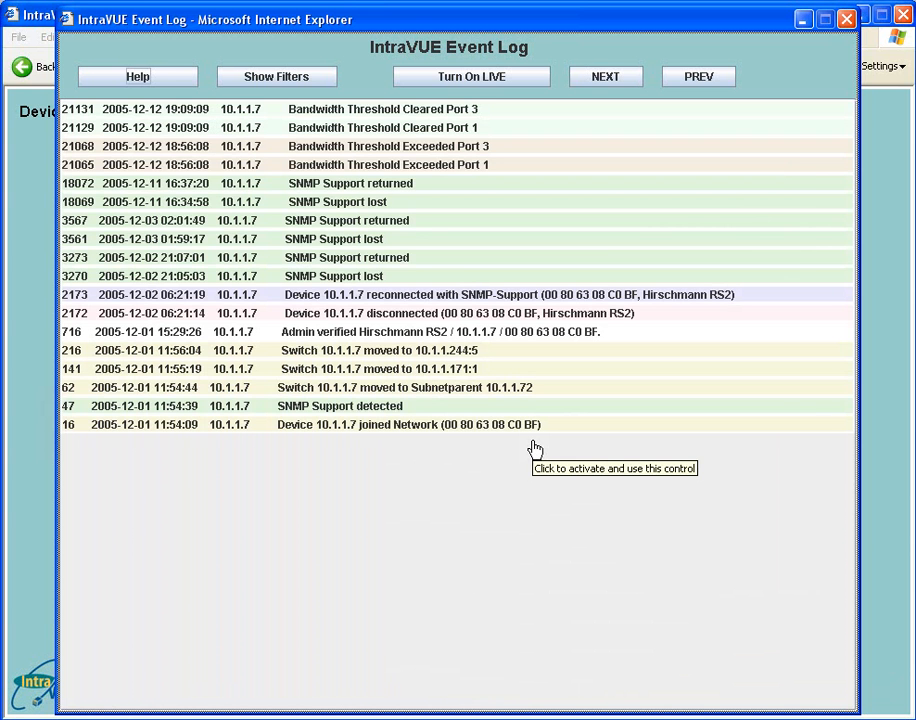
pyautogui.moveTo(848, 38)
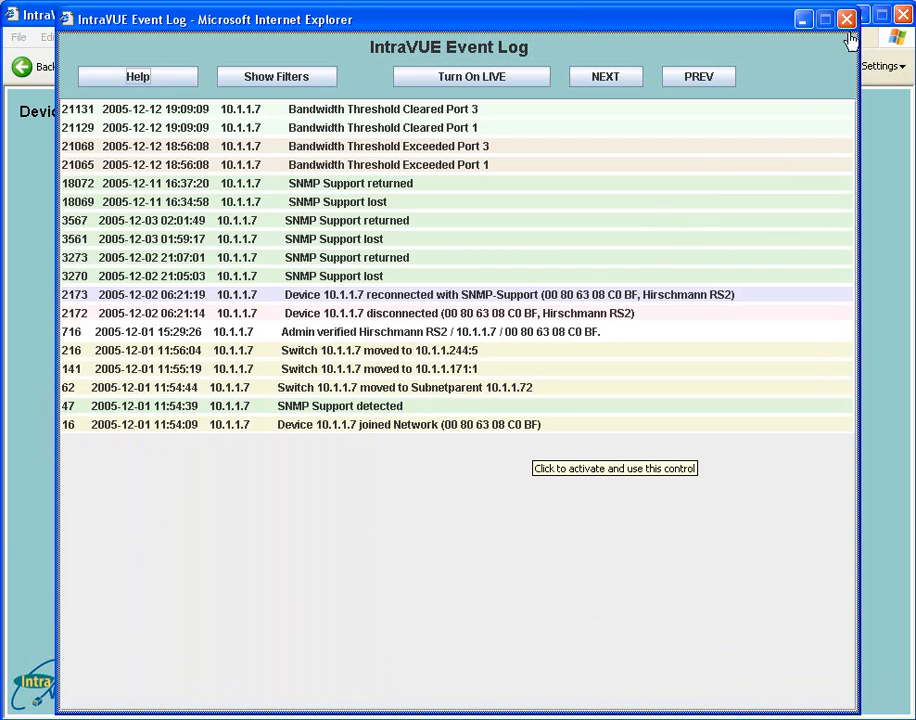
# Close the event log and graph 3 hours of ping response for Hirschmann RS2 and its children.
pyautogui.click(840, 20)
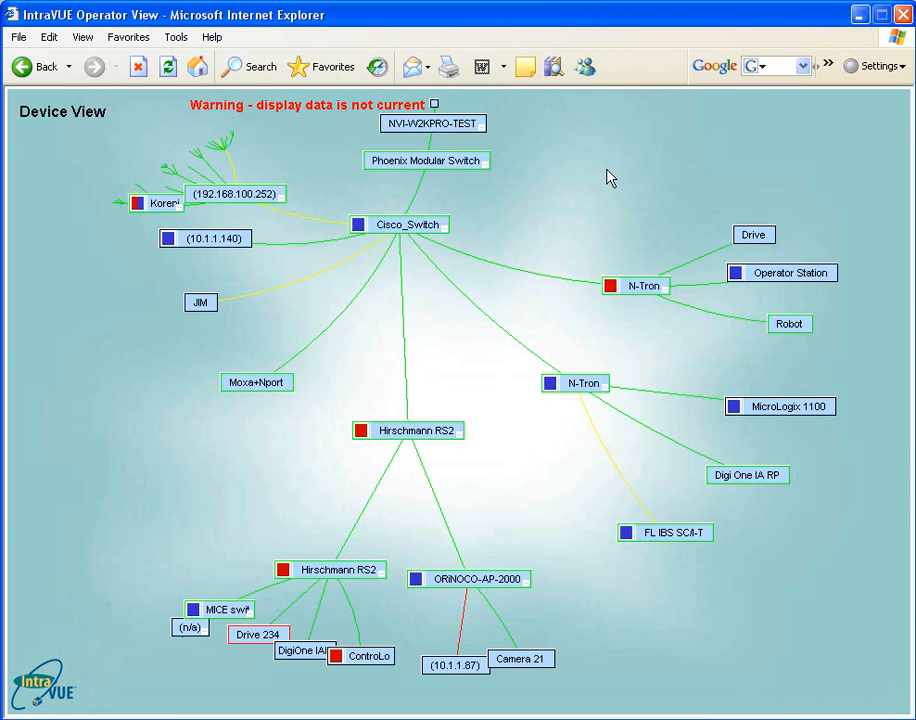
pyautogui.moveTo(422, 432)
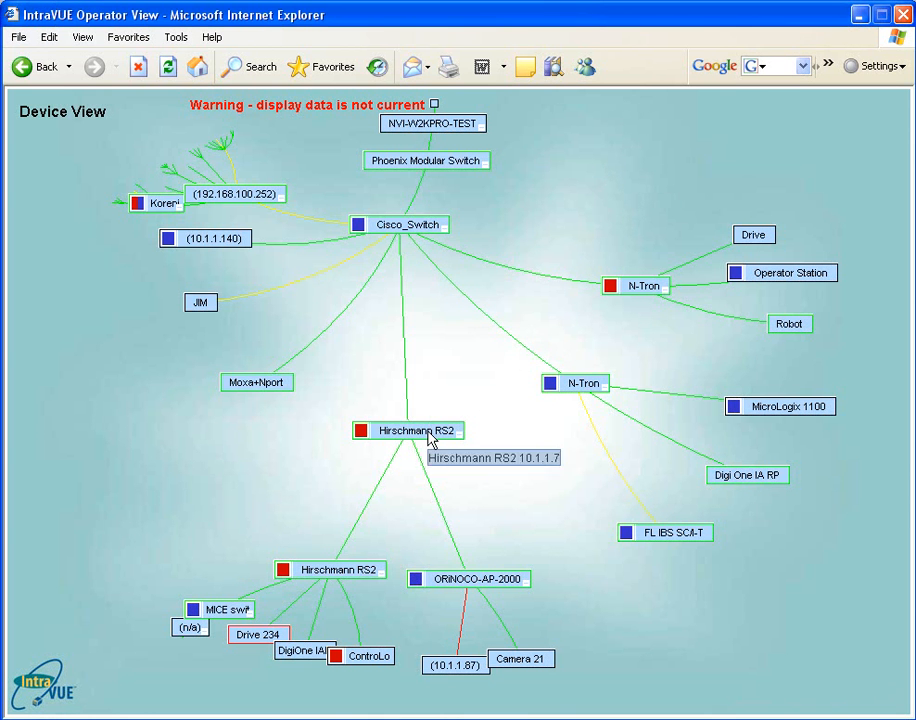
pyautogui.rightClick(412, 430)
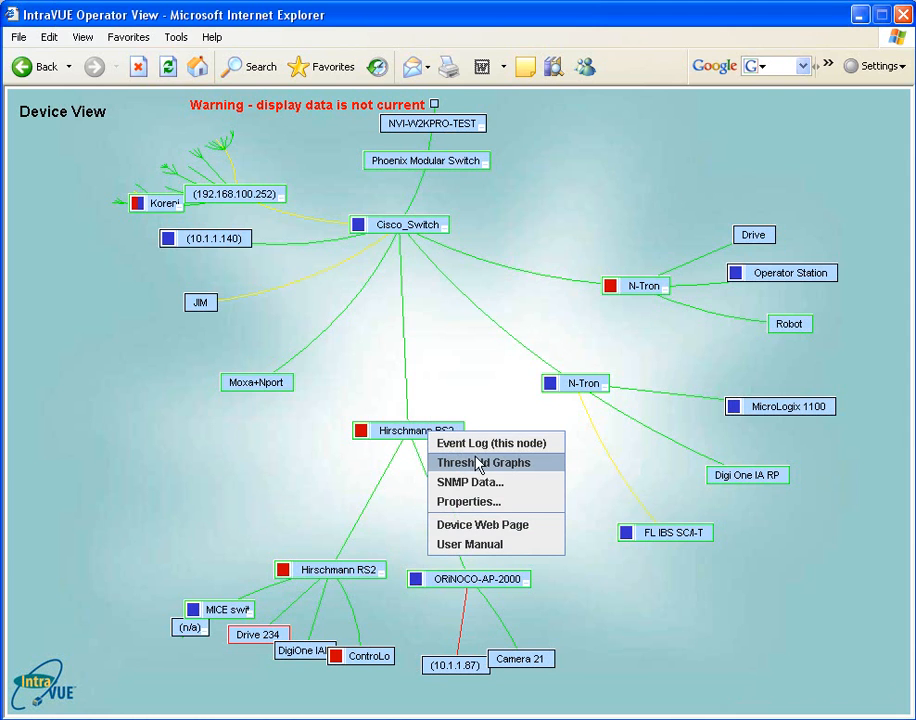
pyautogui.moveTo(518, 468)
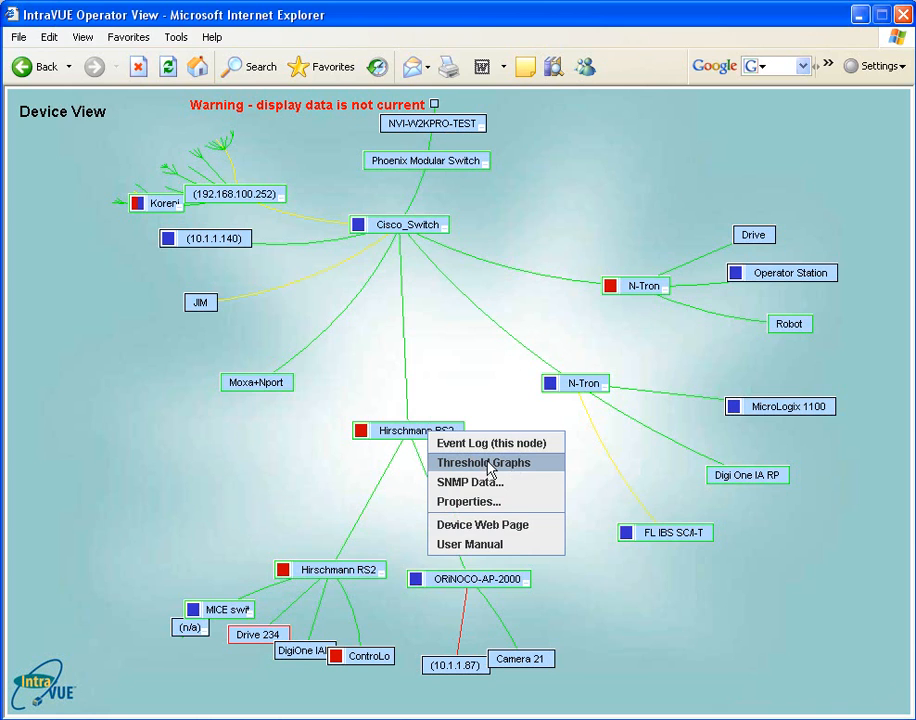
pyautogui.click(484, 462)
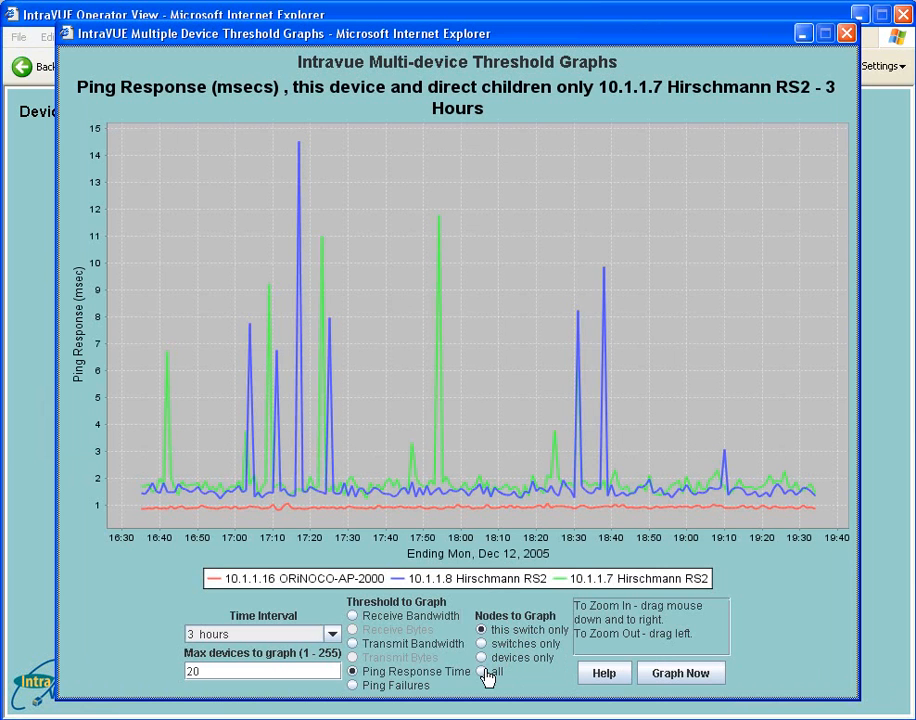
pyautogui.click(484, 672)
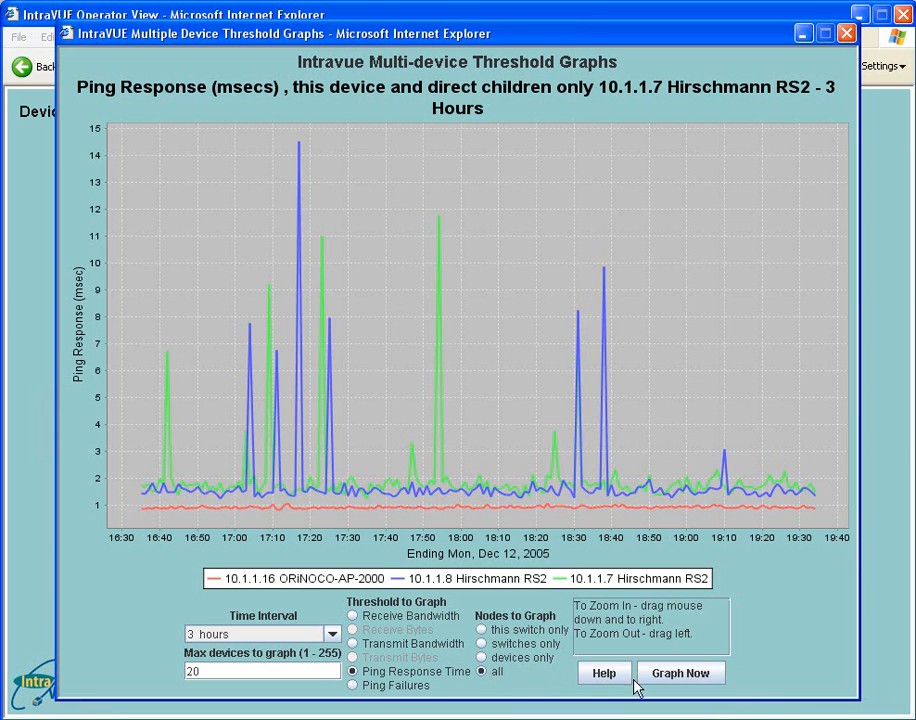
pyautogui.moveTo(520, 302)
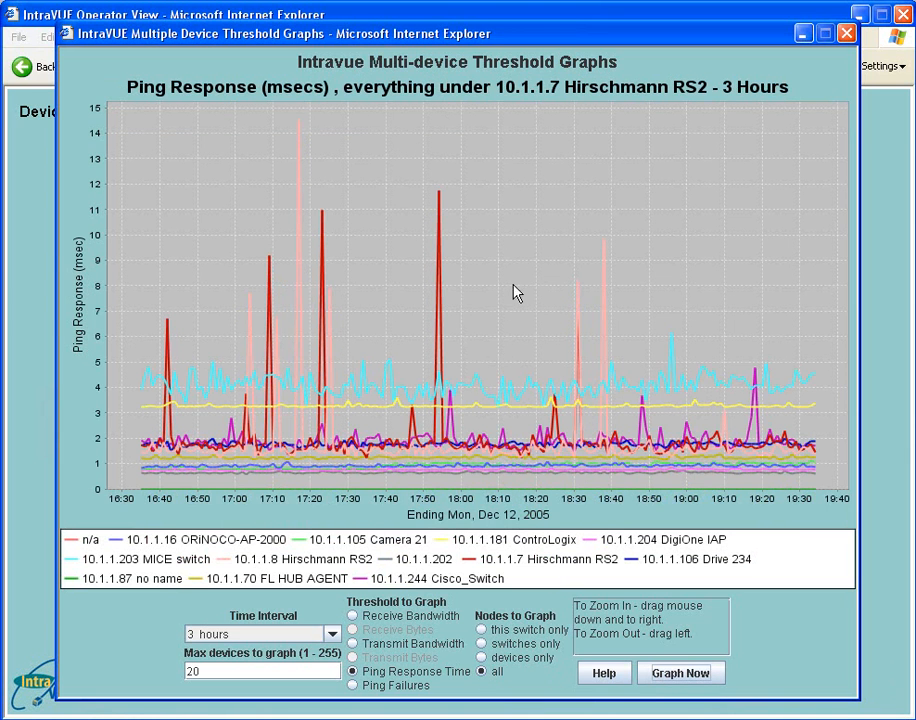
pyautogui.moveTo(750, 228)
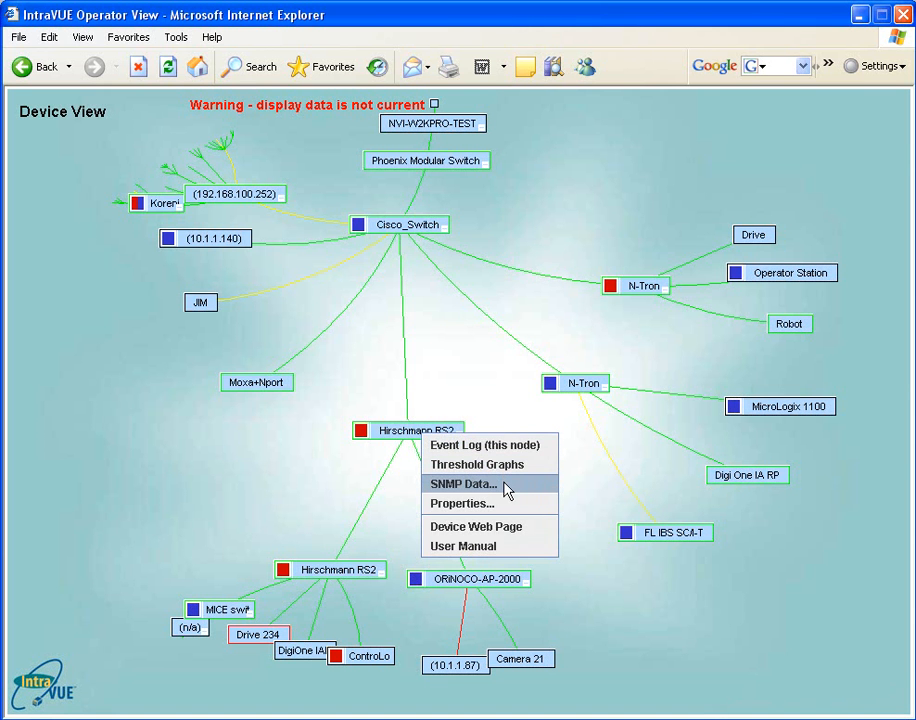
# Show the SNMP Data report for the Hirschmann RS2 switch at 10.1.1.7.
pyautogui.click(464, 484)
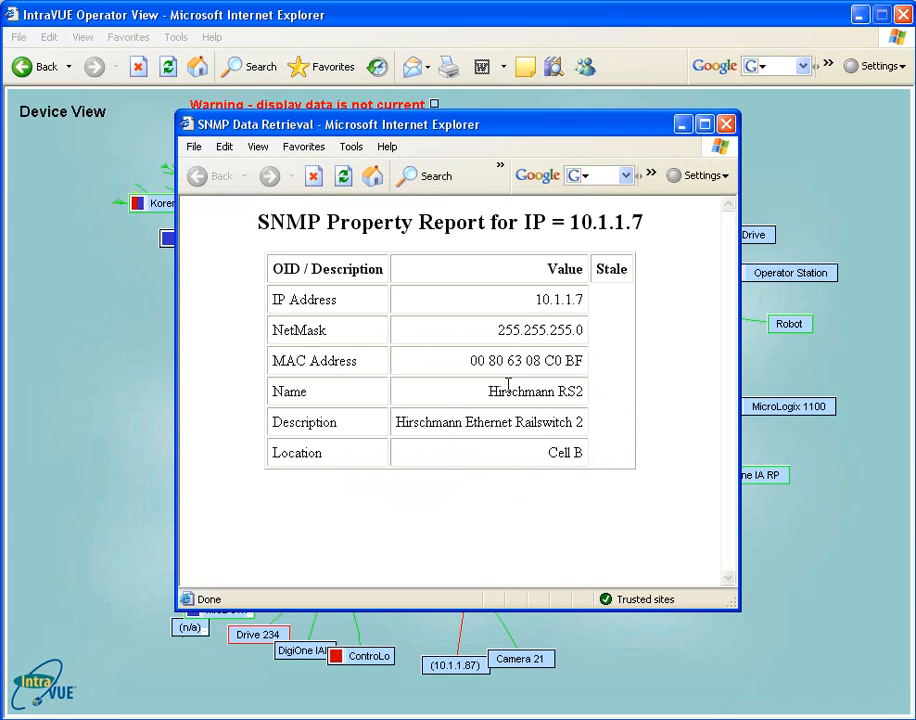
pyautogui.moveTo(454, 508)
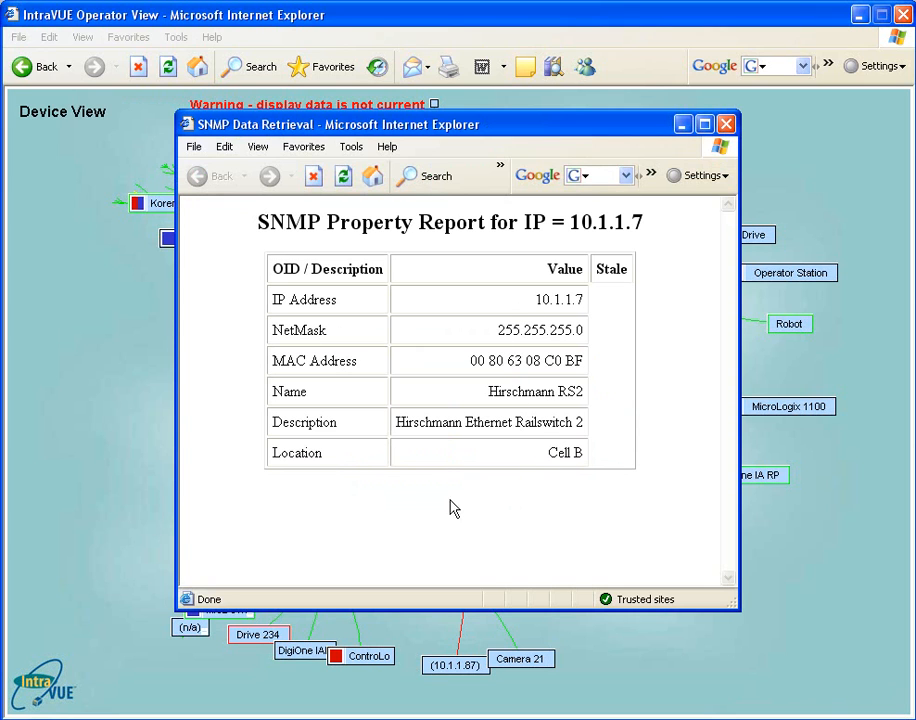
pyautogui.moveTo(438, 516)
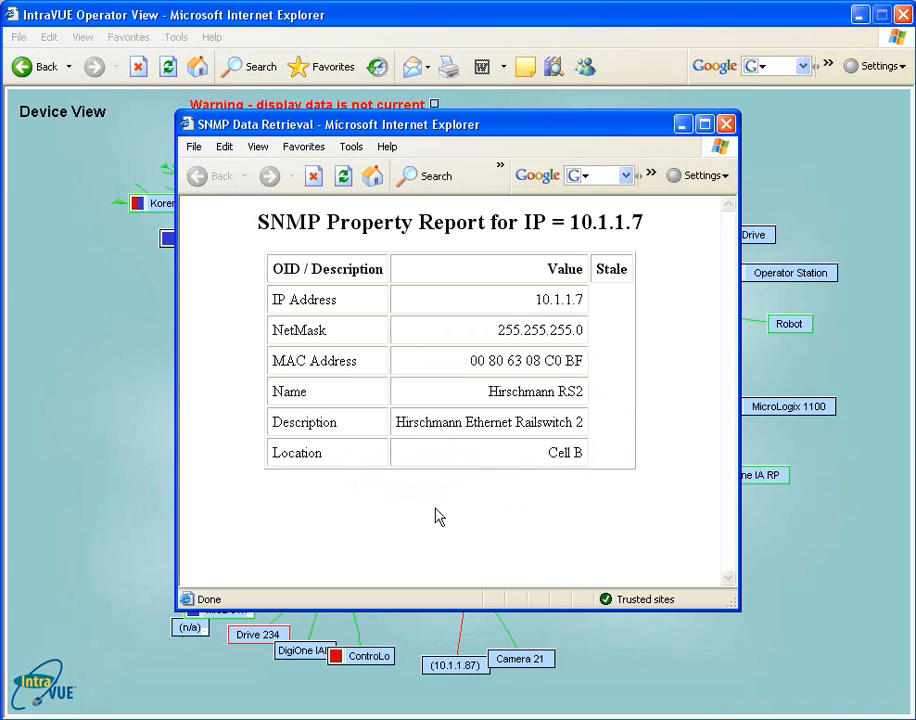
pyautogui.moveTo(452, 508)
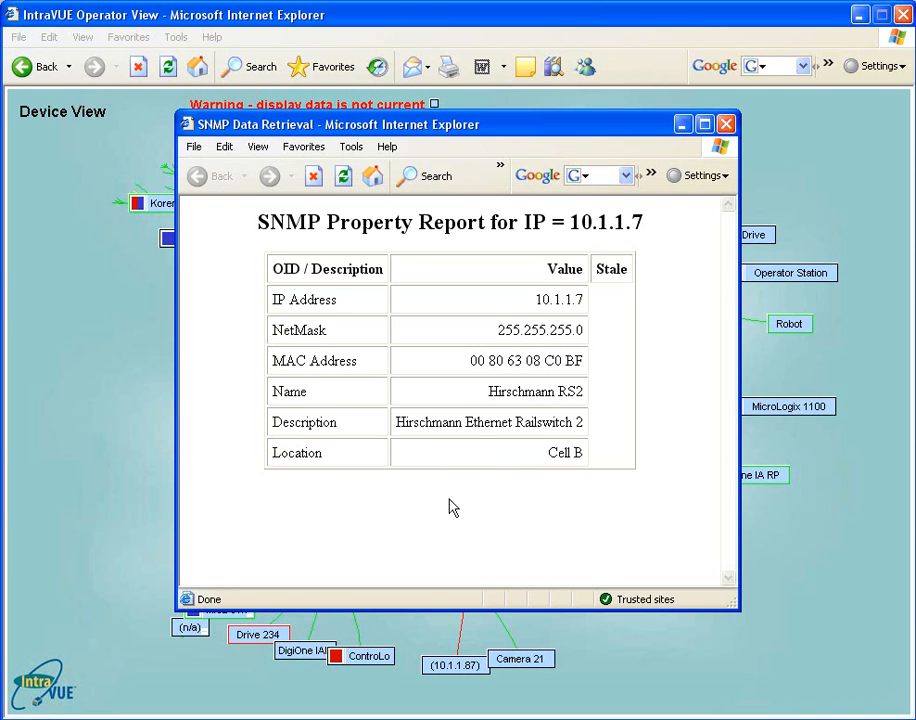
pyautogui.moveTo(716, 178)
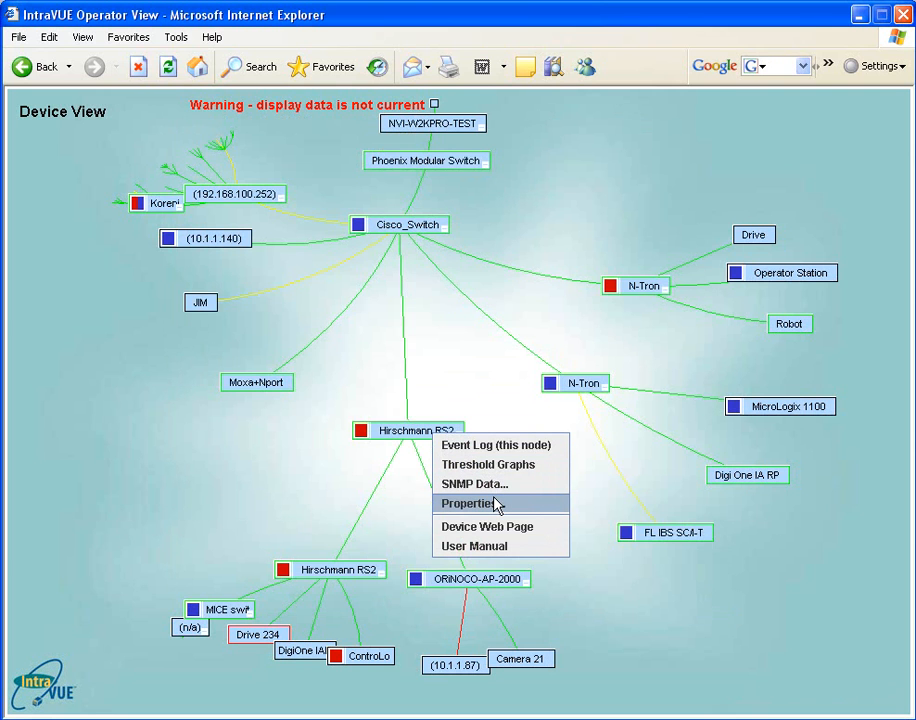
# View 10.1.1.7's device properties and follow its web link to the RailSwitch RS2 login page.
pyautogui.click(472, 504)
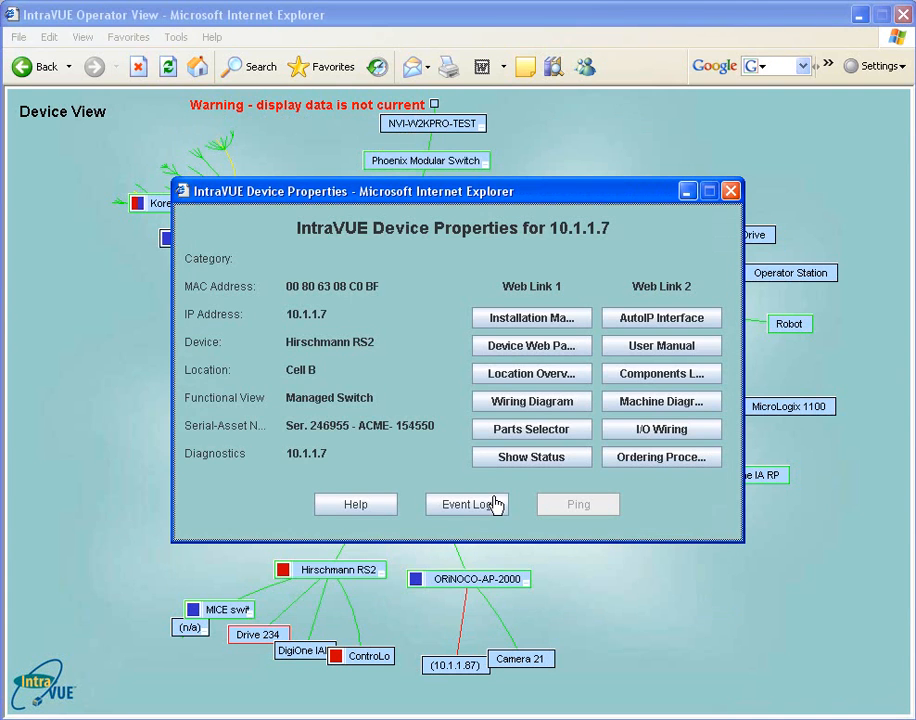
pyautogui.moveTo(432, 344)
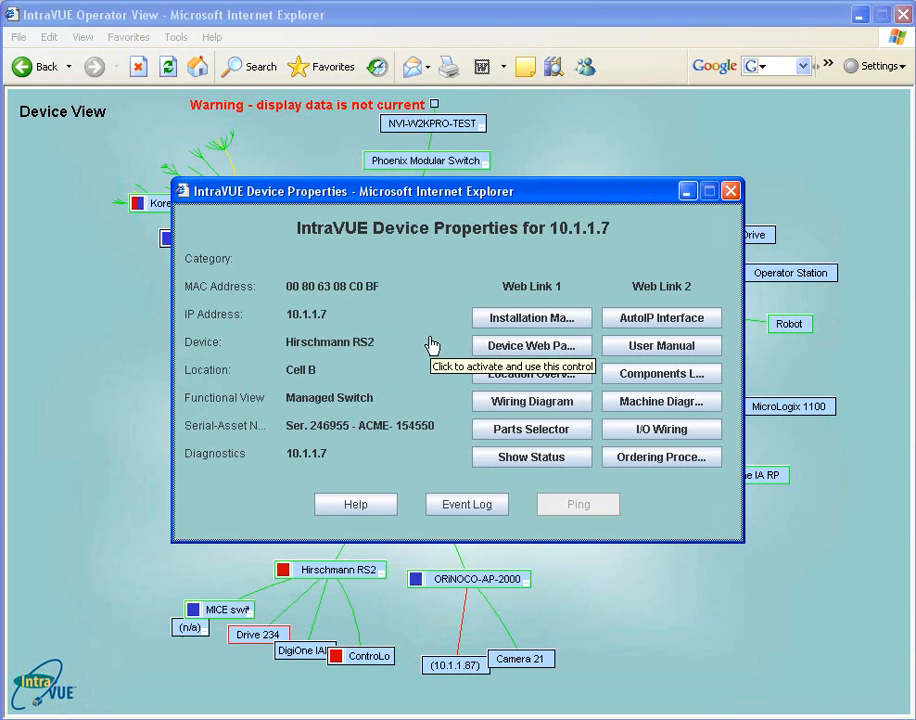
pyautogui.moveTo(220, 388)
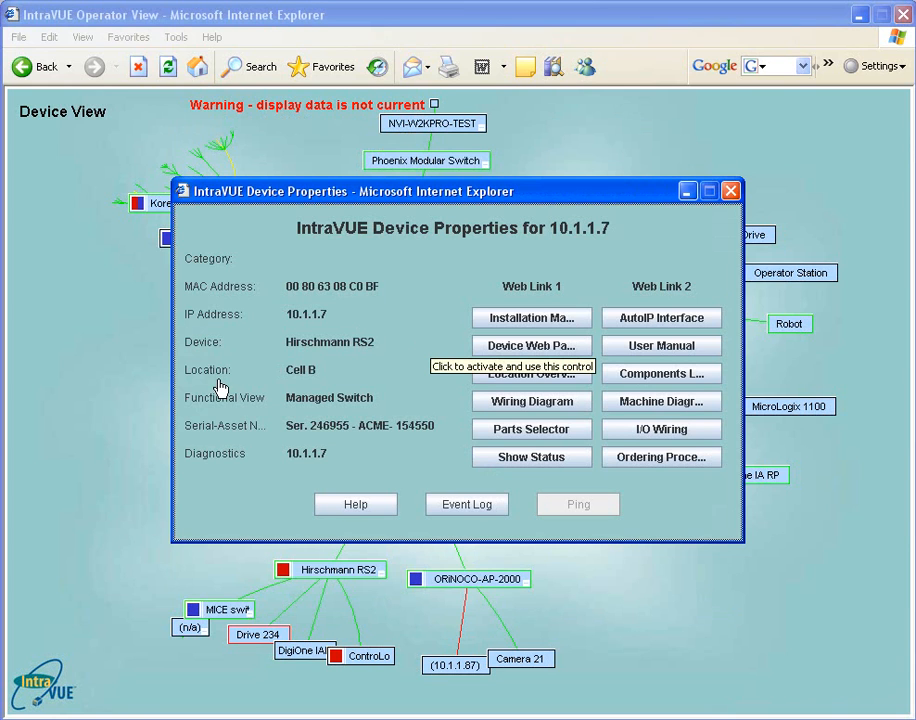
pyautogui.moveTo(338, 328)
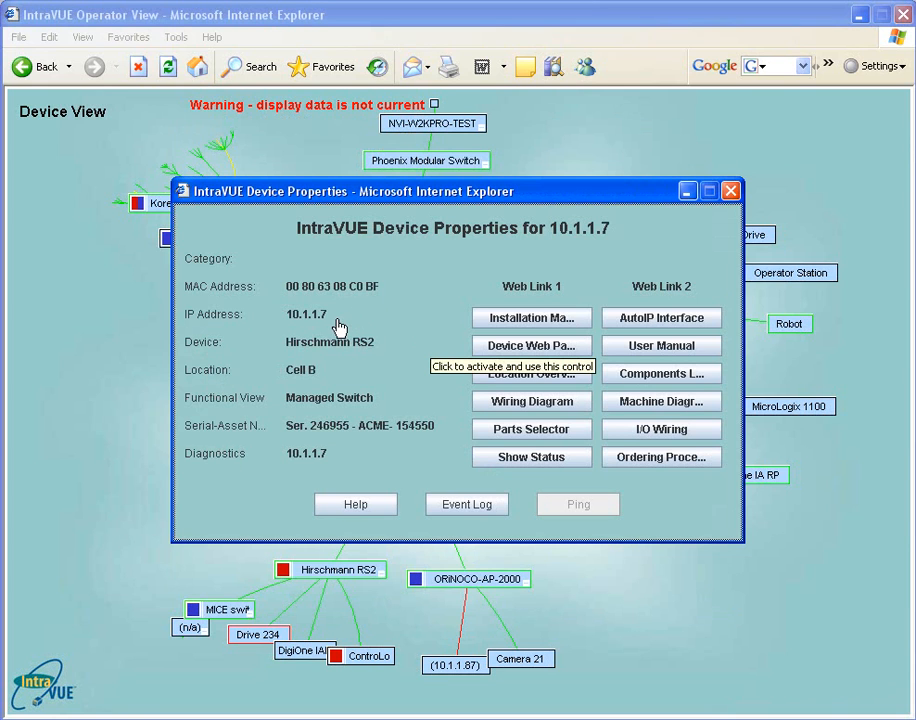
pyautogui.moveTo(322, 390)
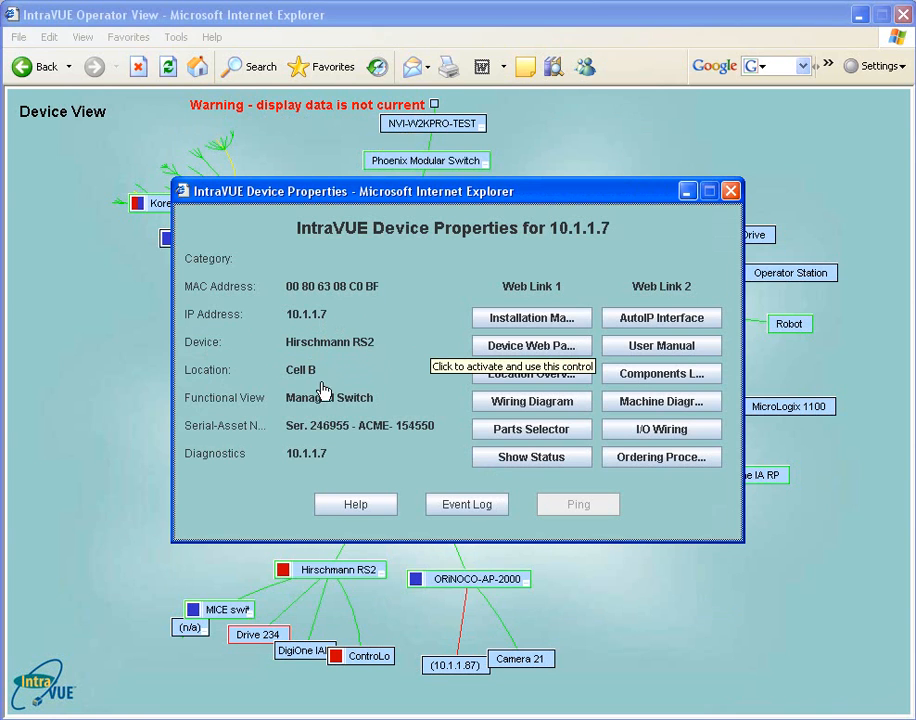
pyautogui.moveTo(304, 466)
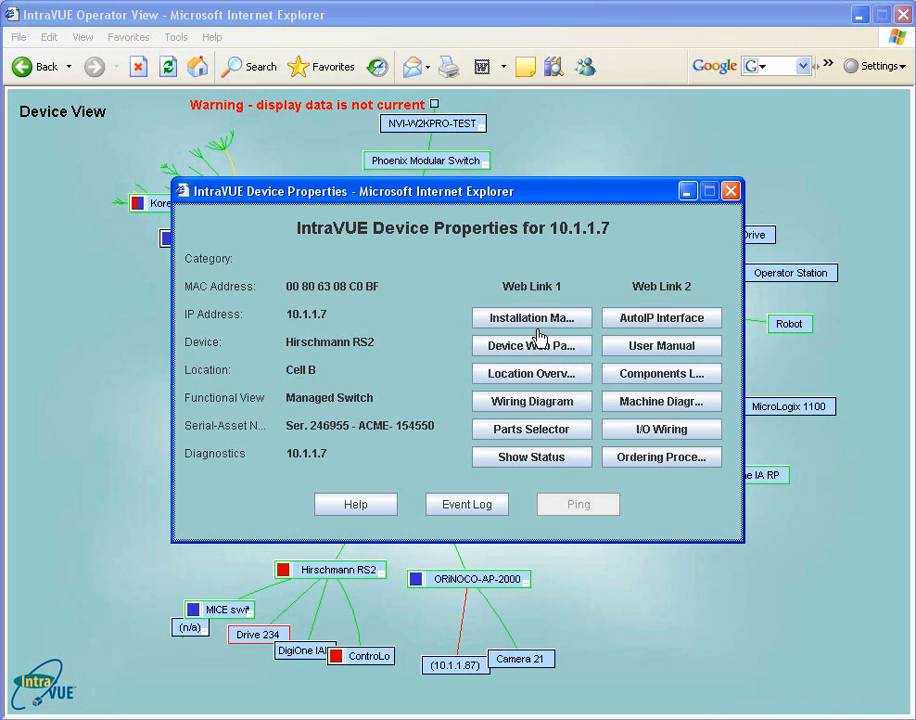
pyautogui.moveTo(652, 298)
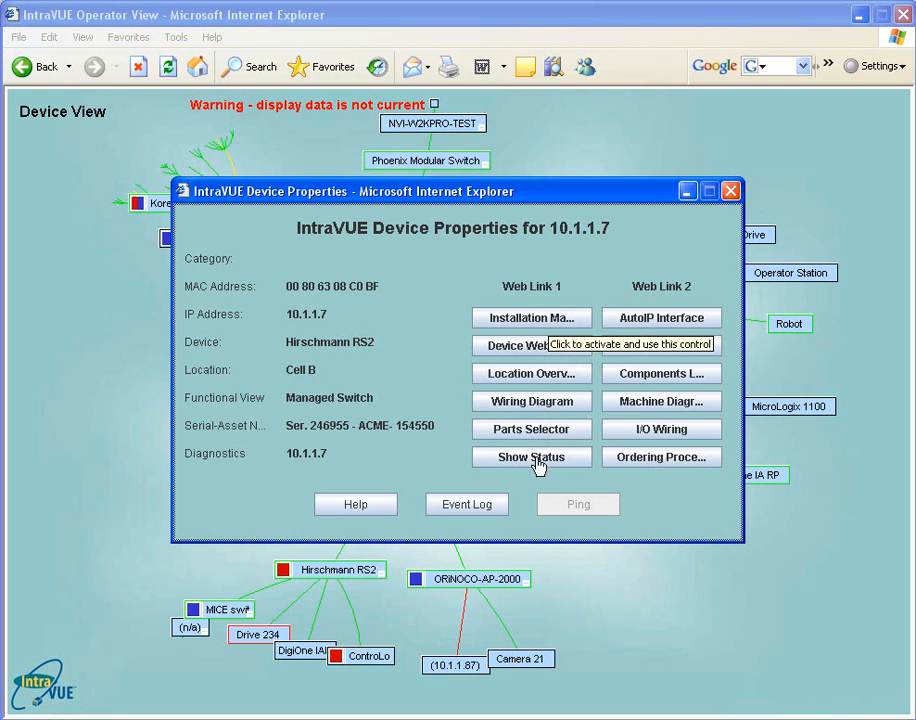
pyautogui.moveTo(688, 376)
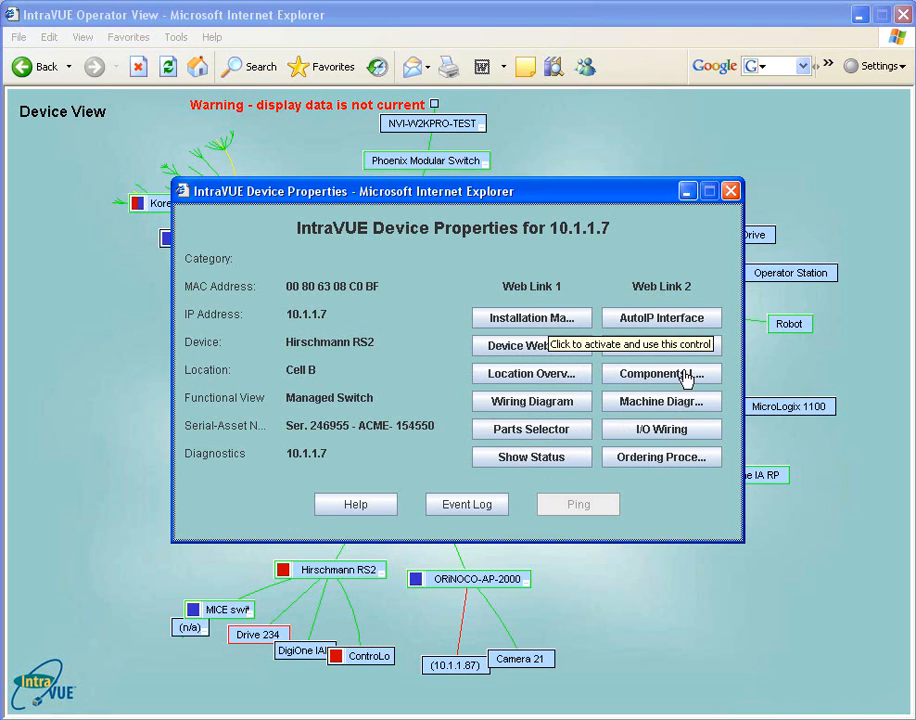
pyautogui.moveTo(596, 392)
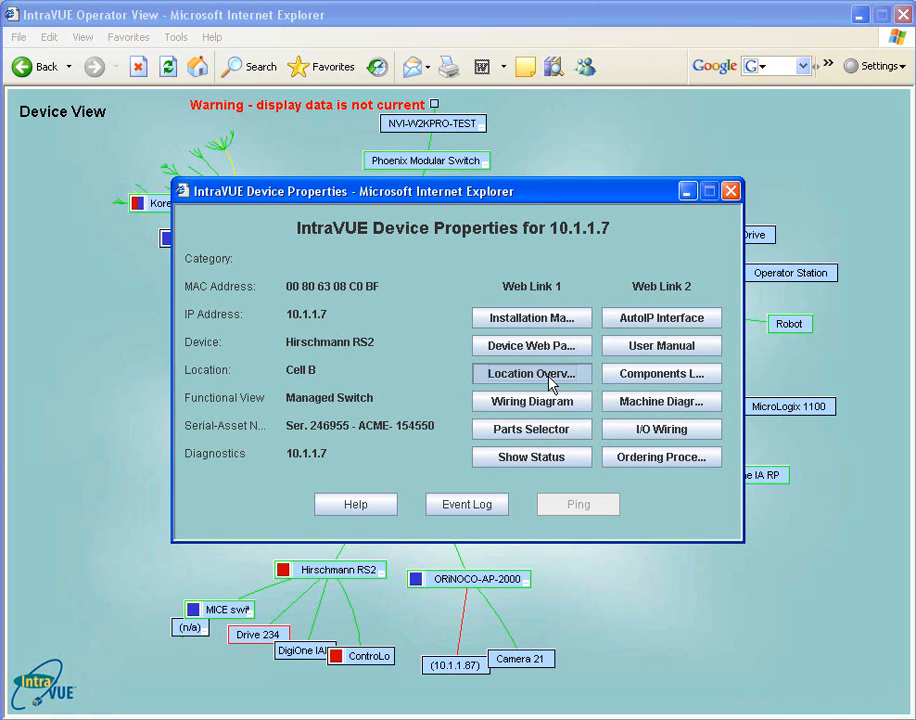
pyautogui.click(532, 344)
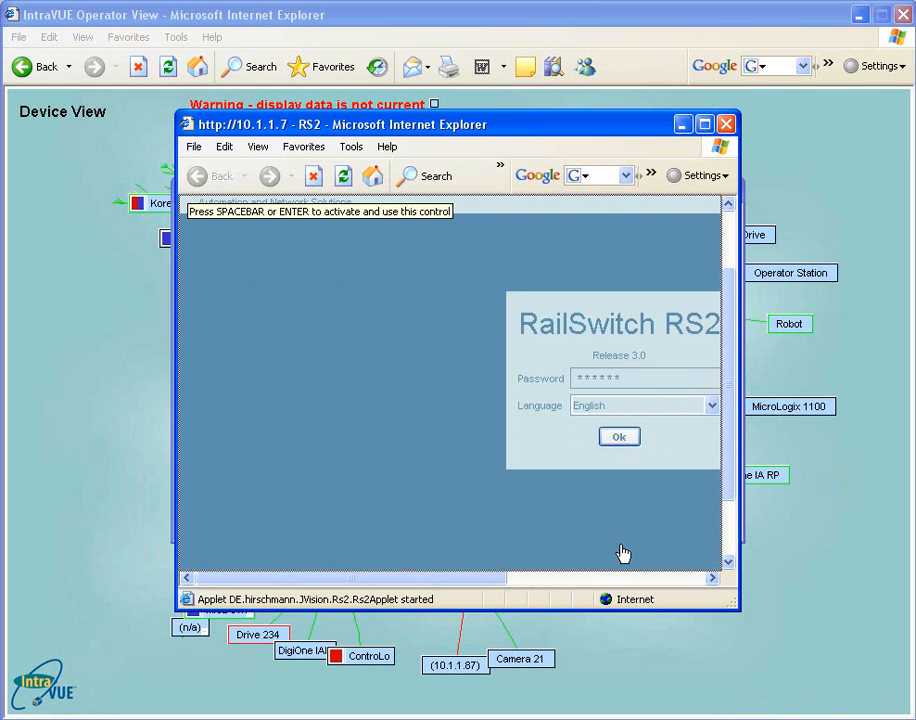
pyautogui.moveTo(726, 124)
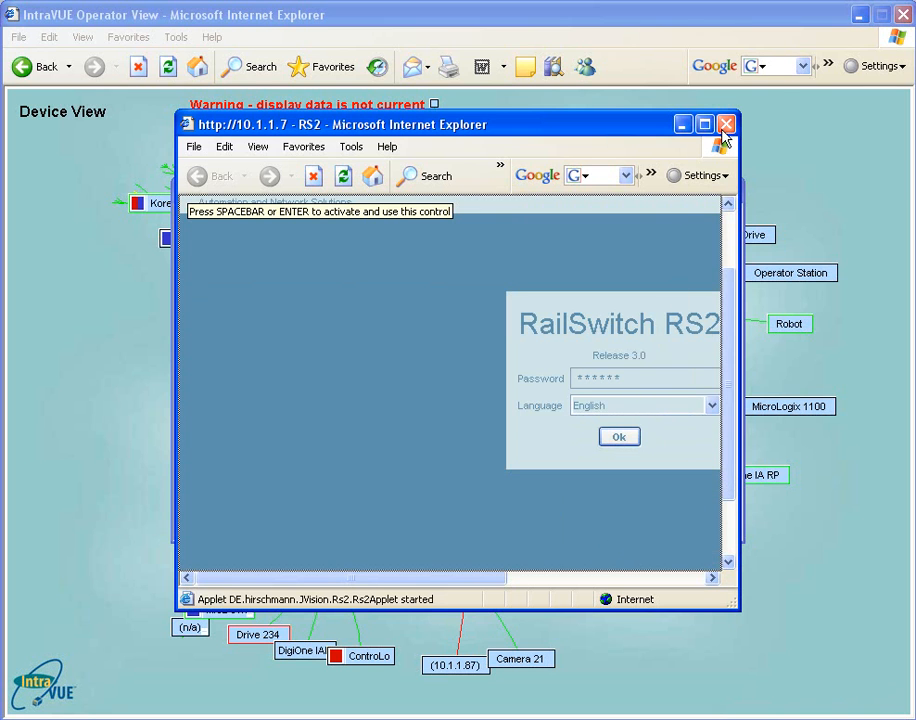
# Close the RailSwitch RS2 page and switch the map to IP View labels.
pyautogui.click(726, 124)
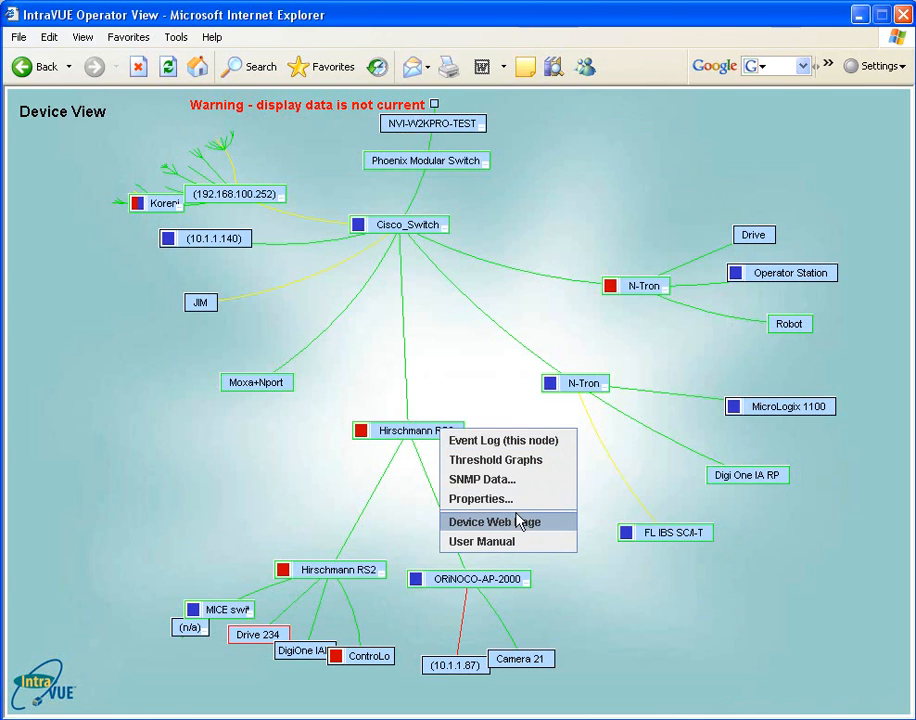
pyautogui.moveTo(522, 536)
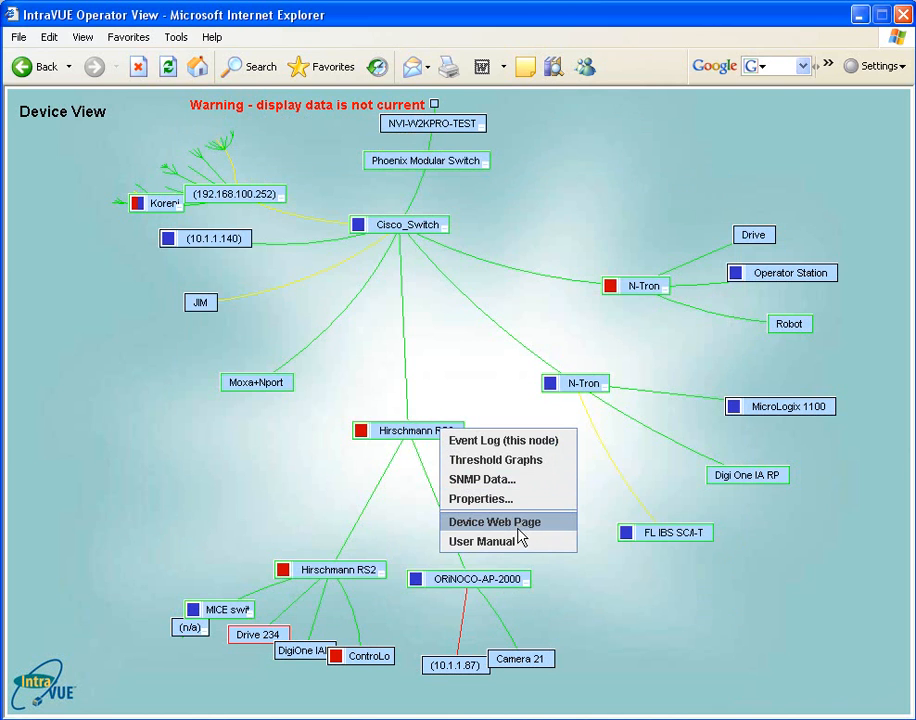
pyautogui.moveTo(536, 528)
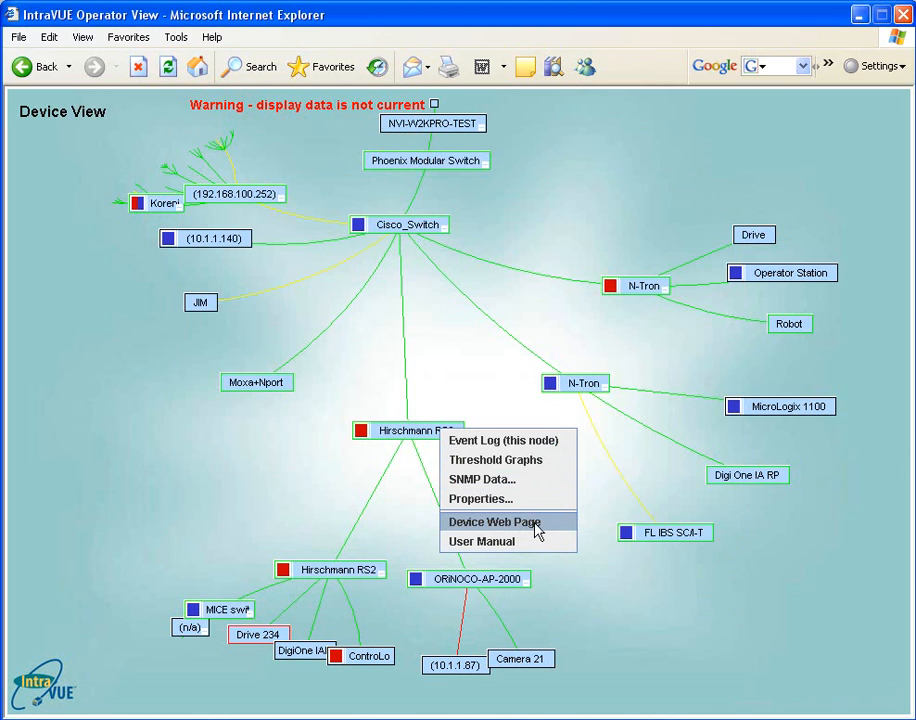
pyautogui.moveTo(500, 540)
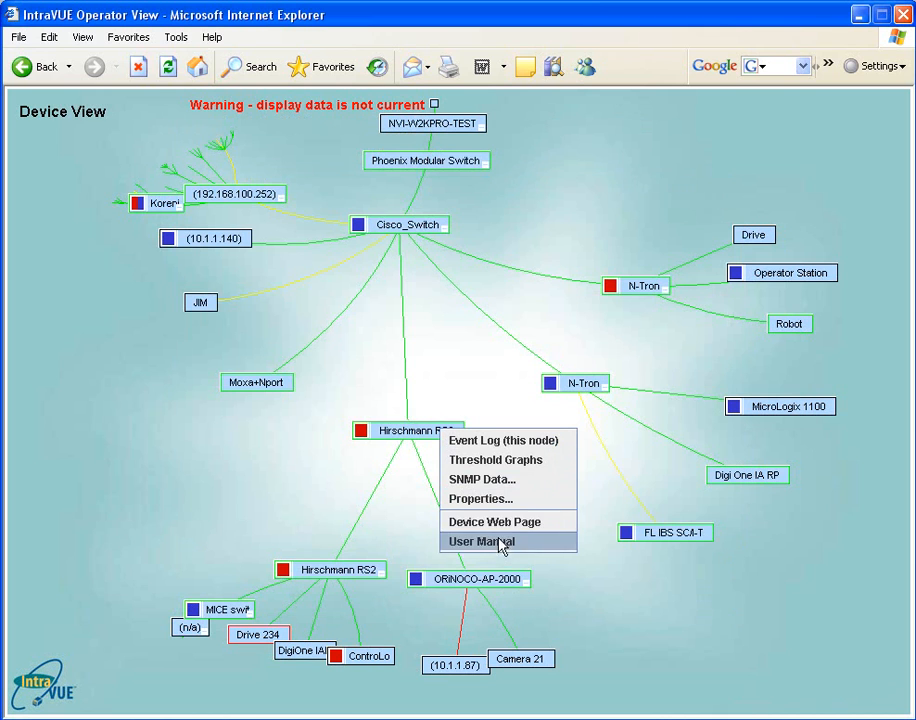
pyautogui.moveTo(464, 392)
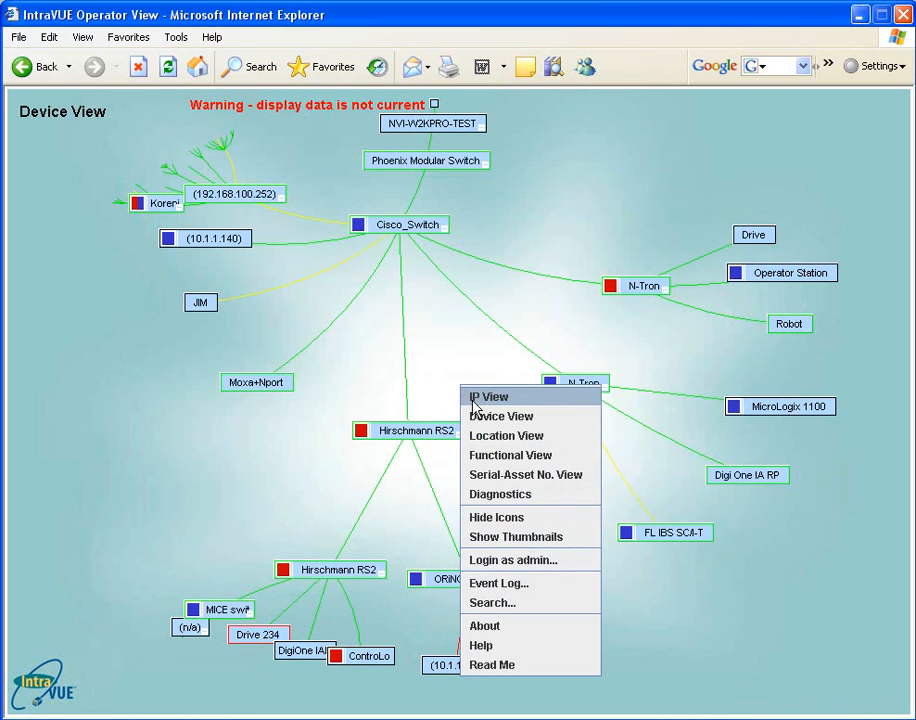
pyautogui.click(488, 396)
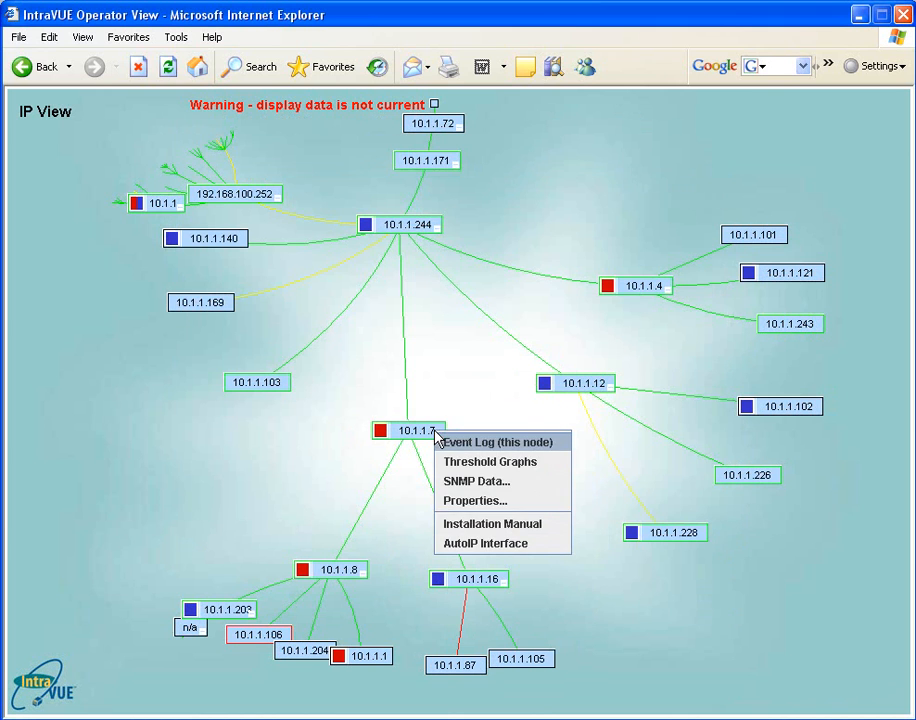